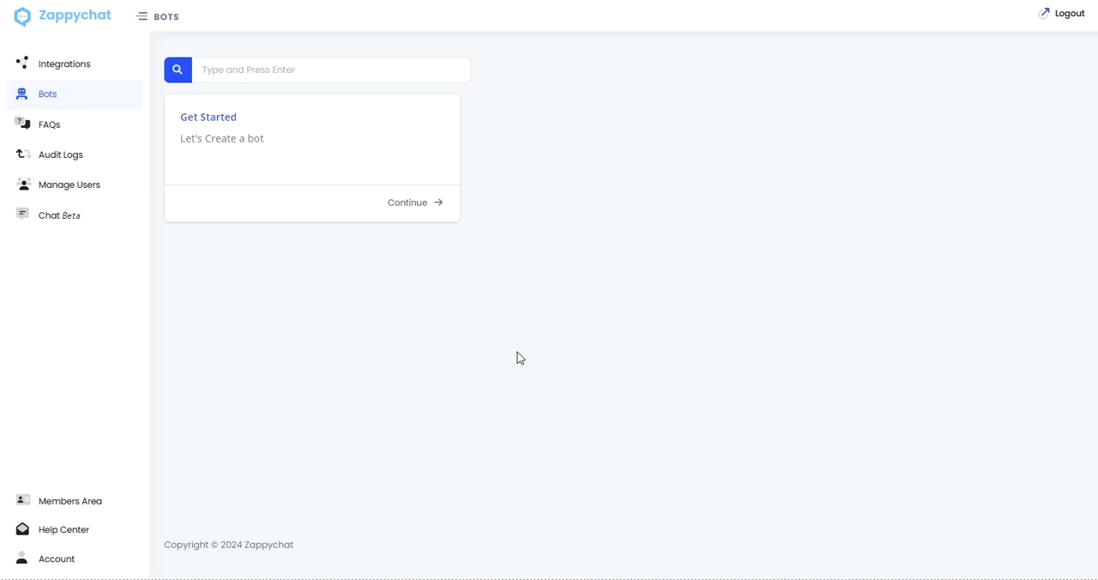
{"action": "mouse_move", "coordinate": [468, 349]}
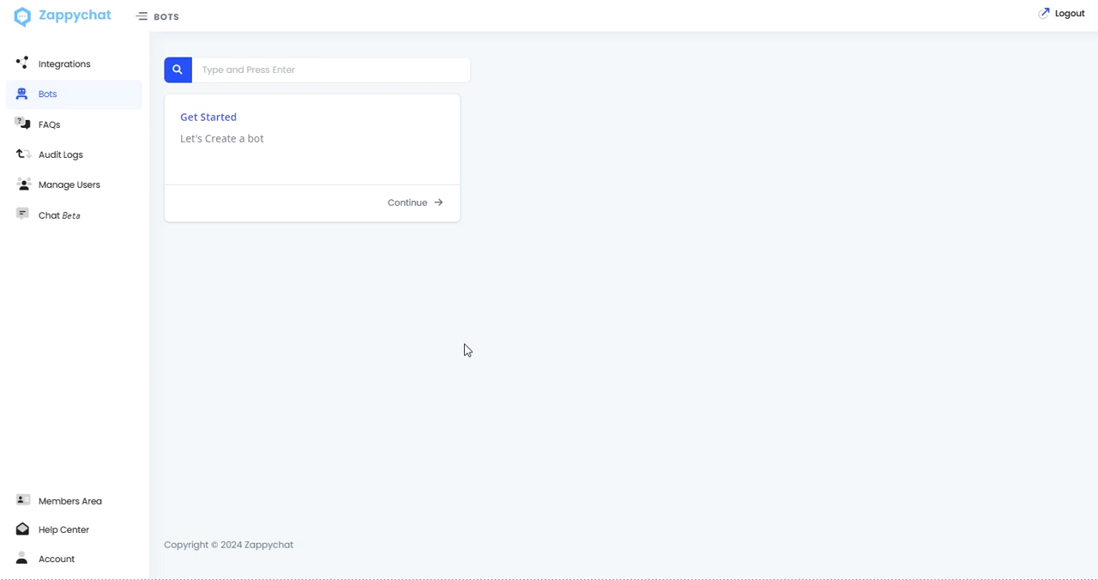
{"action": "mouse_move", "coordinate": [464, 350]}
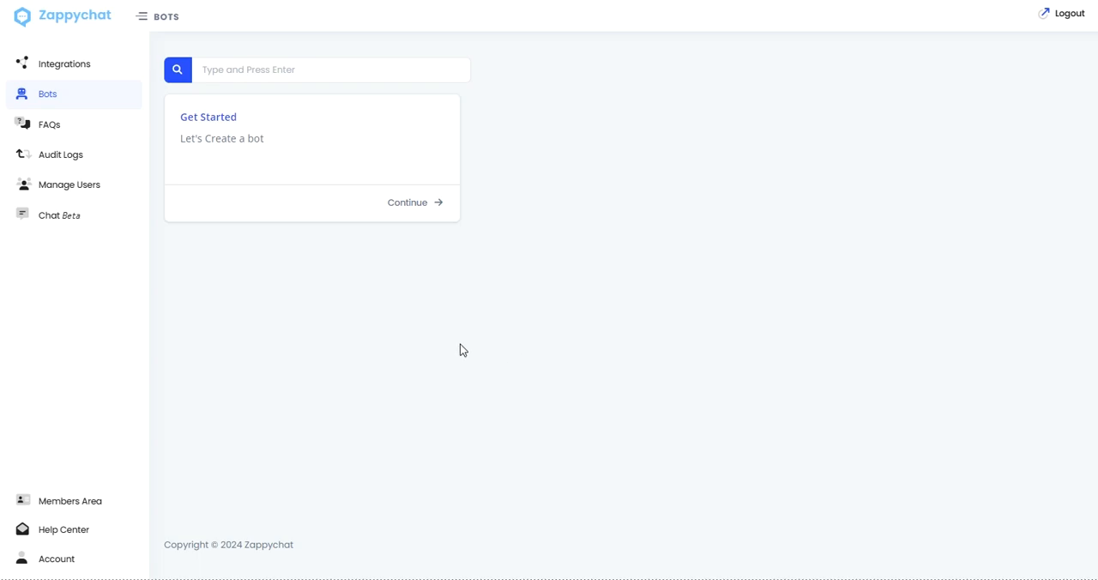
{"action": "mouse_move", "coordinate": [102, 144]}
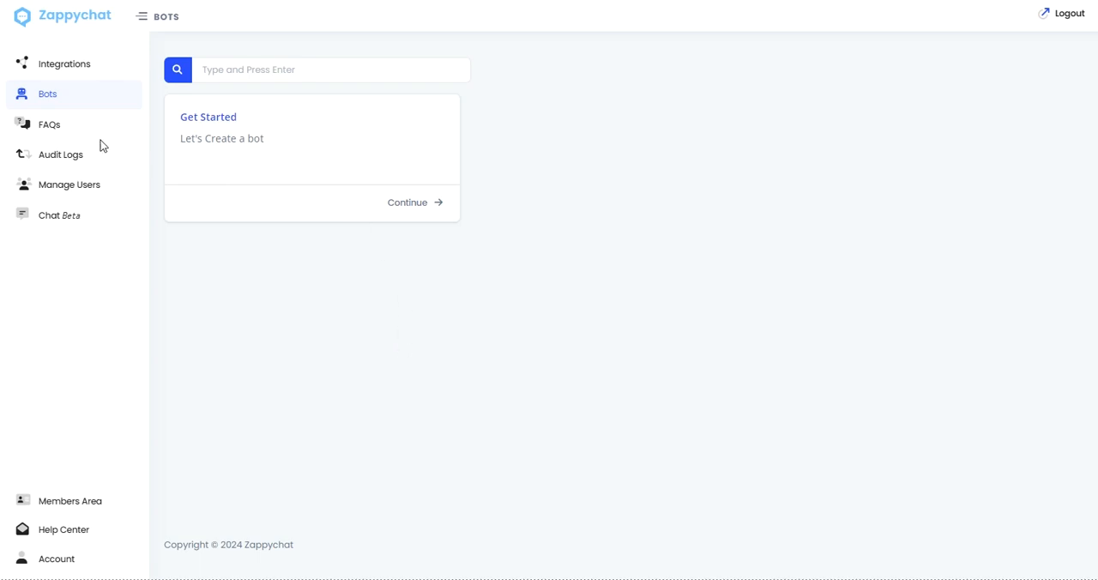
- On Integrations, view the connected OpenAI card's stored API key, then close without changes
{"action": "left_click", "coordinate": [63, 63]}
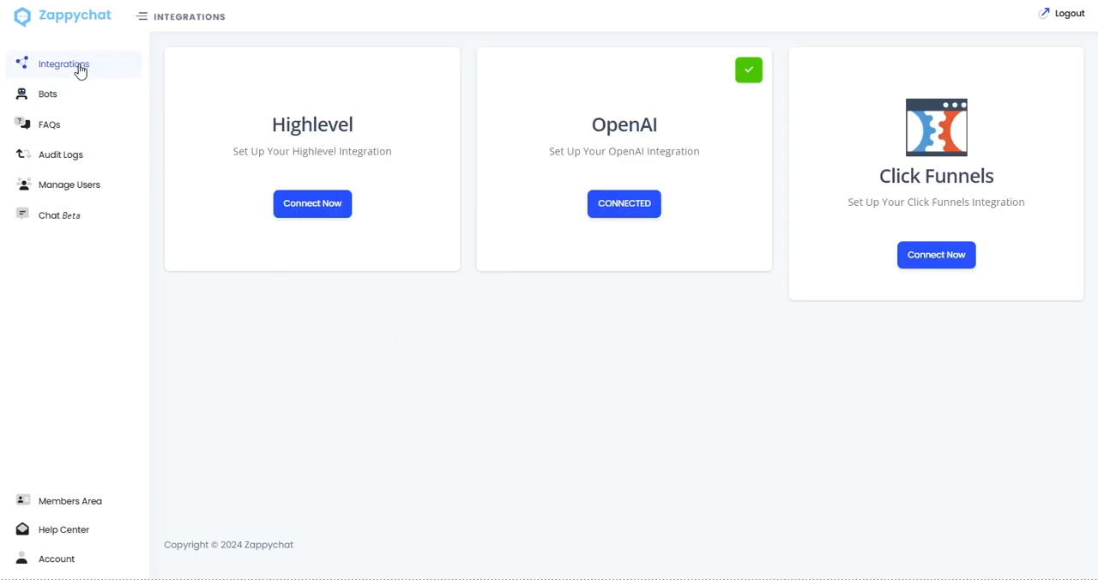
{"action": "mouse_move", "coordinate": [369, 148]}
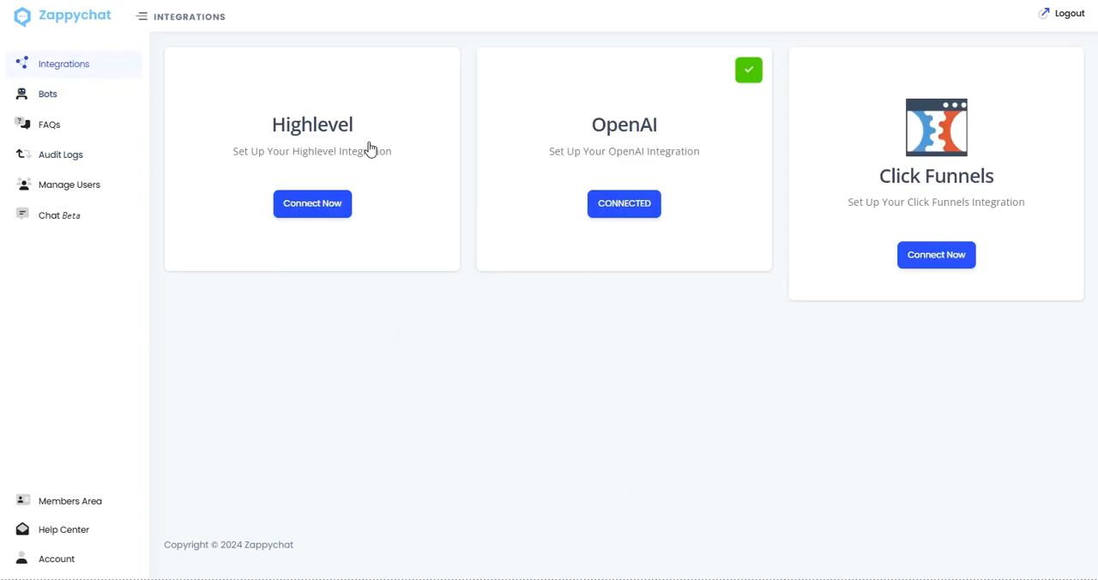
{"action": "mouse_move", "coordinate": [683, 192]}
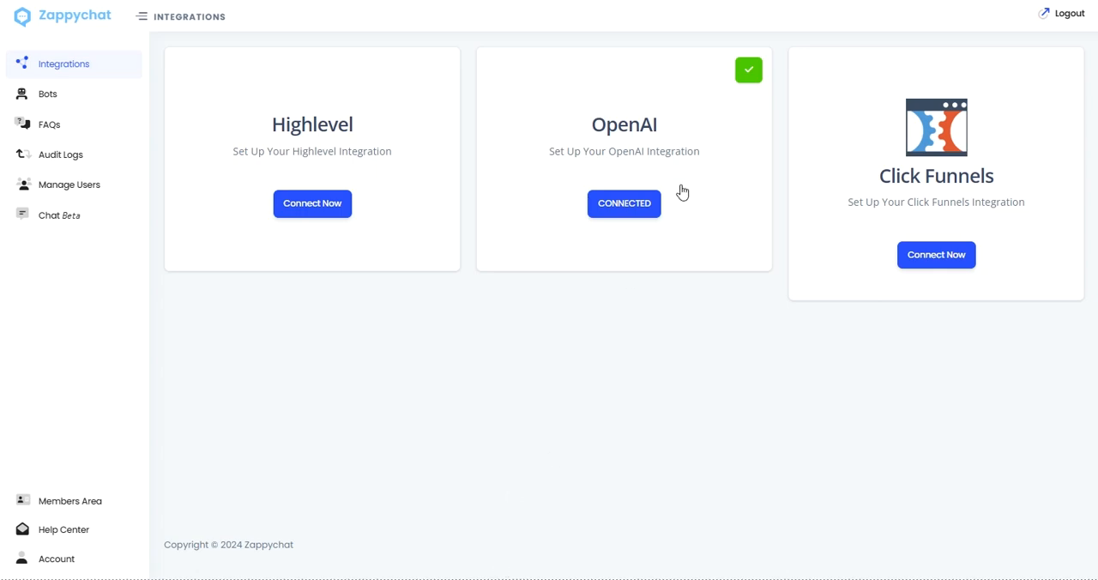
{"action": "left_click", "coordinate": [624, 204]}
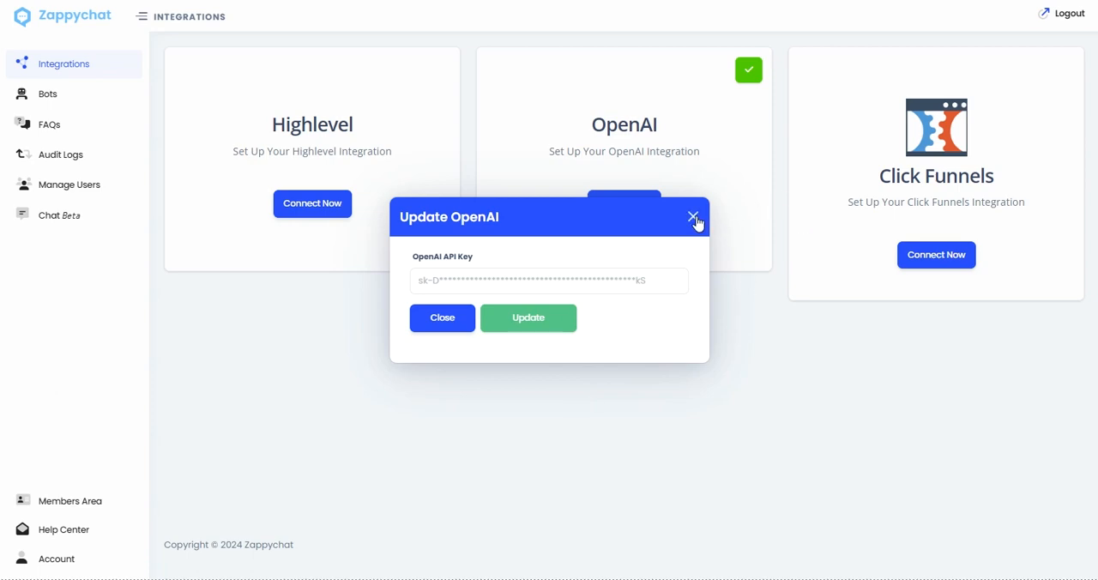
{"action": "left_click", "coordinate": [693, 217]}
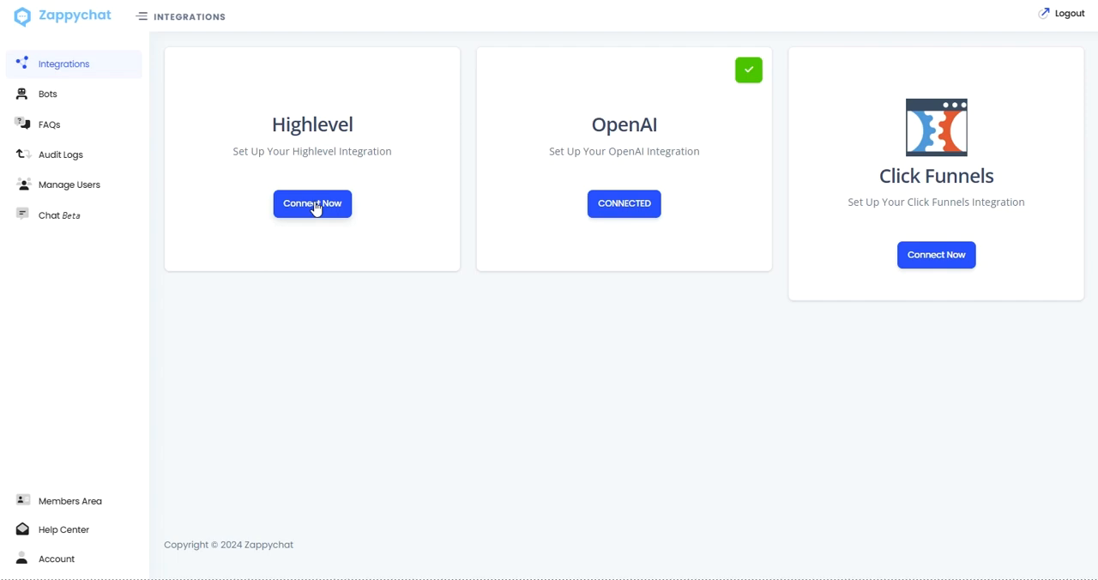
{"action": "mouse_move", "coordinate": [408, 62]}
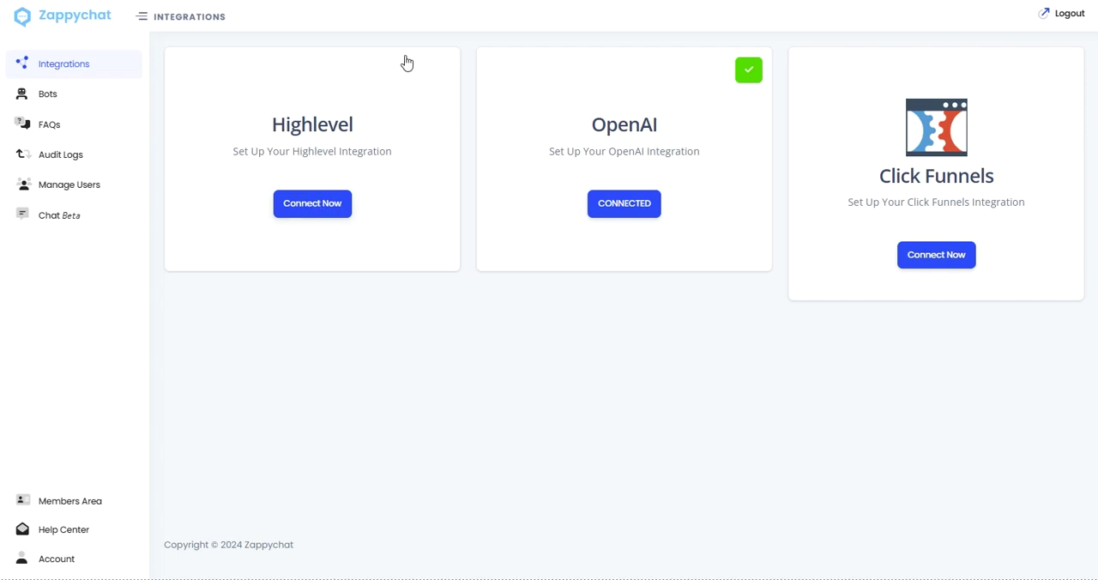
{"action": "mouse_move", "coordinate": [313, 204]}
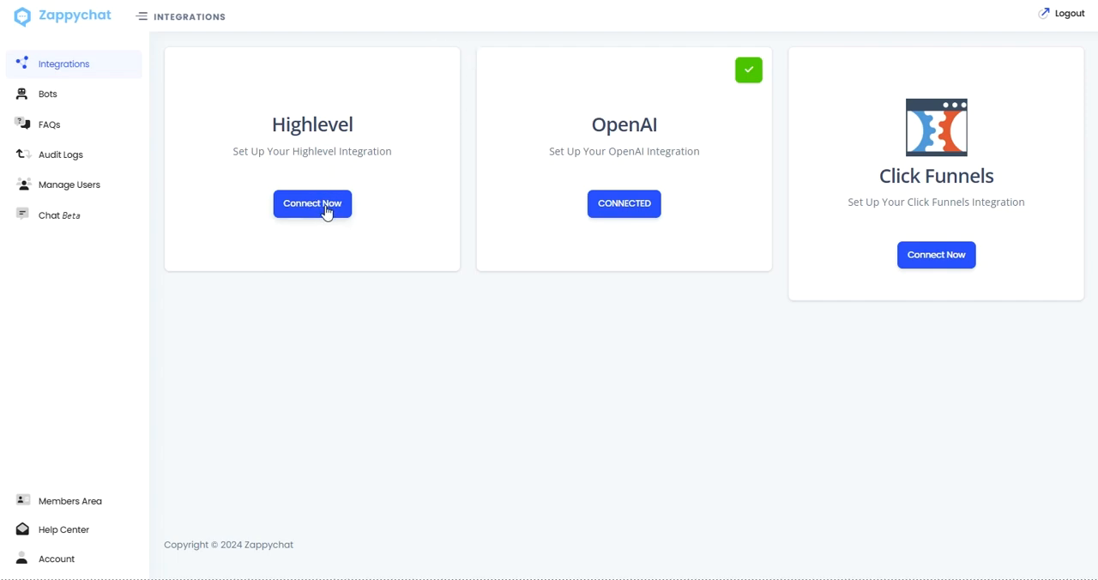
- Start the Highlevel connection with domain app.thedemoaccount.com and retrieve the agency API key from HighLevel Settings
{"action": "left_click", "coordinate": [311, 203]}
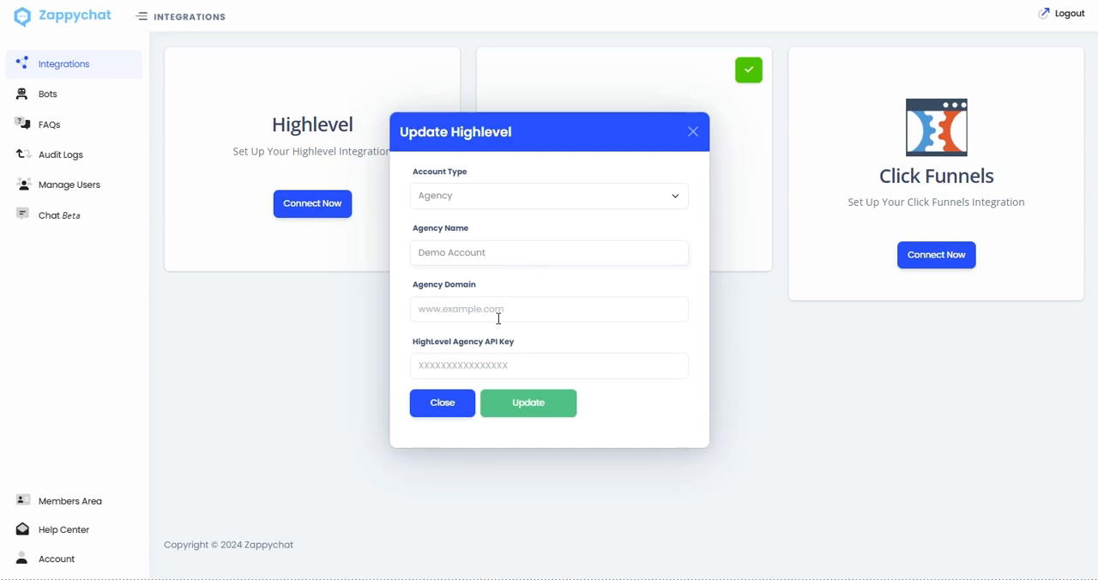
{"action": "type", "text": "app"}
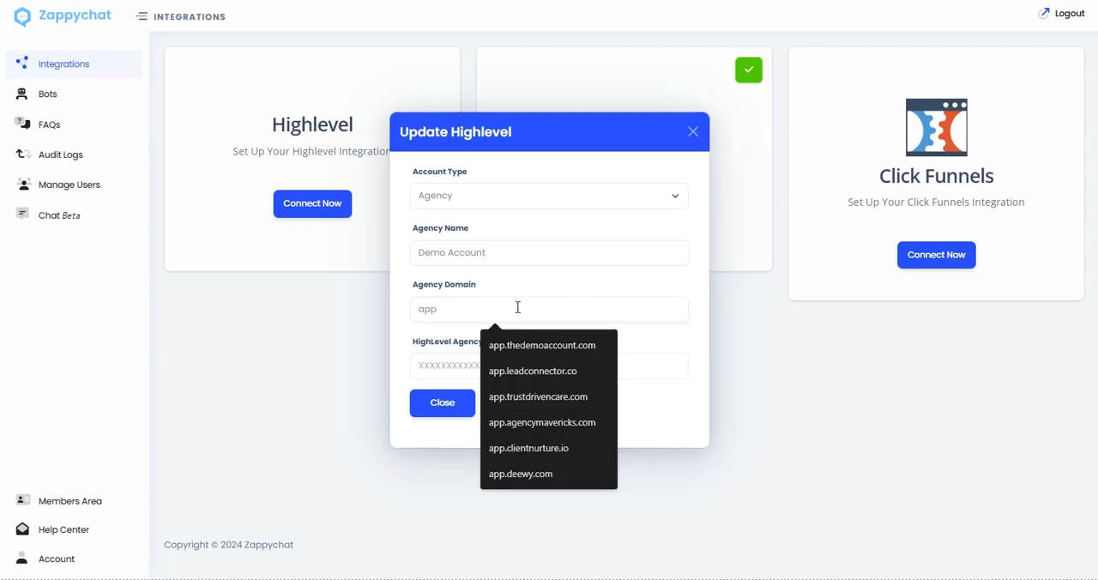
{"action": "left_click", "coordinate": [541, 345]}
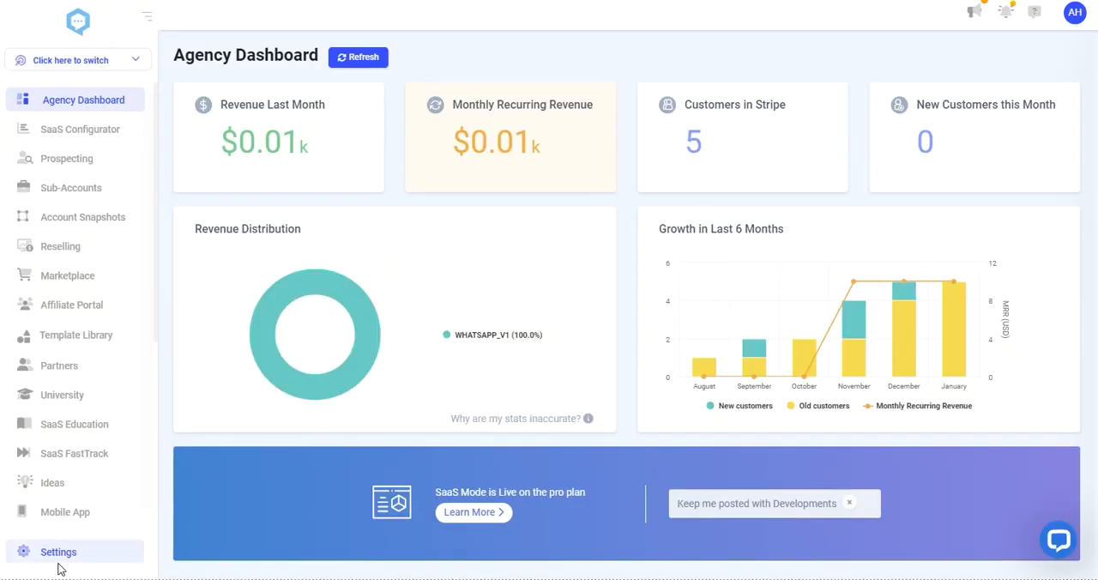
{"action": "left_click", "coordinate": [58, 552]}
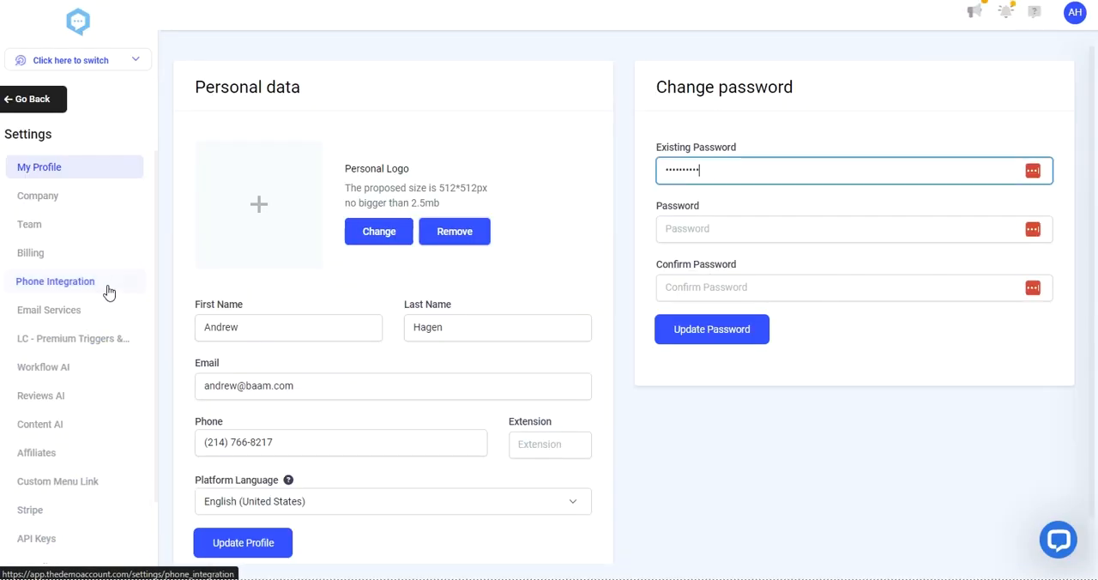
{"action": "left_click", "coordinate": [37, 538]}
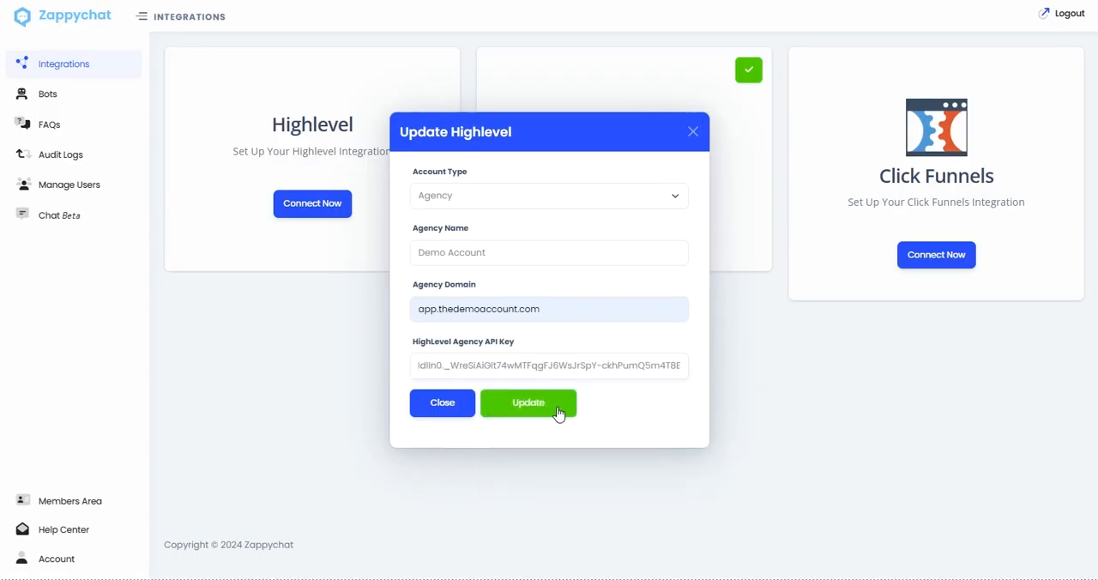
- Submit the Update Highlevel dialog to save the agency domain and API key
{"action": "left_click", "coordinate": [528, 403]}
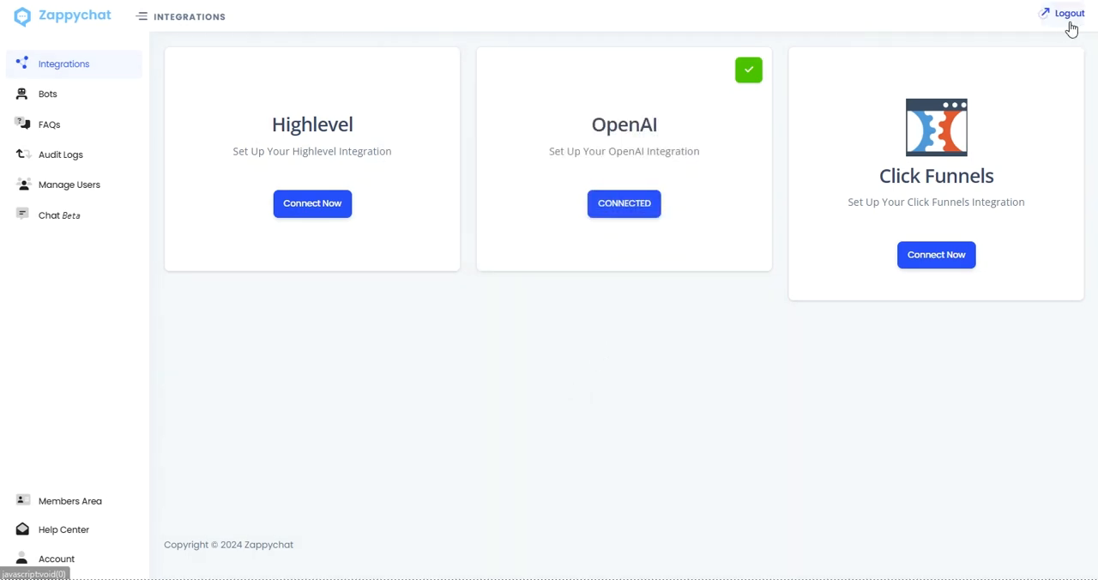
{"action": "mouse_move", "coordinate": [69, 137]}
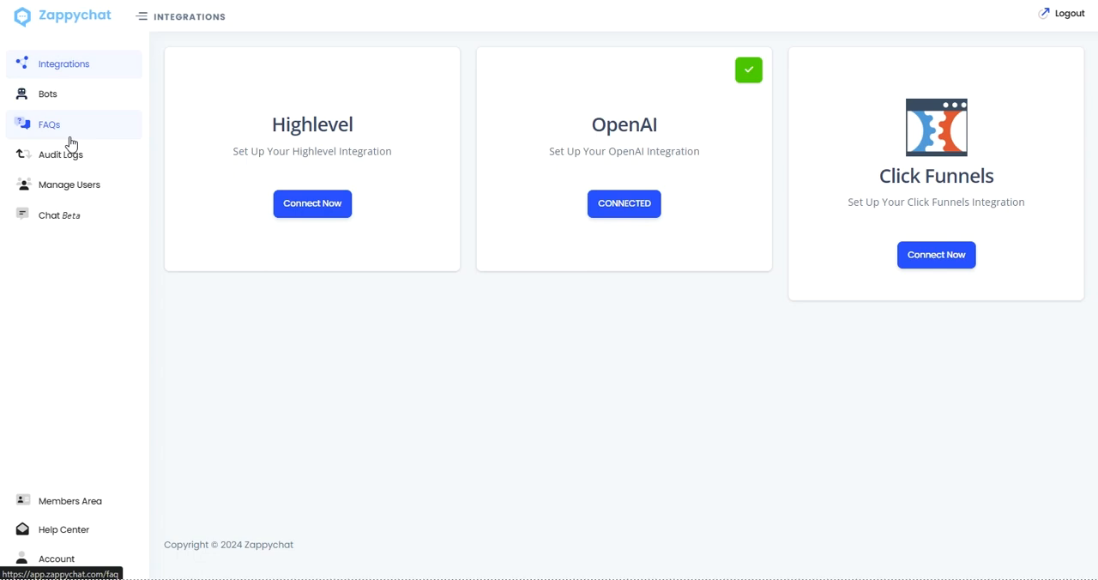
- Browse the FAQs page's sub-accounts table with FAQ counts and training bot actions
{"action": "left_click", "coordinate": [49, 125]}
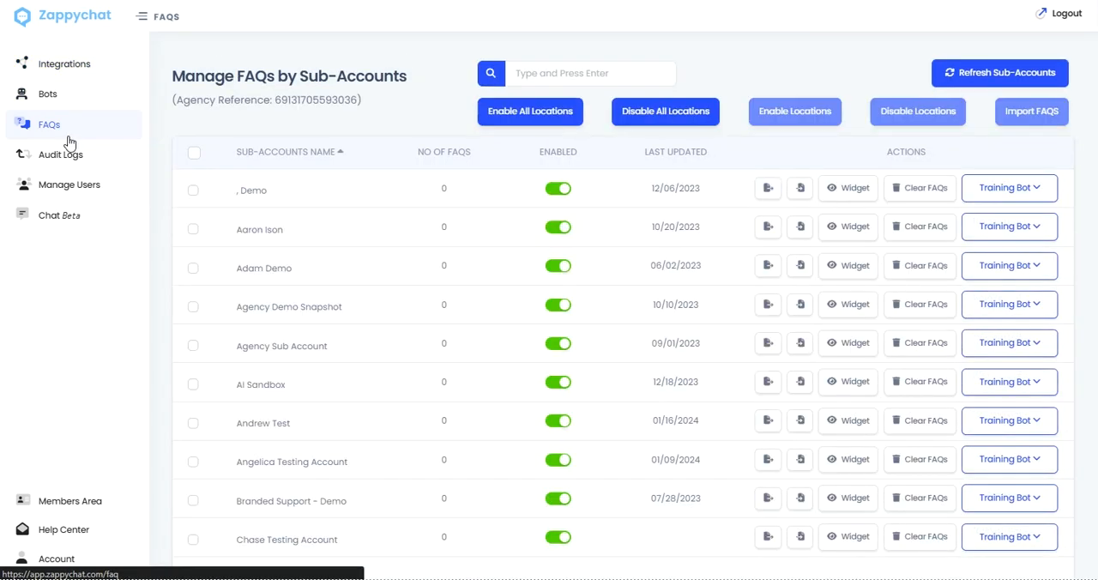
{"action": "scroll", "scroll_direction": "down", "scroll_amount": 3}
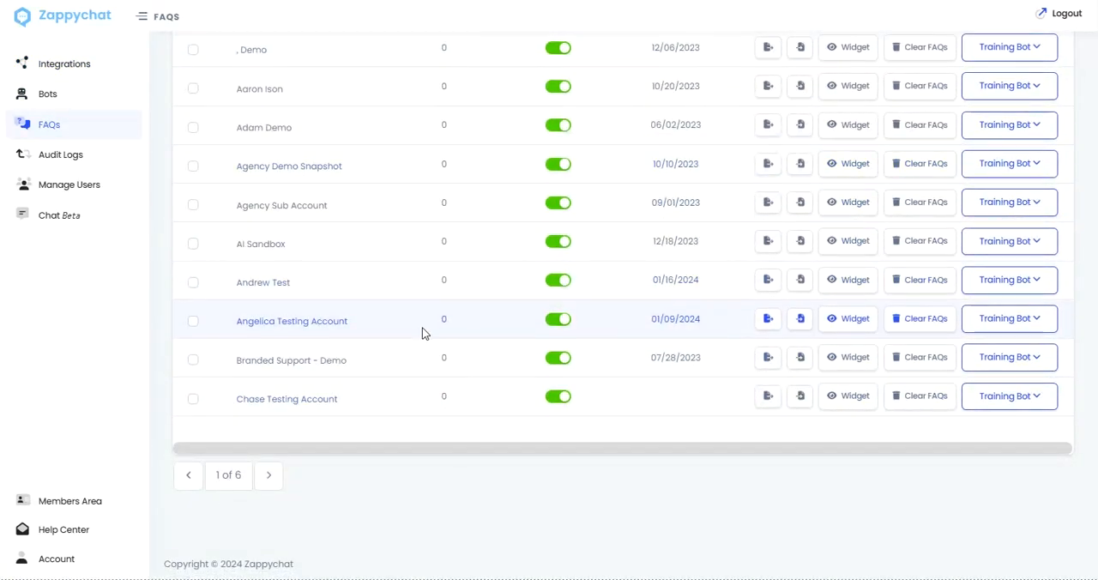
{"action": "scroll", "scroll_direction": "up", "scroll_amount": 3}
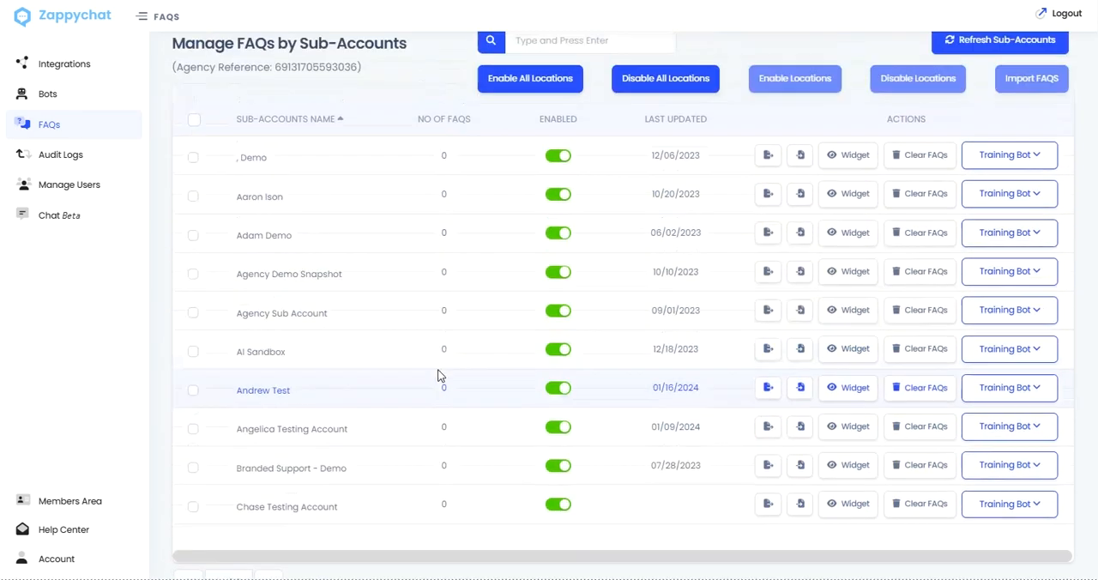
{"action": "scroll", "scroll_direction": "up", "scroll_amount": 3}
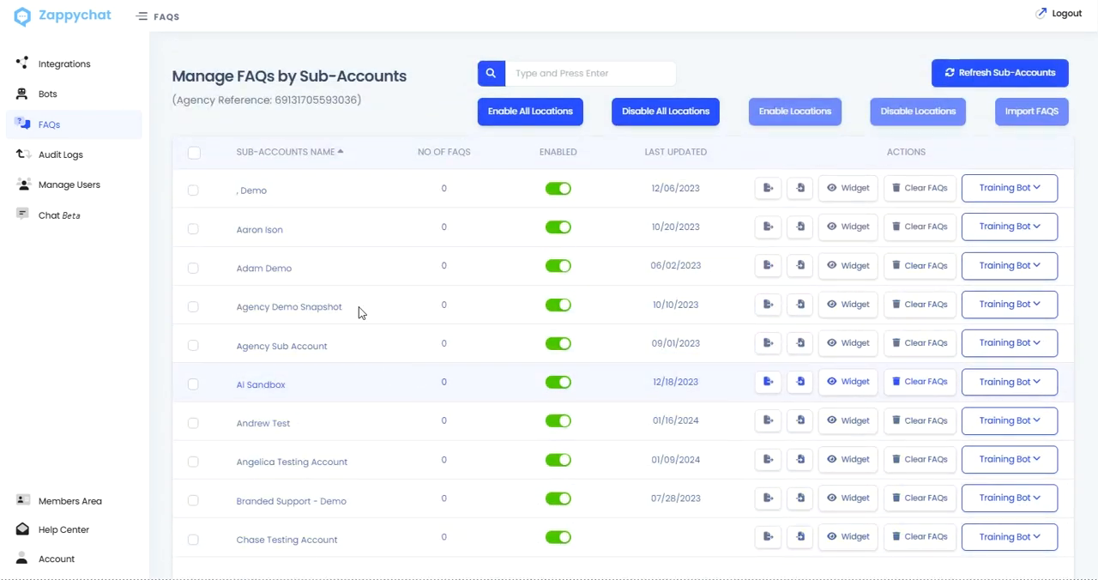
{"action": "mouse_move", "coordinate": [79, 97]}
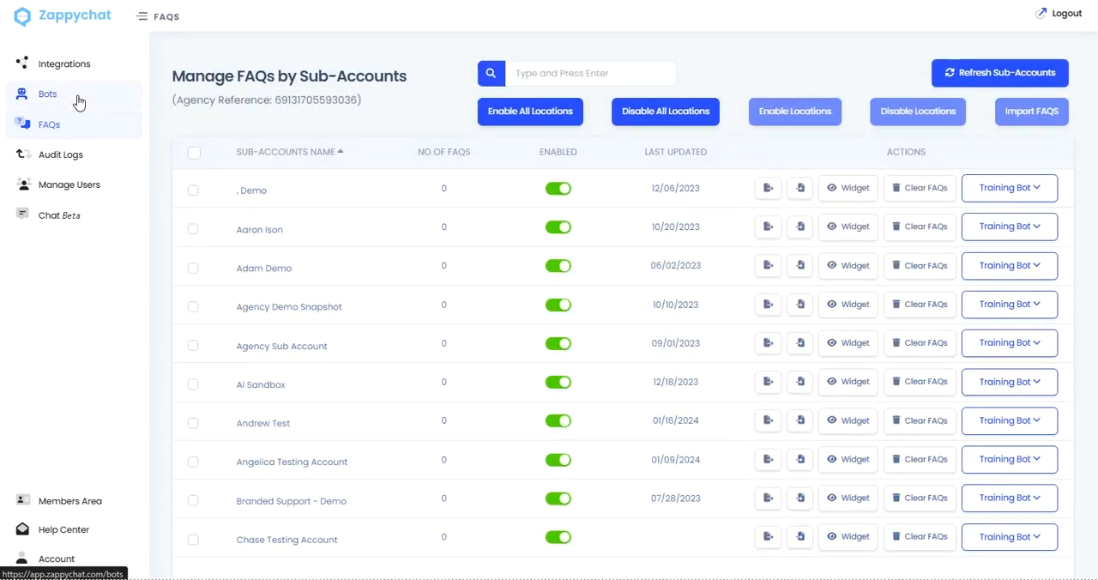
- Start a new bot on the bots page, choosing its AI type and naming it Booking Bot
{"action": "left_click", "coordinate": [47, 93]}
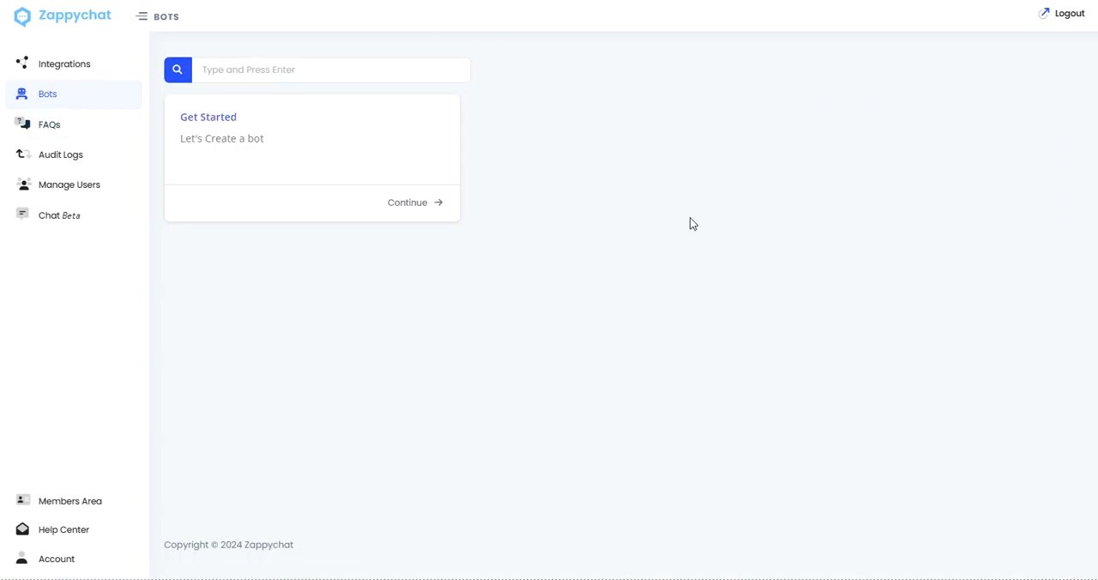
{"action": "mouse_move", "coordinate": [408, 202]}
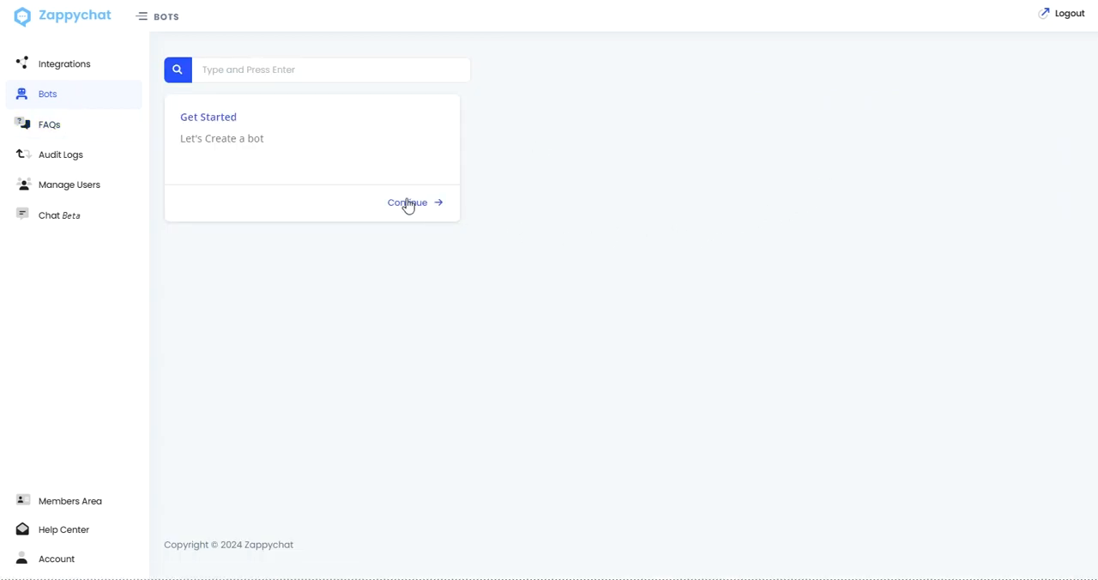
{"action": "left_click", "coordinate": [407, 203]}
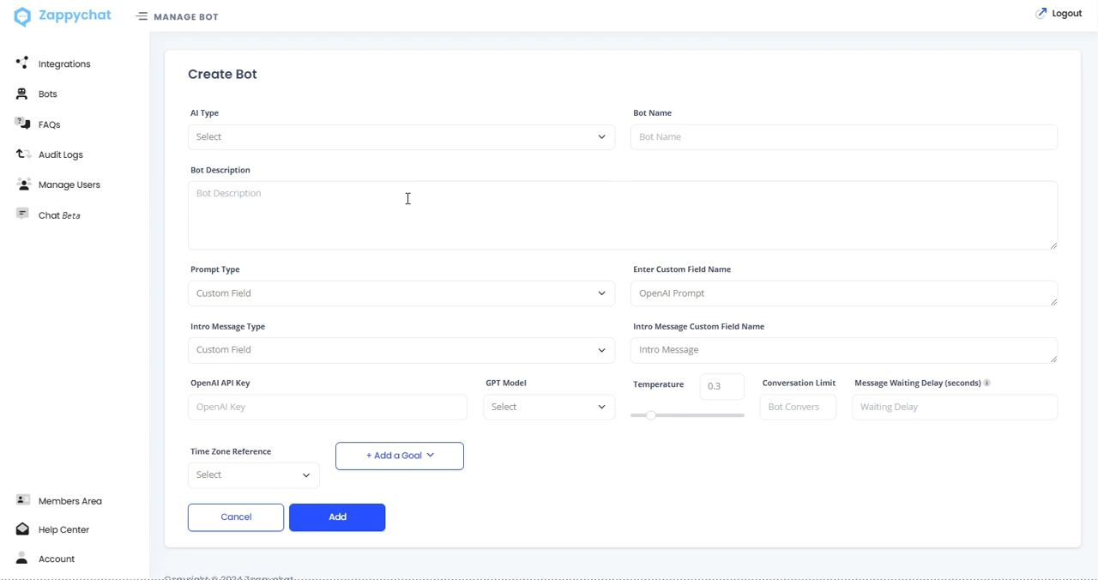
{"action": "left_click", "coordinate": [401, 137]}
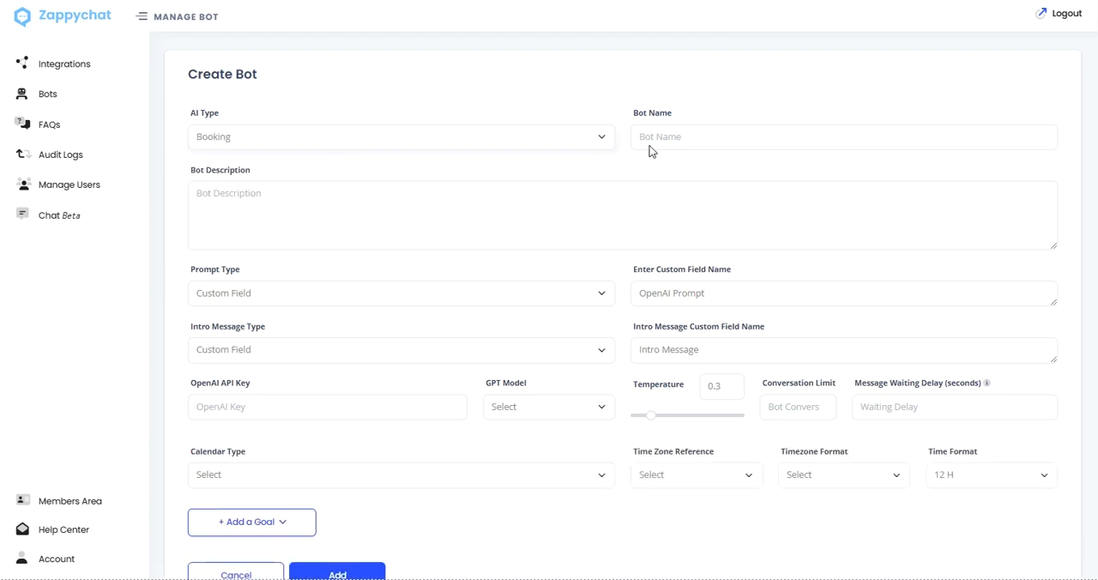
{"action": "type", "text": "Booking"}
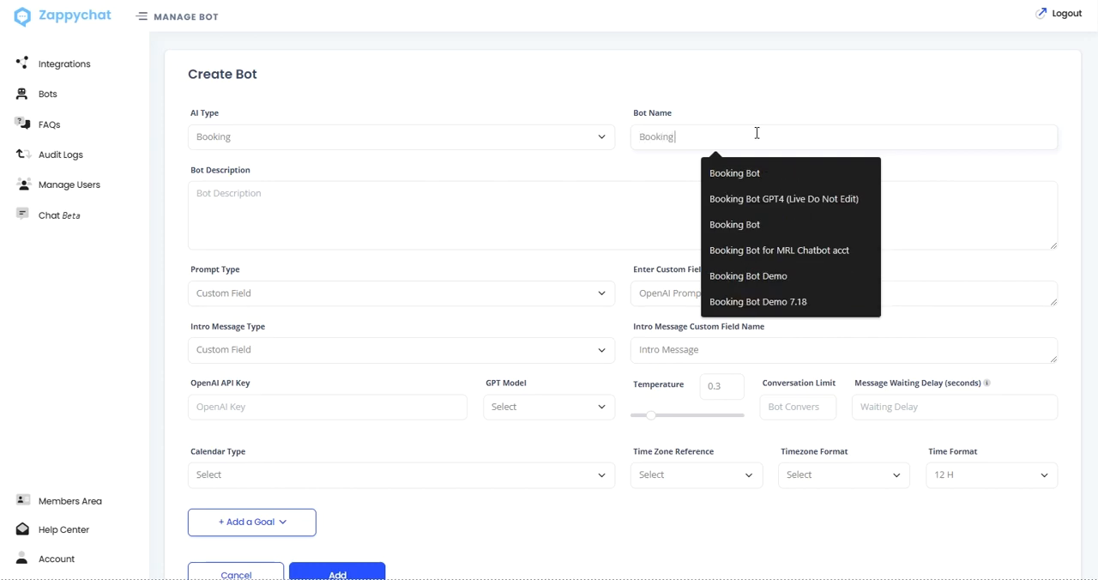
{"action": "left_click", "coordinate": [735, 173]}
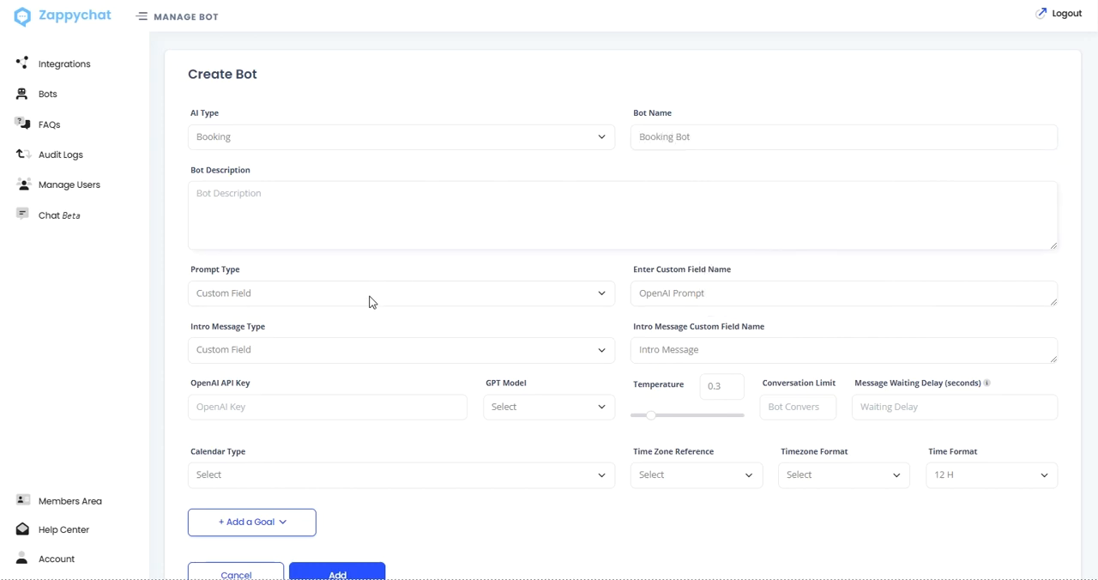
- Pick the GPT model, enter 15, use the contact's time zone, and add the bot
{"action": "scroll", "scroll_direction": "down", "scroll_amount": 3}
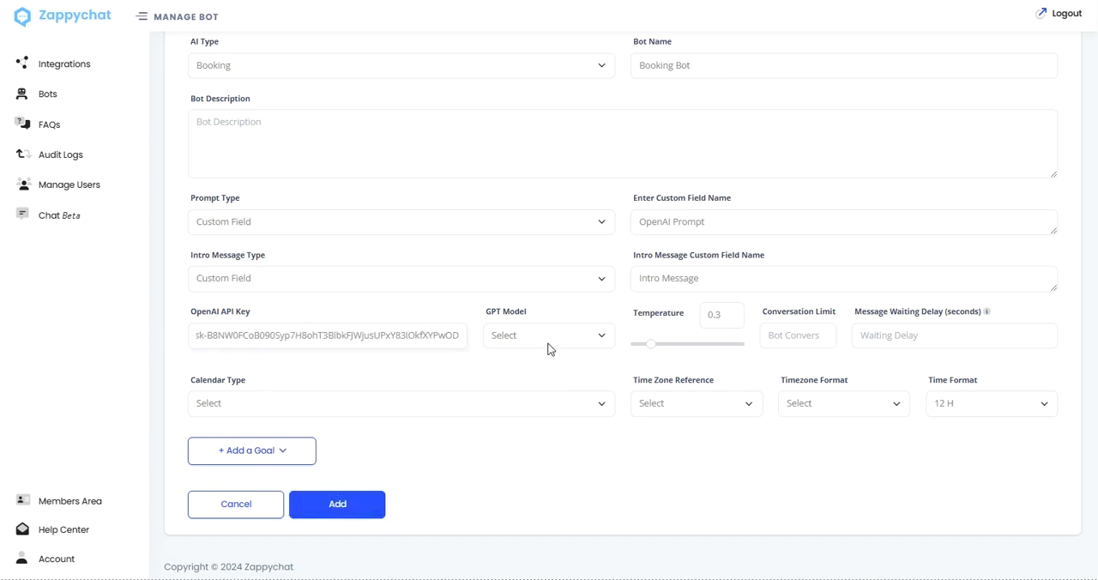
{"action": "left_click", "coordinate": [547, 335]}
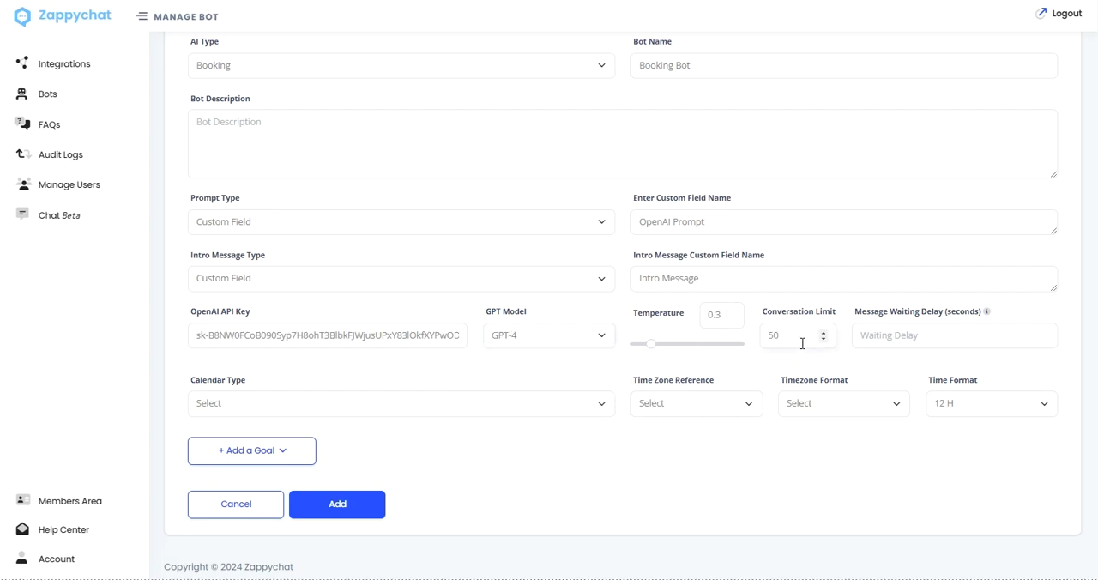
{"action": "type", "text": "15"}
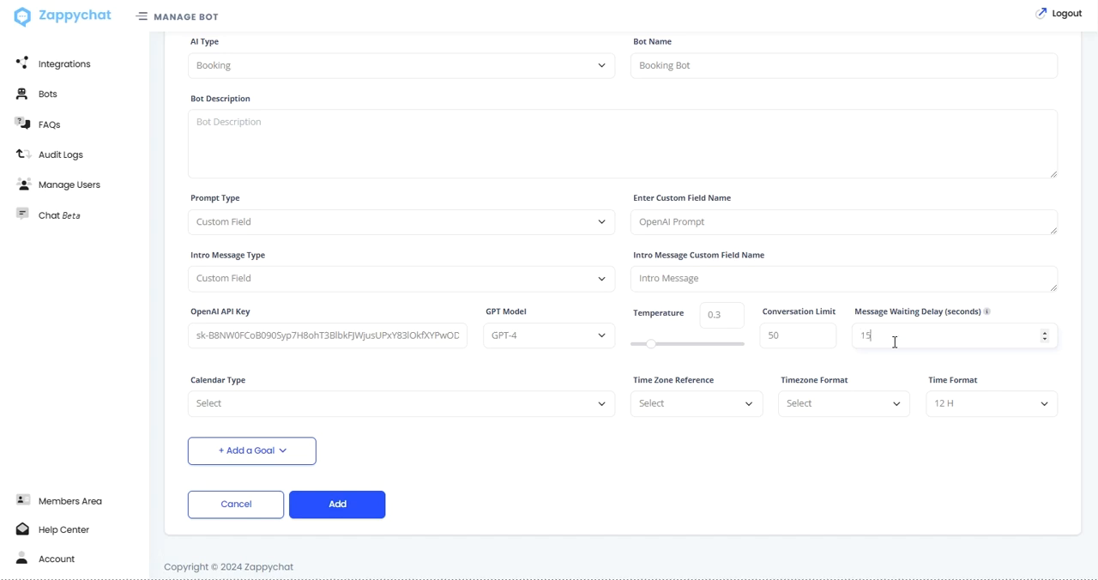
{"action": "left_click", "coordinate": [401, 402]}
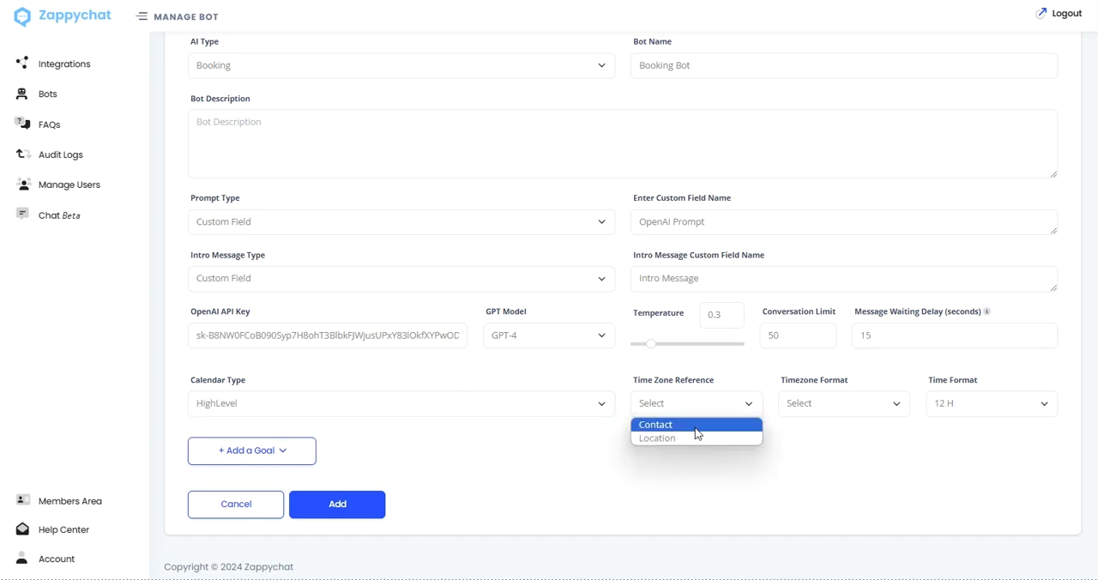
{"action": "left_click", "coordinate": [656, 424]}
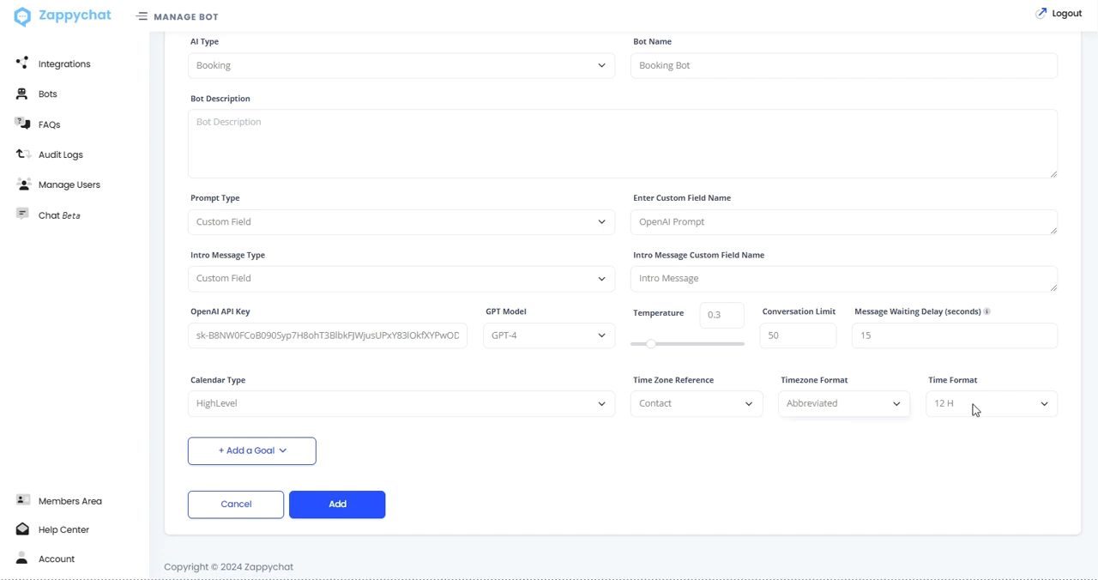
{"action": "mouse_move", "coordinate": [470, 531]}
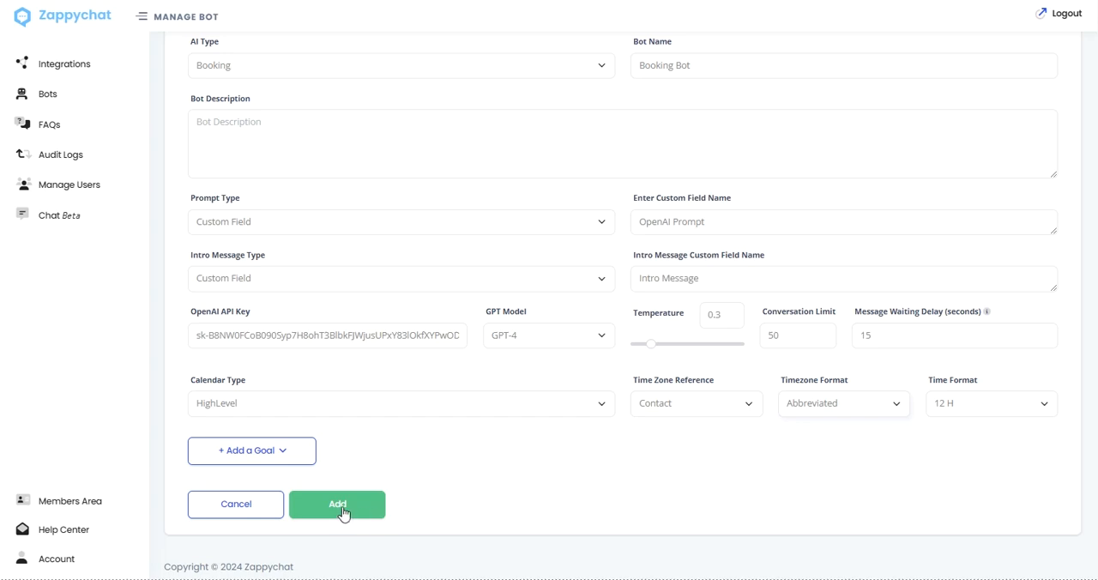
{"action": "left_click", "coordinate": [337, 504]}
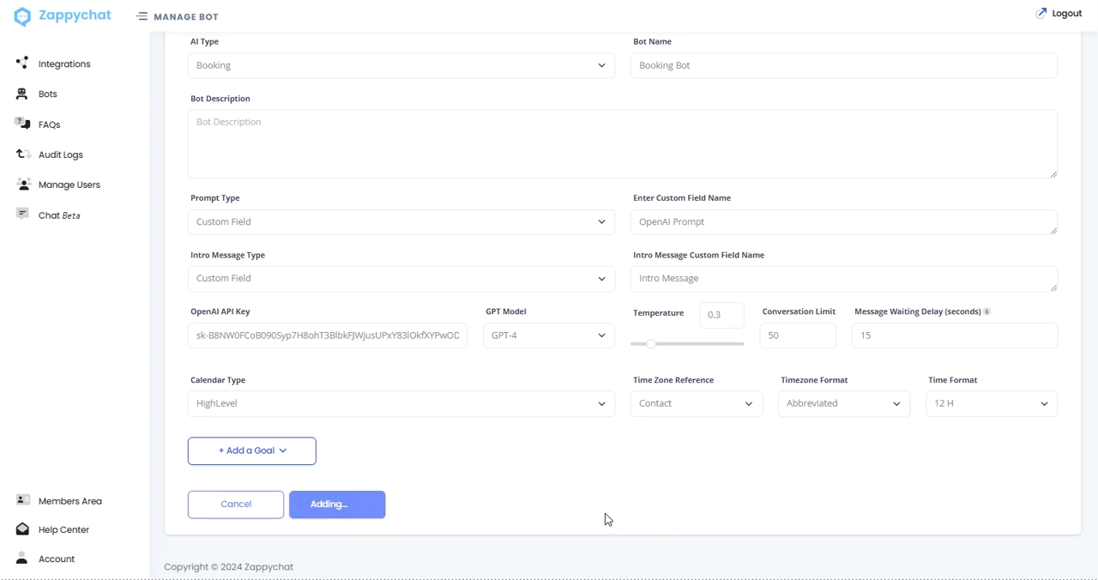
{"action": "left_click", "coordinate": [337, 504]}
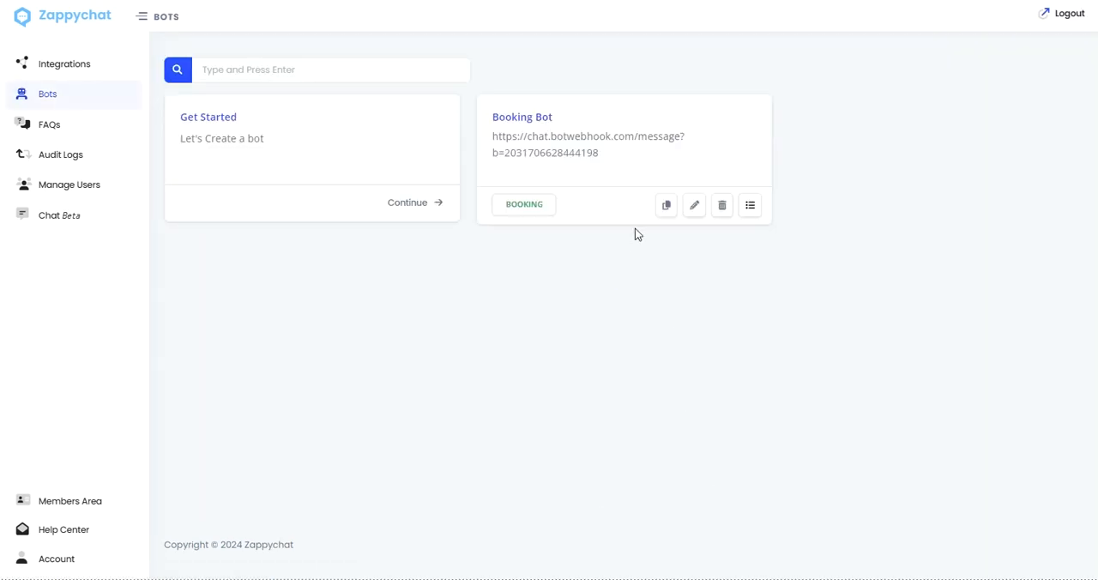
- Copy the Booking Bot's webhook URL and clone it as 'Non booking bot'
{"action": "left_click", "coordinate": [667, 204]}
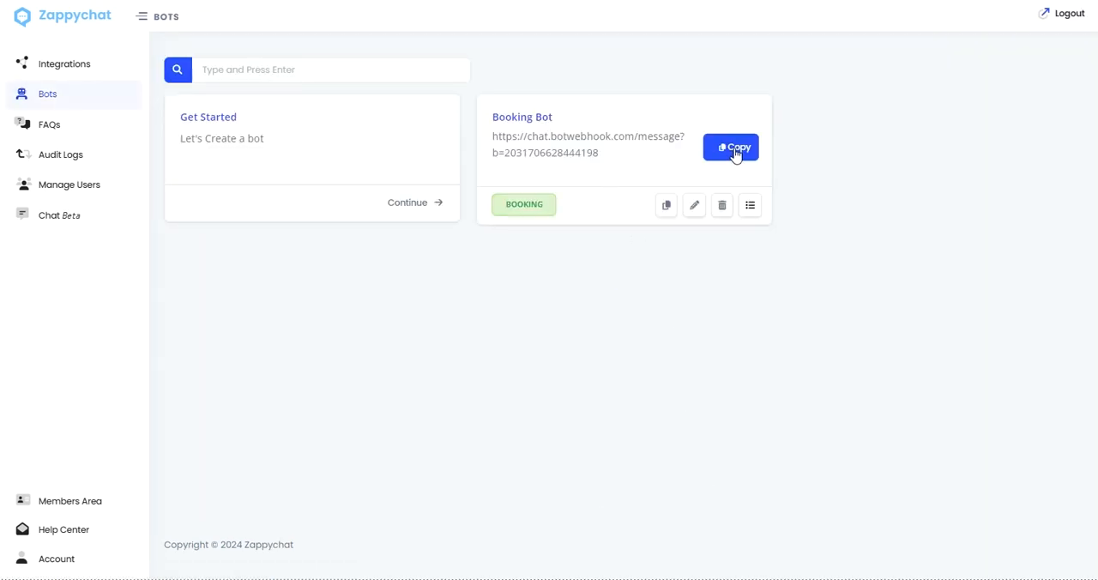
{"action": "mouse_move", "coordinate": [843, 176]}
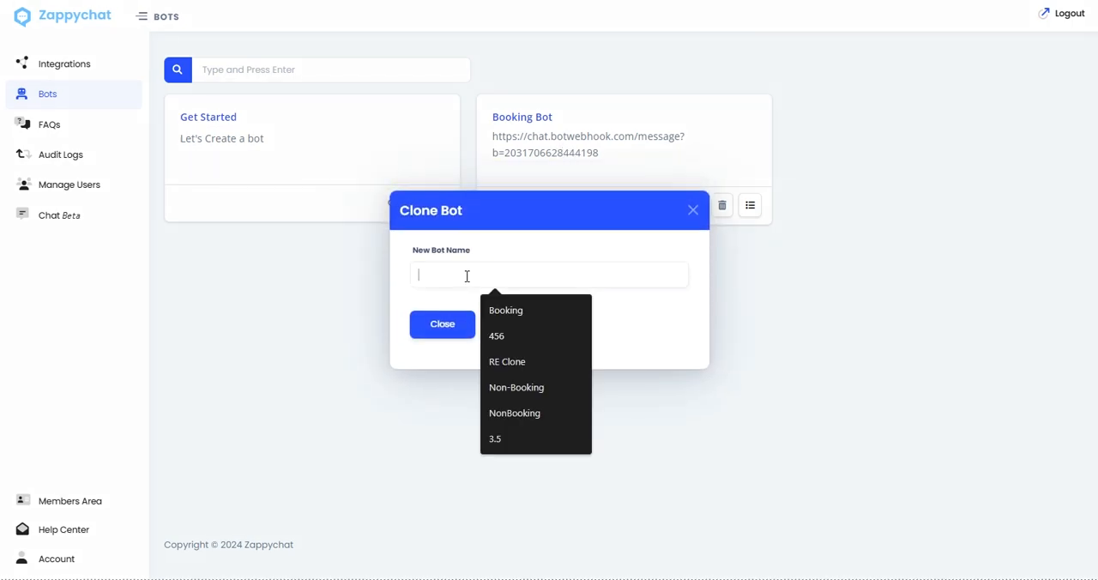
{"action": "type", "text": "Non"}
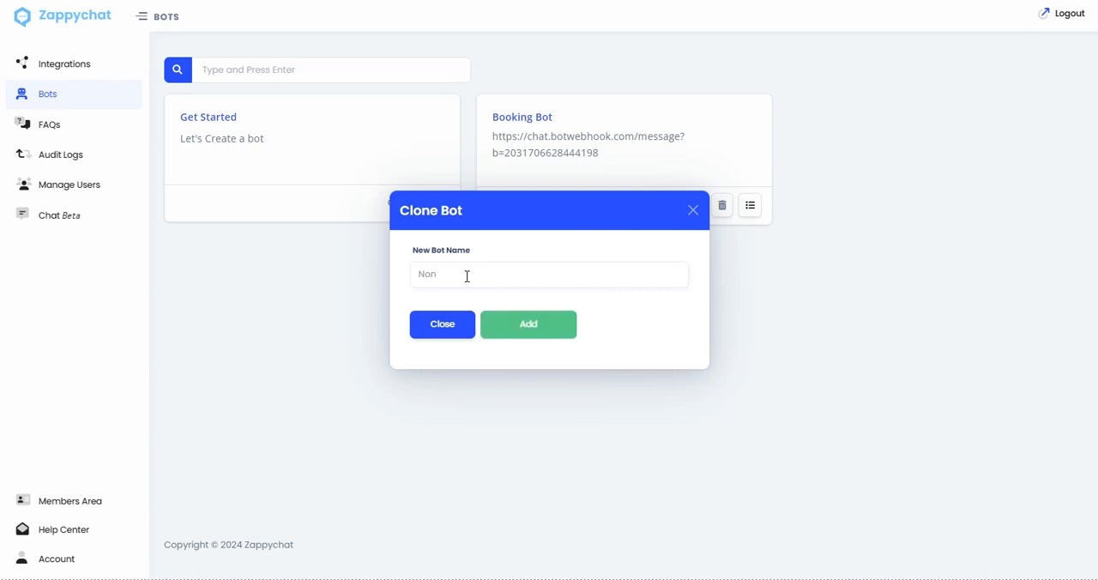
{"action": "left_click", "coordinate": [528, 324]}
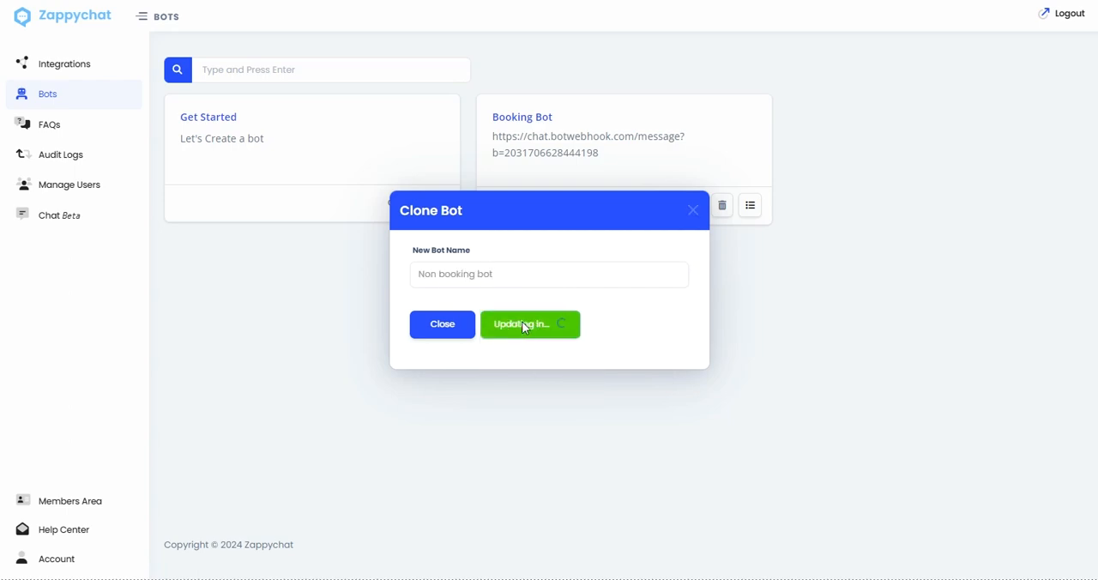
{"action": "left_click", "coordinate": [531, 323]}
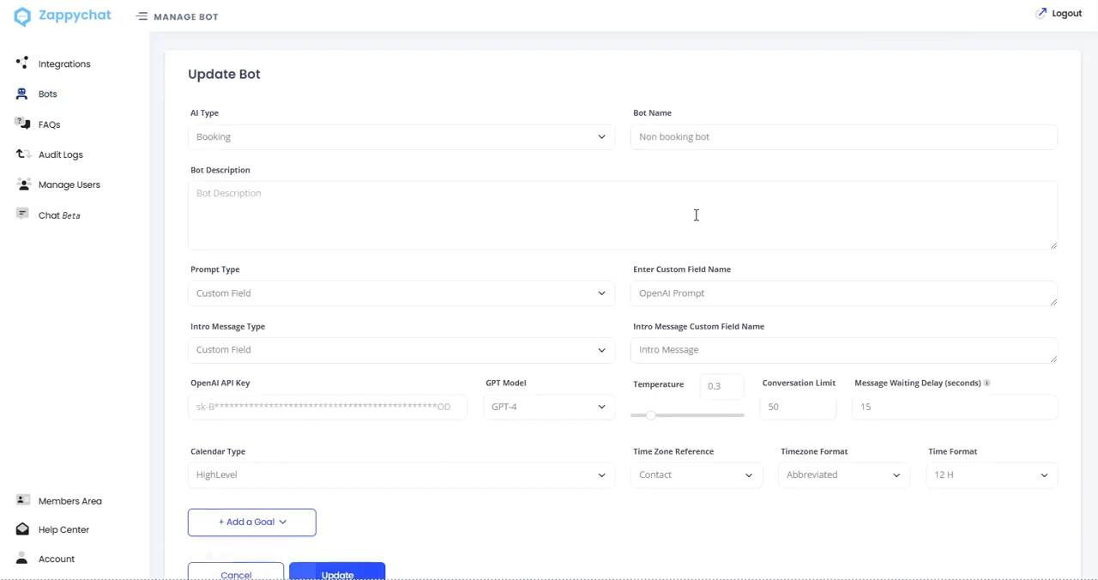
- Switch the cloned bot's AI type to Non Booking and update it
{"action": "scroll", "scroll_direction": "down", "scroll_amount": 3}
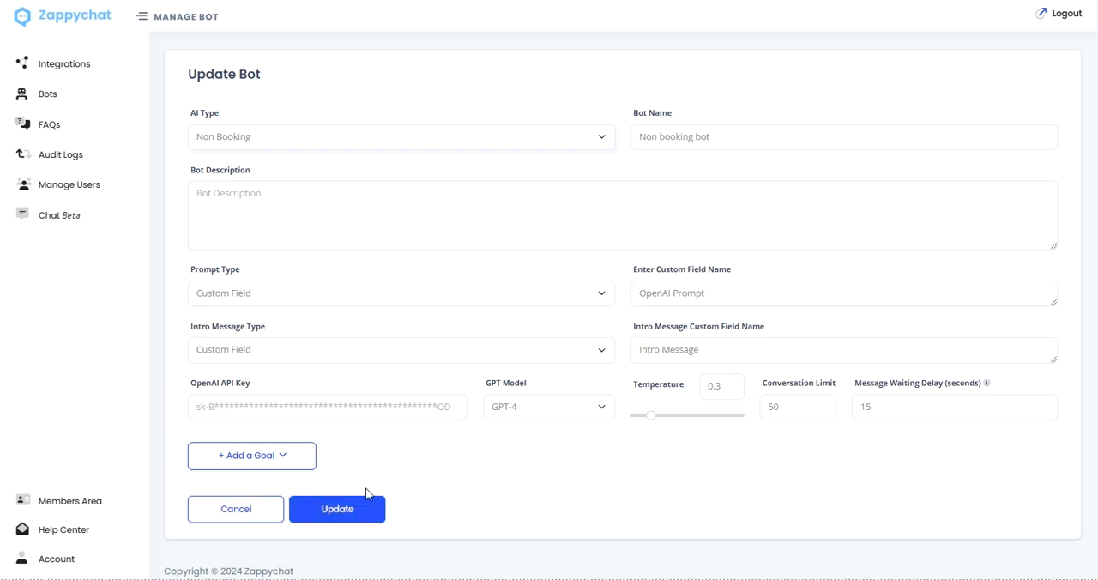
{"action": "left_click", "coordinate": [336, 508]}
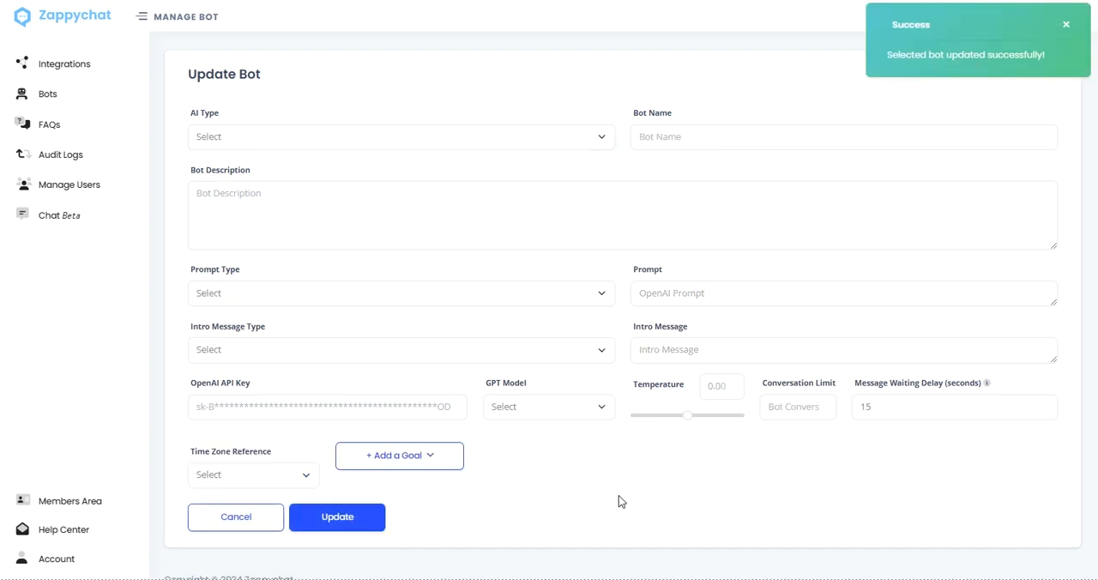
{"action": "left_click", "coordinate": [337, 517]}
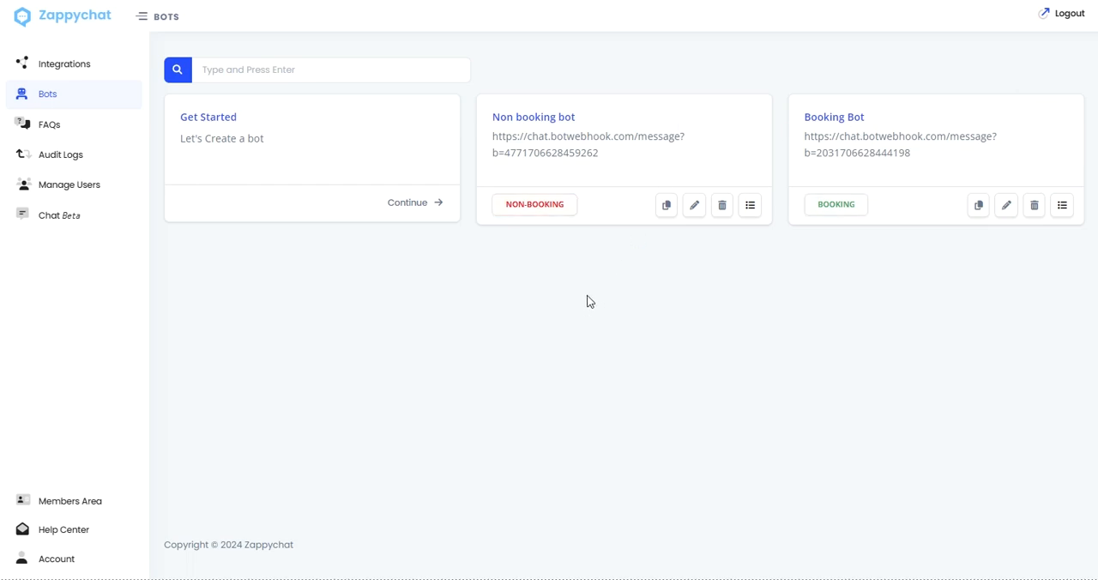
{"action": "mouse_move", "coordinate": [552, 292]}
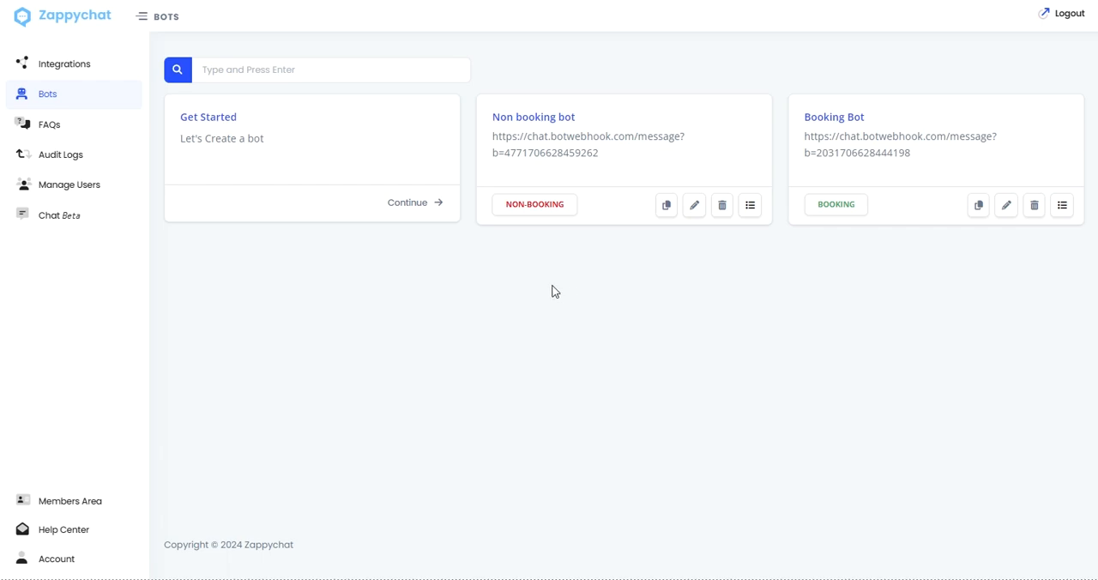
{"action": "mouse_move", "coordinate": [542, 271]}
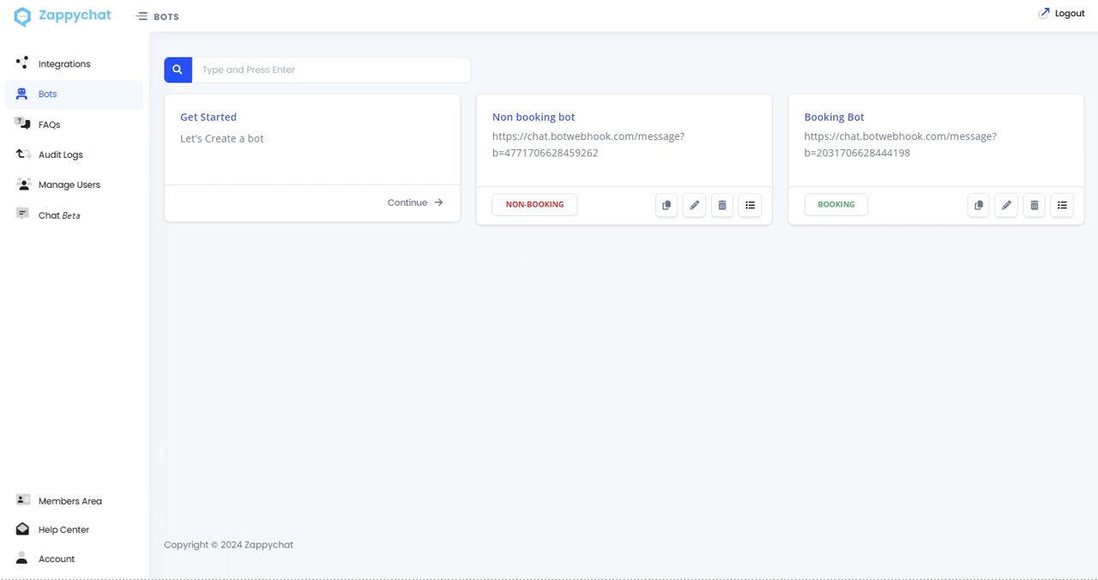
{"action": "mouse_move", "coordinate": [548, 96]}
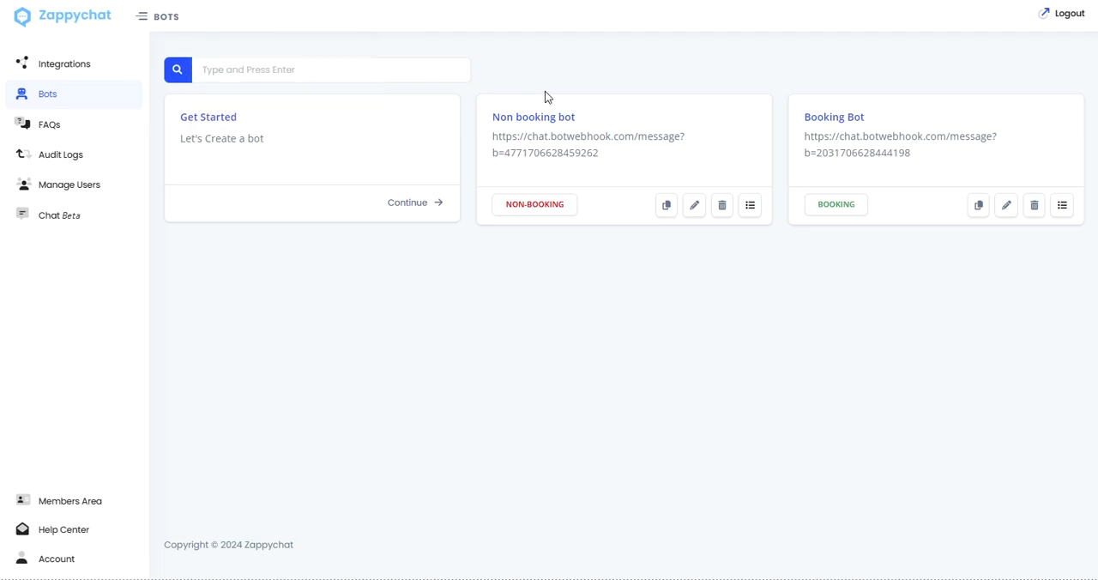
{"action": "mouse_move", "coordinate": [559, 91]}
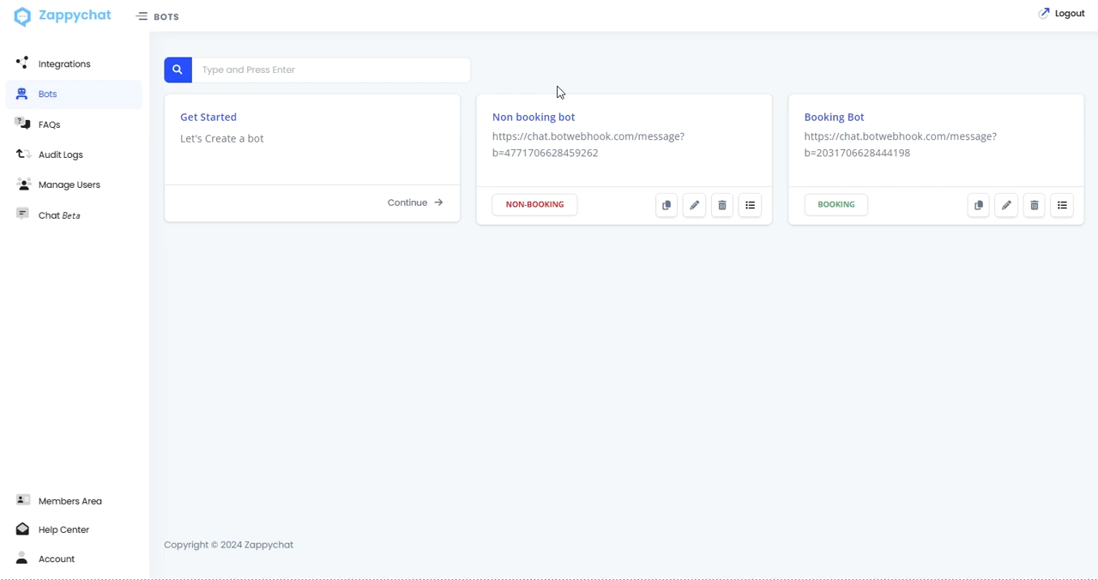
{"action": "mouse_move", "coordinate": [559, 92]}
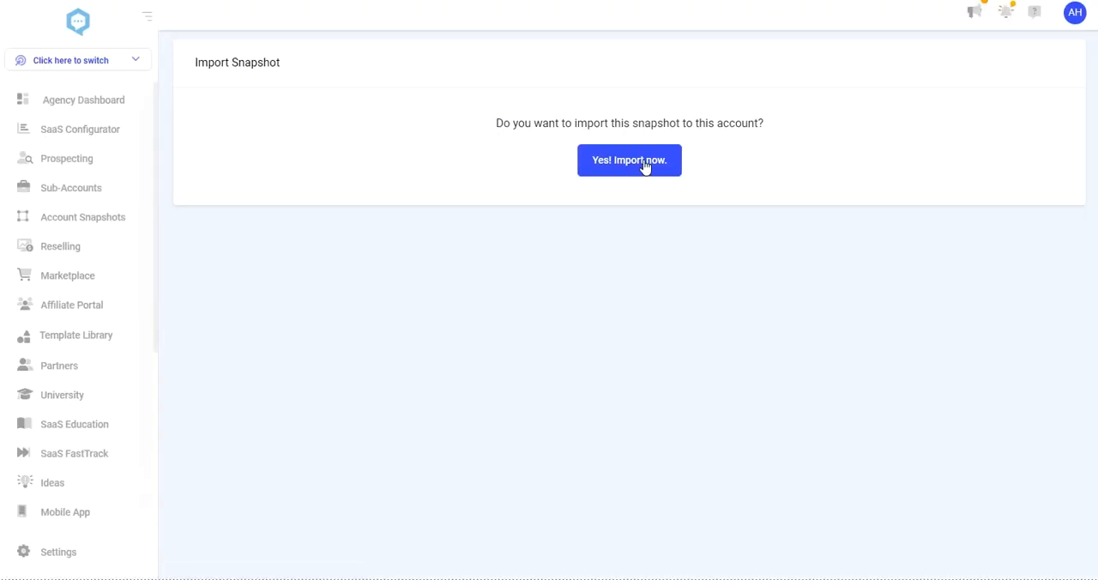
- Import the ZappyChat Supercharged Speed-To-Lead Snapshot and open Account Snapshots
{"action": "left_click", "coordinate": [630, 160]}
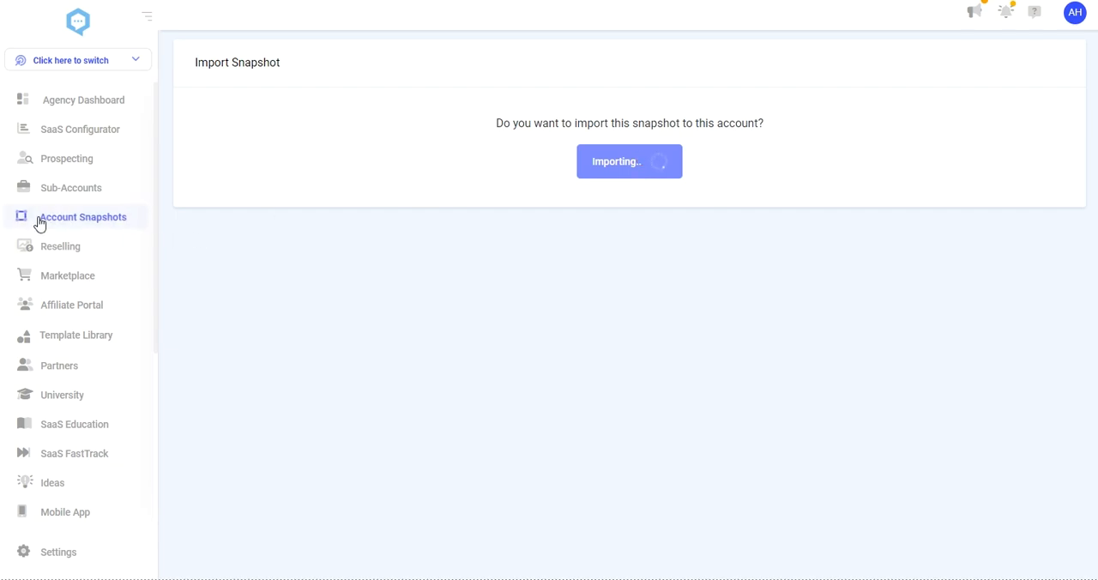
{"action": "mouse_move", "coordinate": [506, 223]}
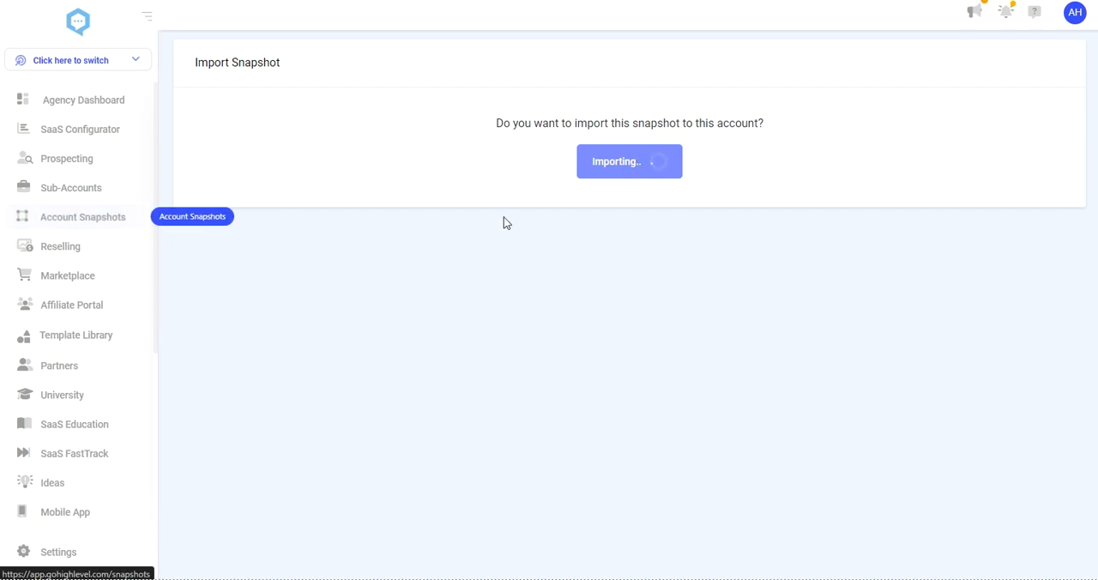
{"action": "left_click", "coordinate": [629, 161]}
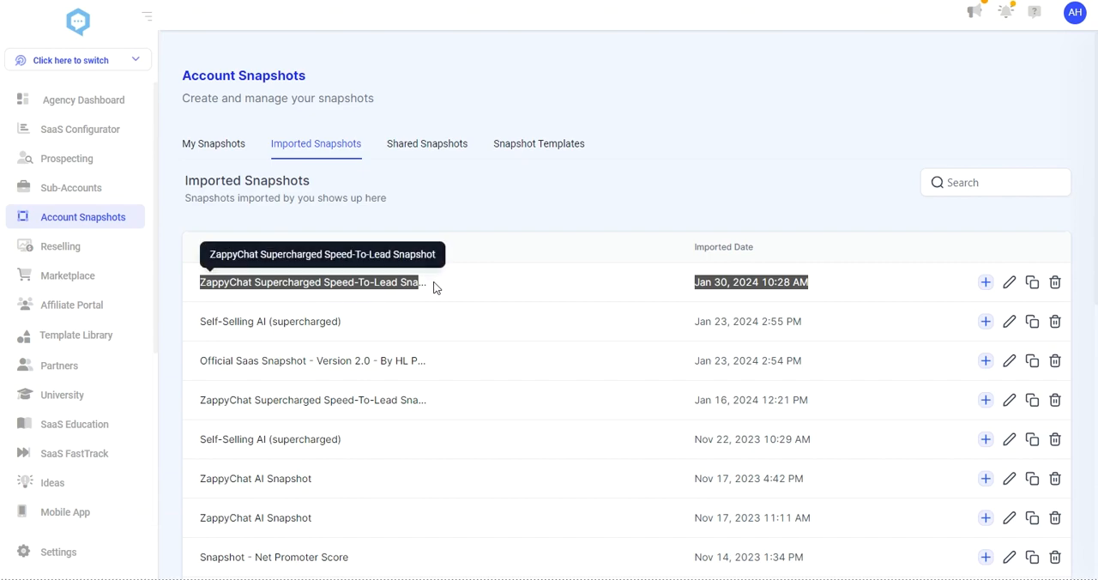
{"action": "mouse_move", "coordinate": [1010, 282]}
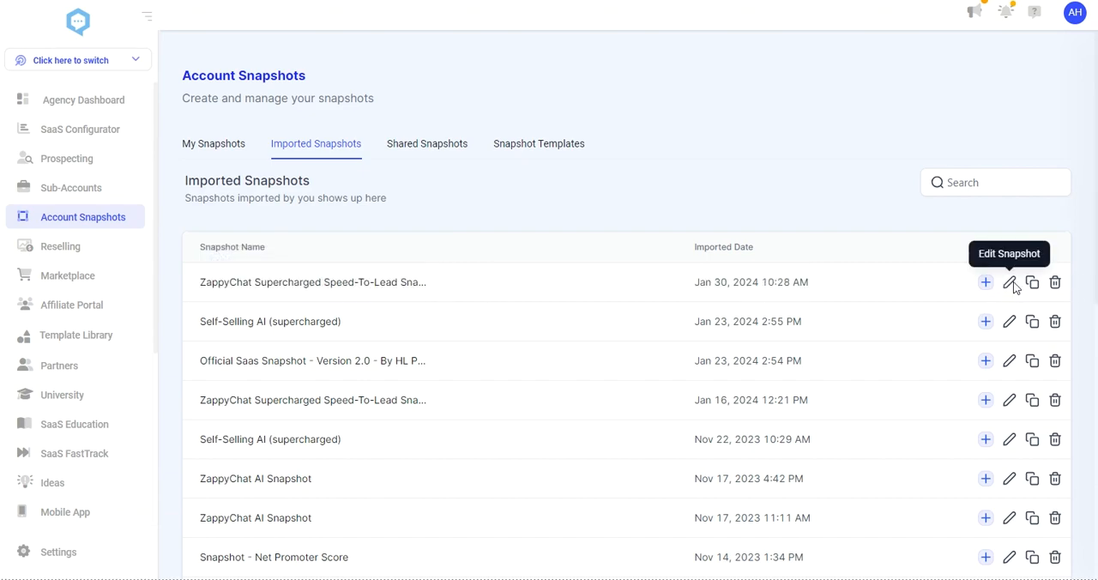
- Prefix the top imported snapshot's name with '1.30', save, and open Sub-Accounts
{"action": "left_click", "coordinate": [1010, 283]}
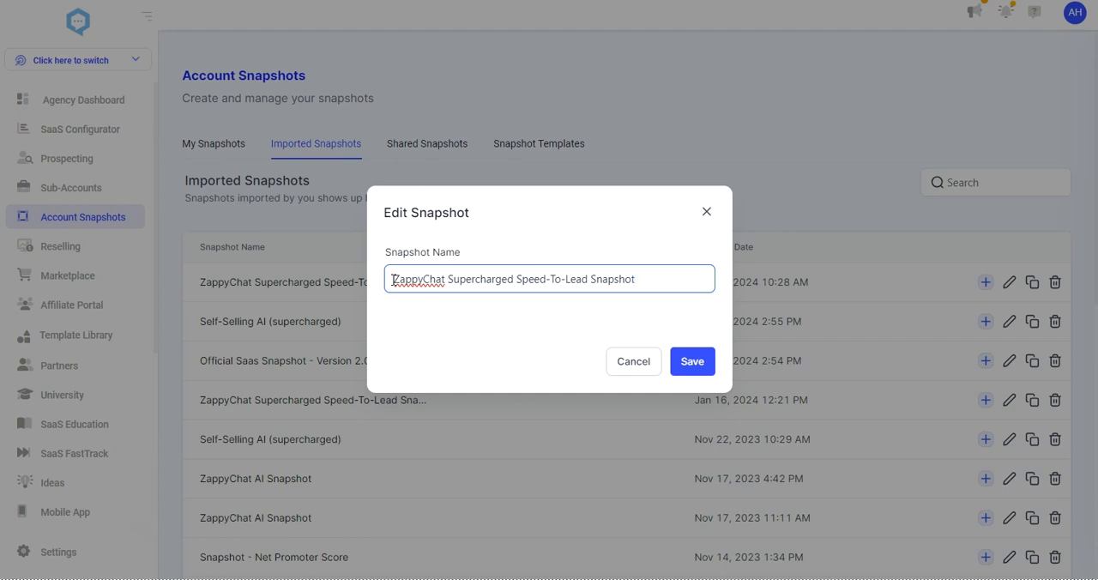
{"action": "type", "text": "1.30"}
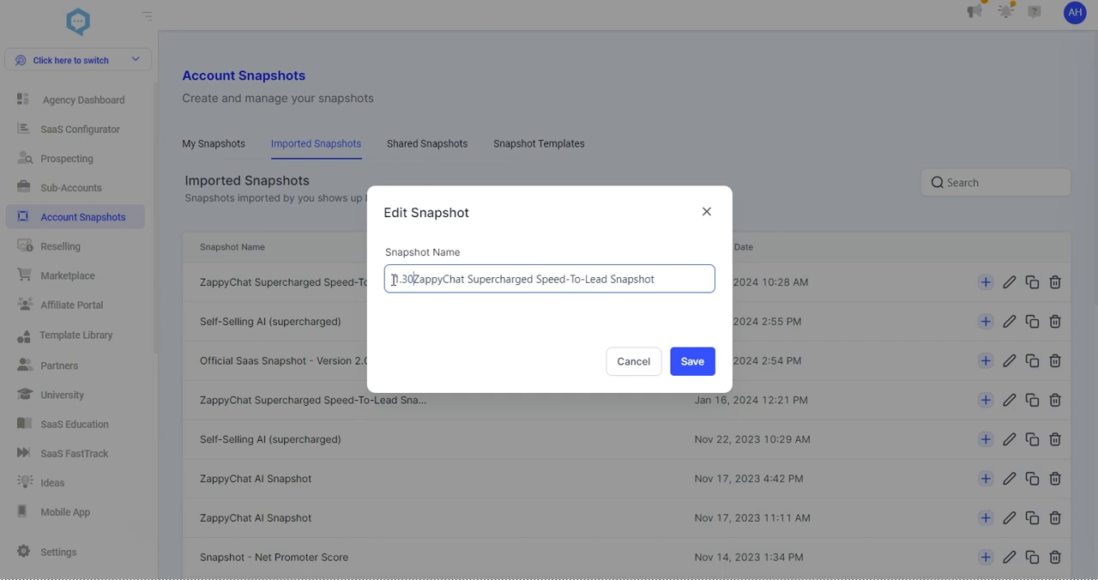
{"action": "left_click", "coordinate": [692, 361]}
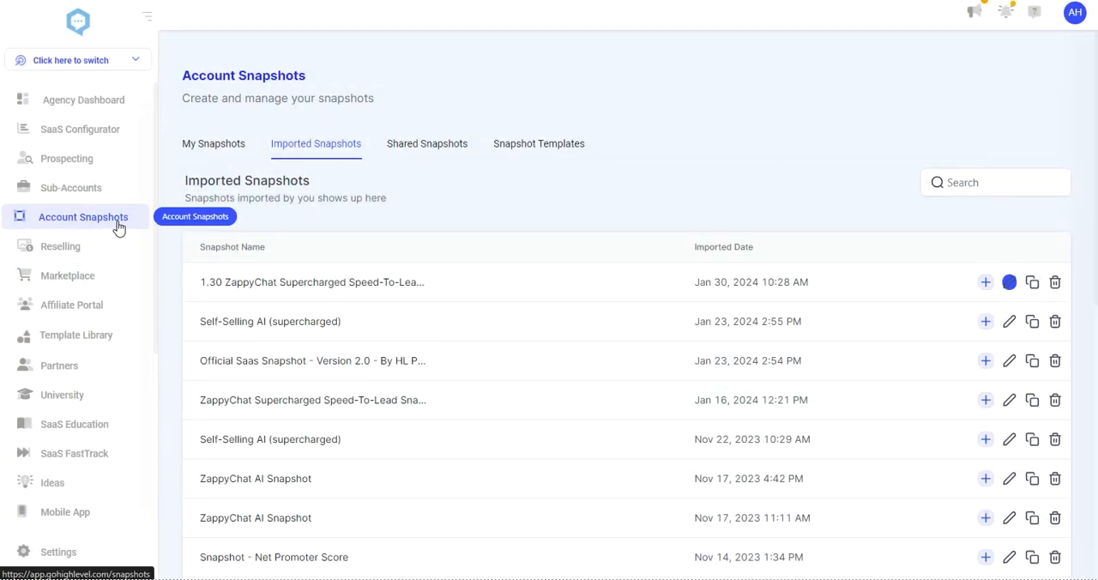
{"action": "left_click", "coordinate": [72, 188]}
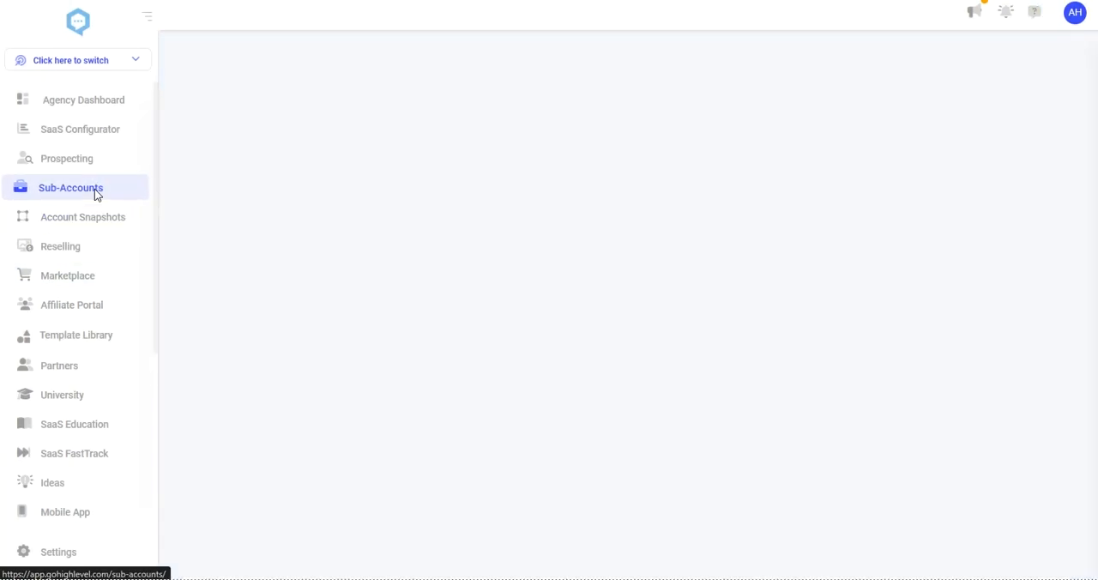
- Create a sub-account from the imported 1.30 ZappyChat Supercharged Speed-To-Lead Snapshot
{"action": "left_click", "coordinate": [71, 187]}
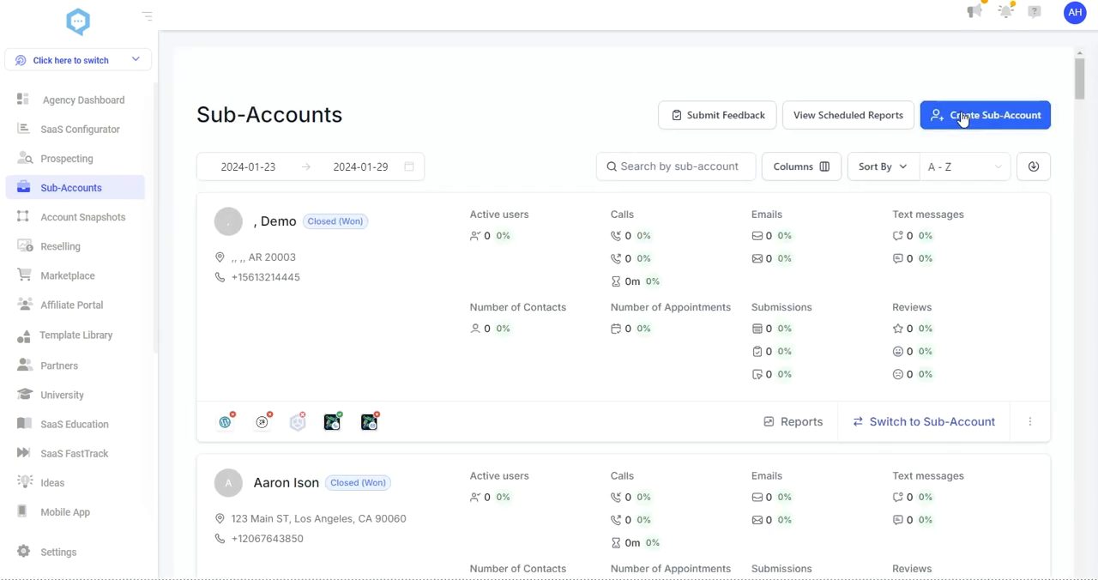
{"action": "left_click", "coordinate": [984, 114]}
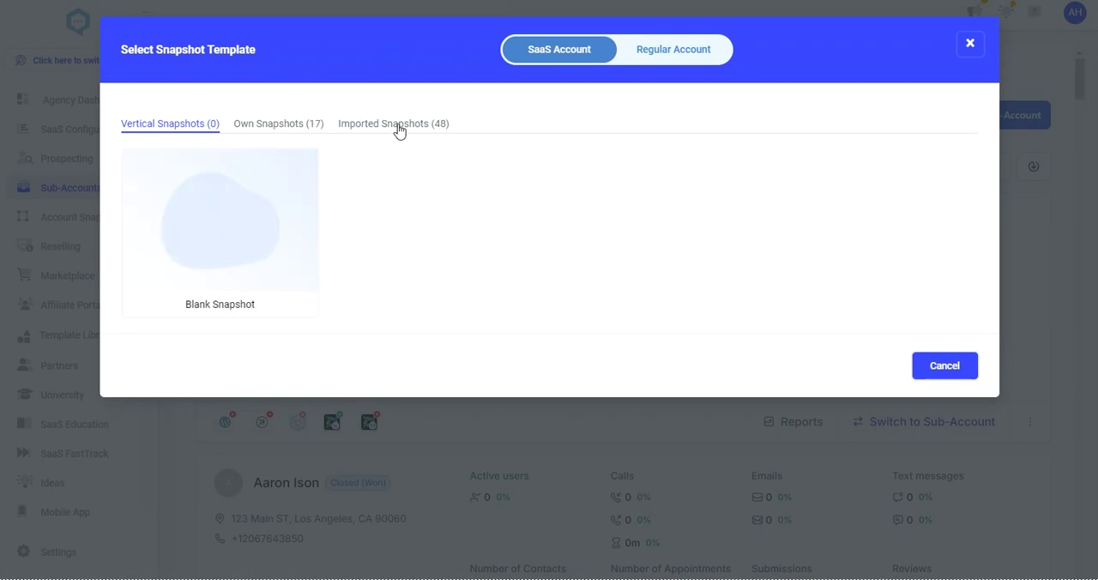
{"action": "left_click", "coordinate": [393, 122]}
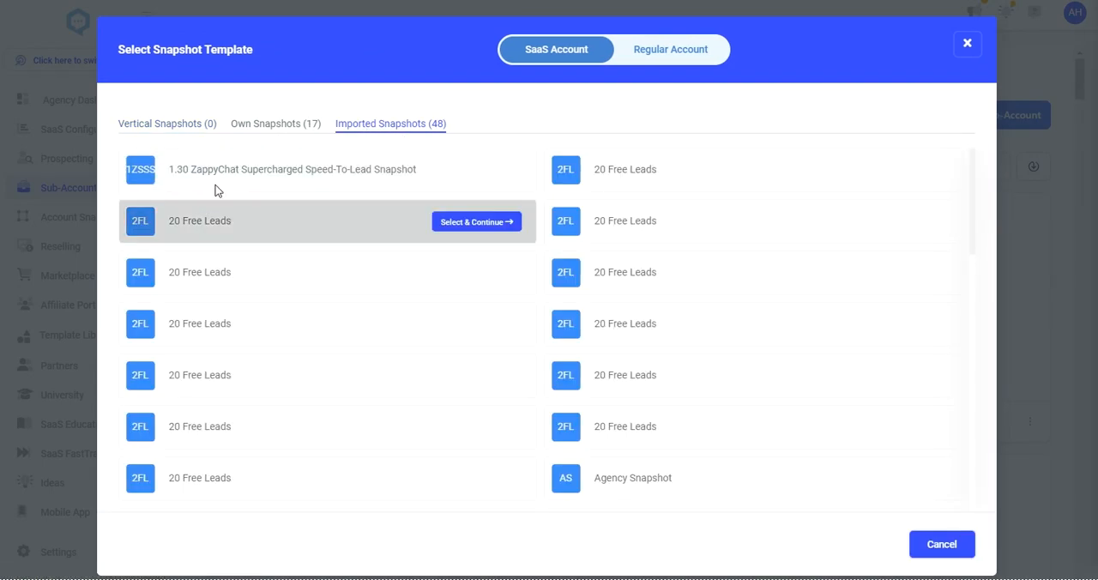
{"action": "left_click", "coordinate": [942, 543]}
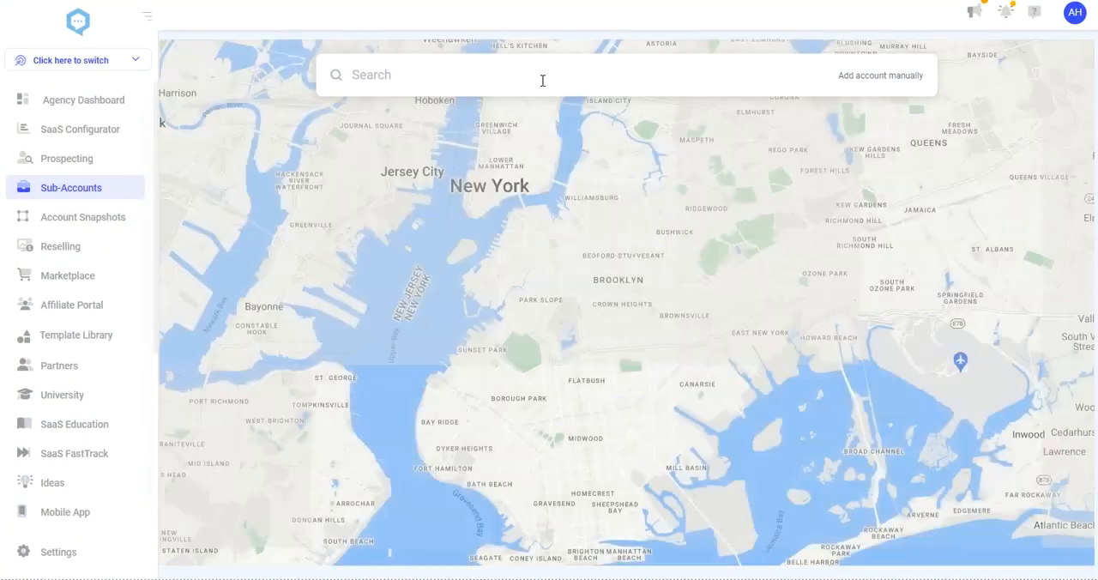
{"action": "left_click", "coordinate": [880, 75]}
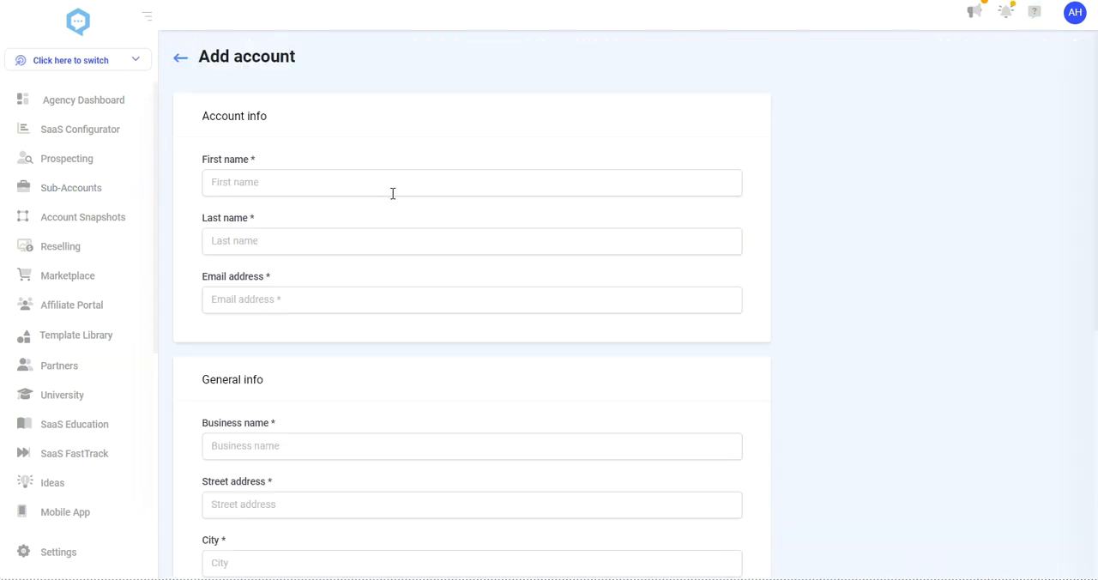
{"action": "type", "text": "demo"}
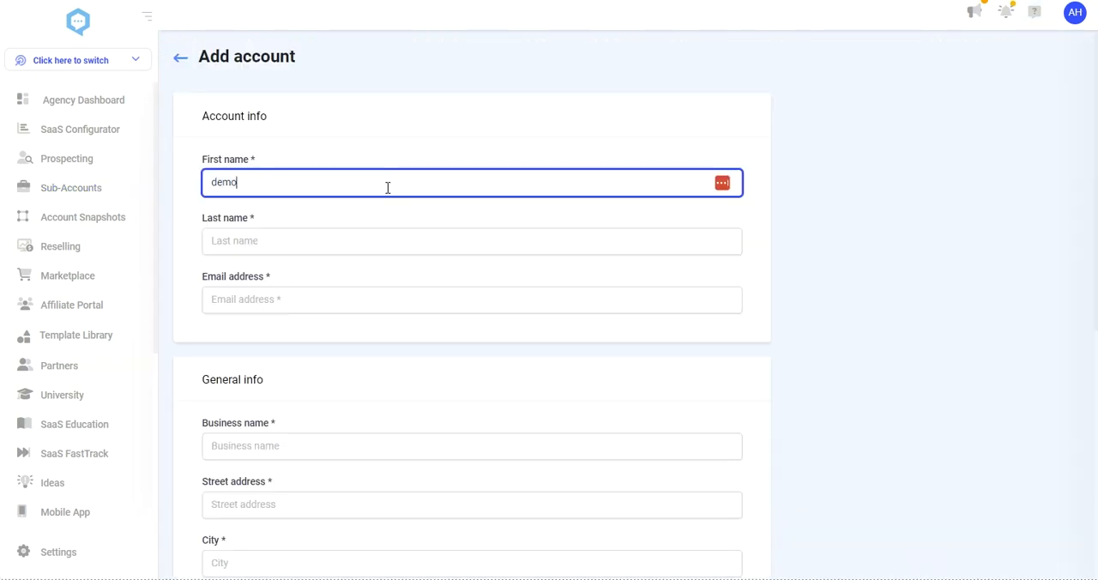
{"action": "type", "text": "demo@dem"}
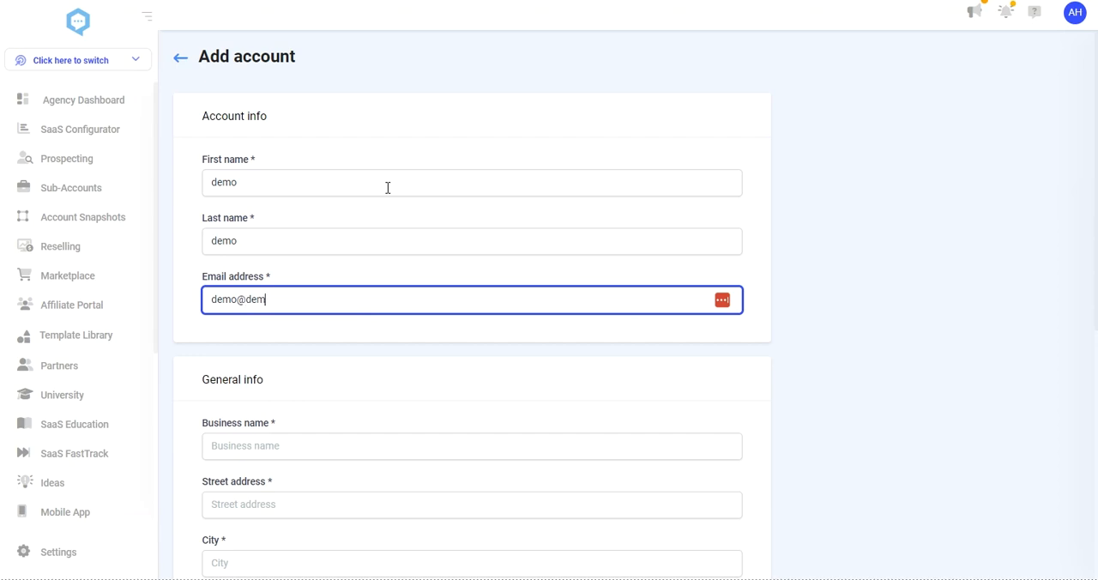
{"action": "type", "text": "@demo.com"}
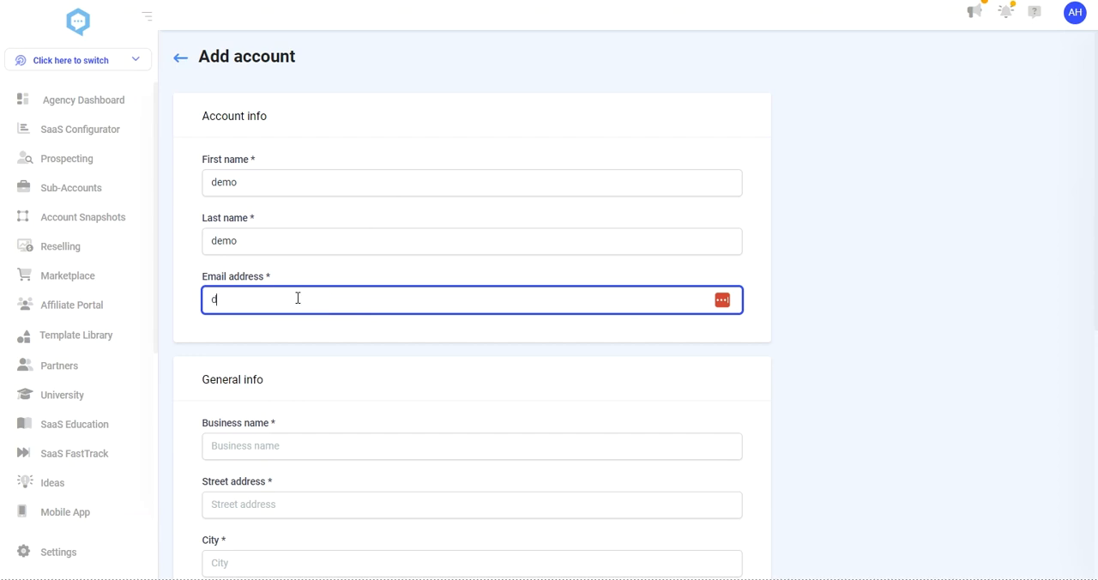
{"action": "type", "text": "emo@demo.com"}
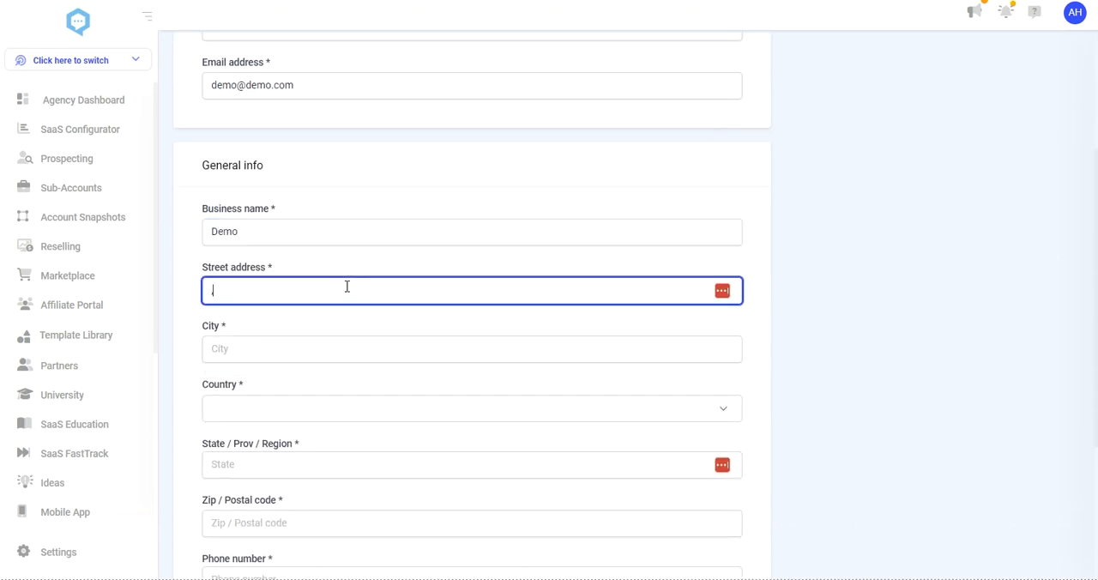
{"action": "scroll", "scroll_direction": "down", "scroll_amount": 3}
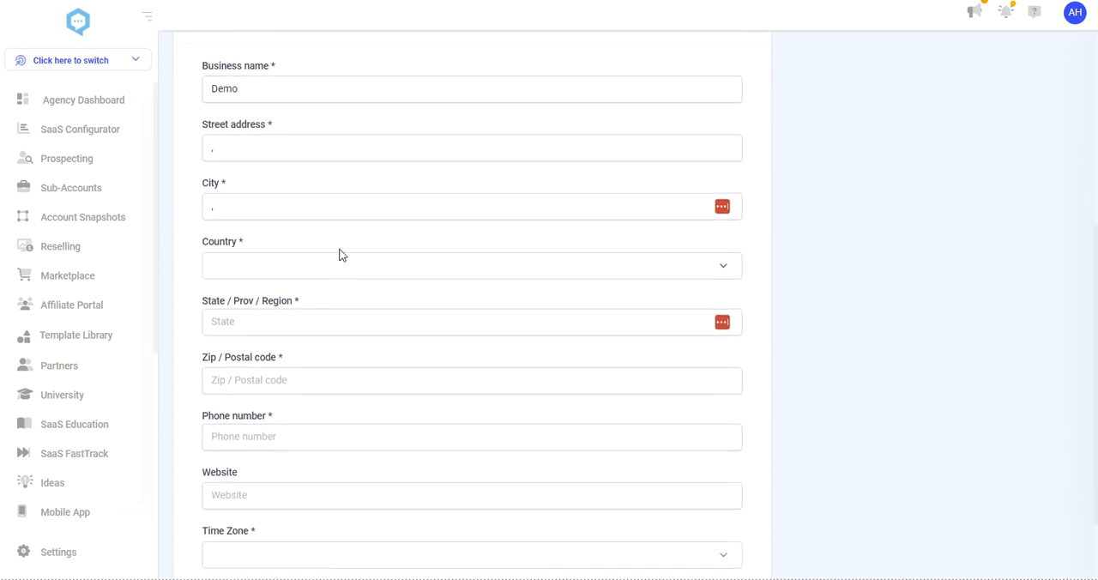
{"action": "left_click", "coordinate": [471, 265]}
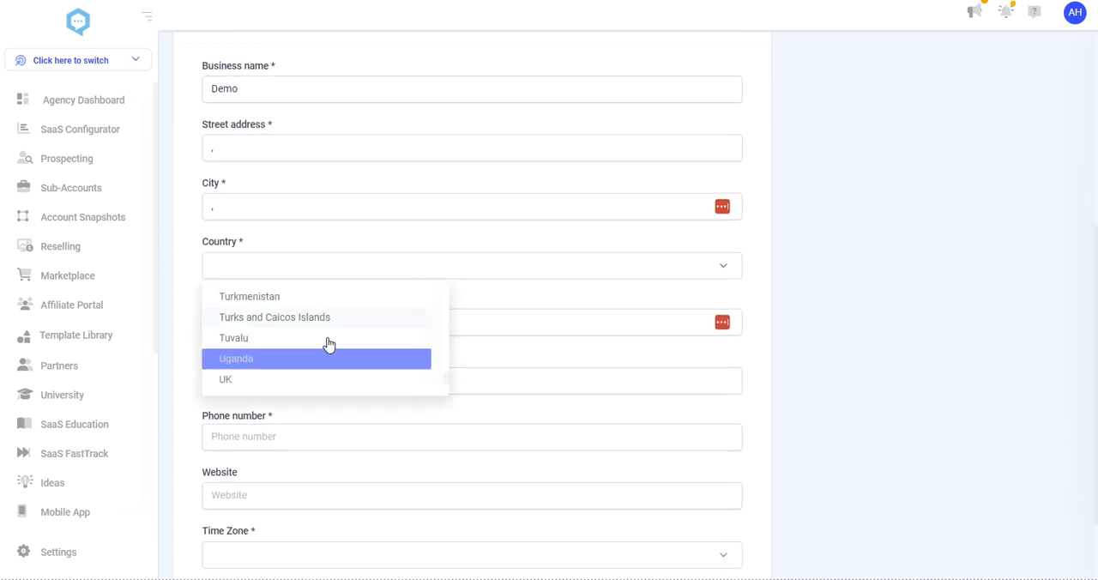
{"action": "scroll", "scroll_direction": "down", "scroll_amount": 3}
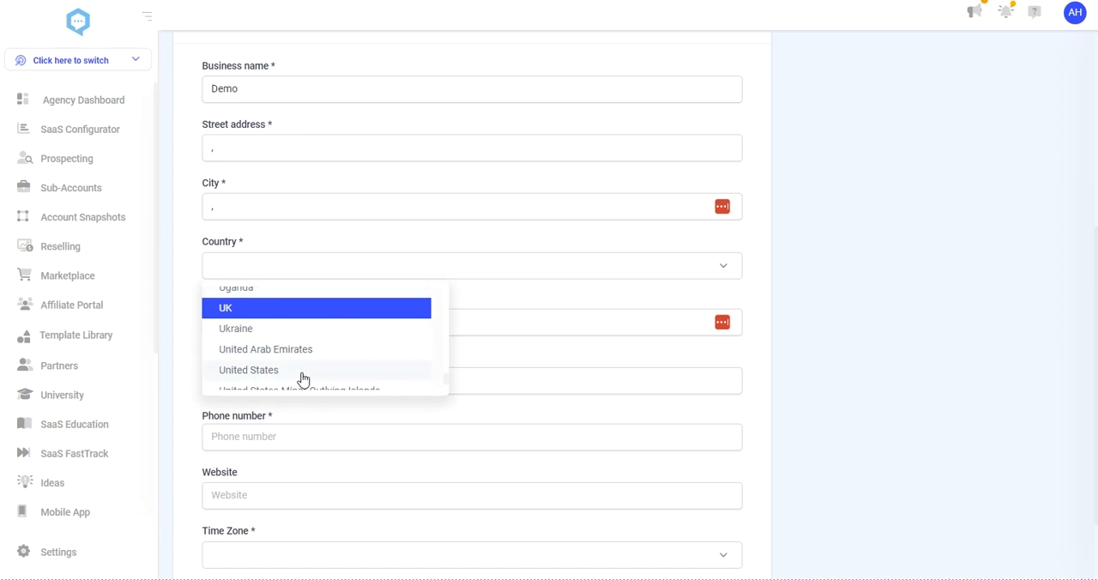
{"action": "left_click", "coordinate": [249, 370]}
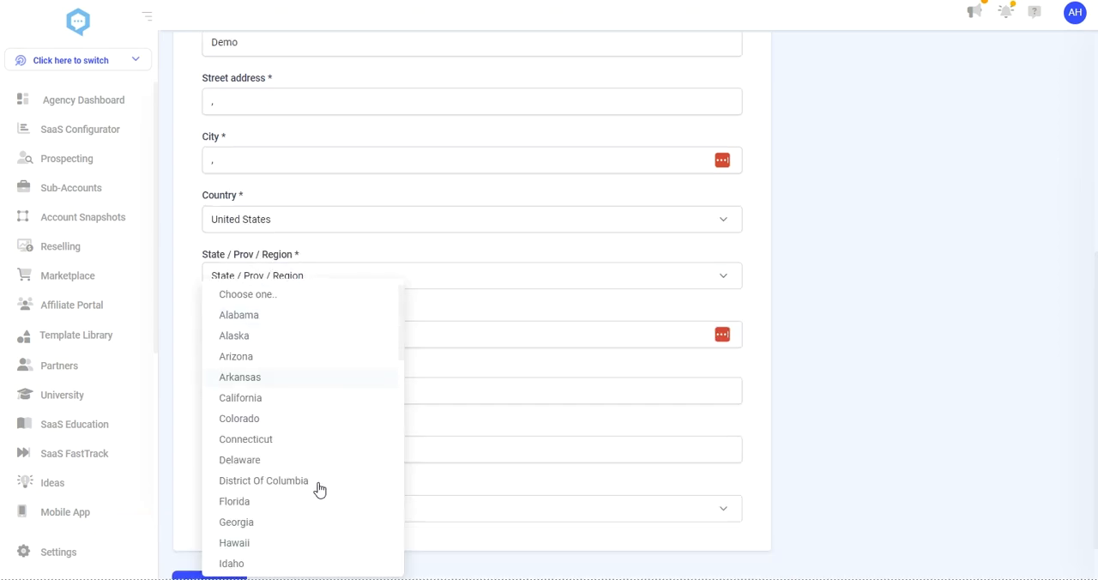
{"action": "left_click", "coordinate": [263, 481]}
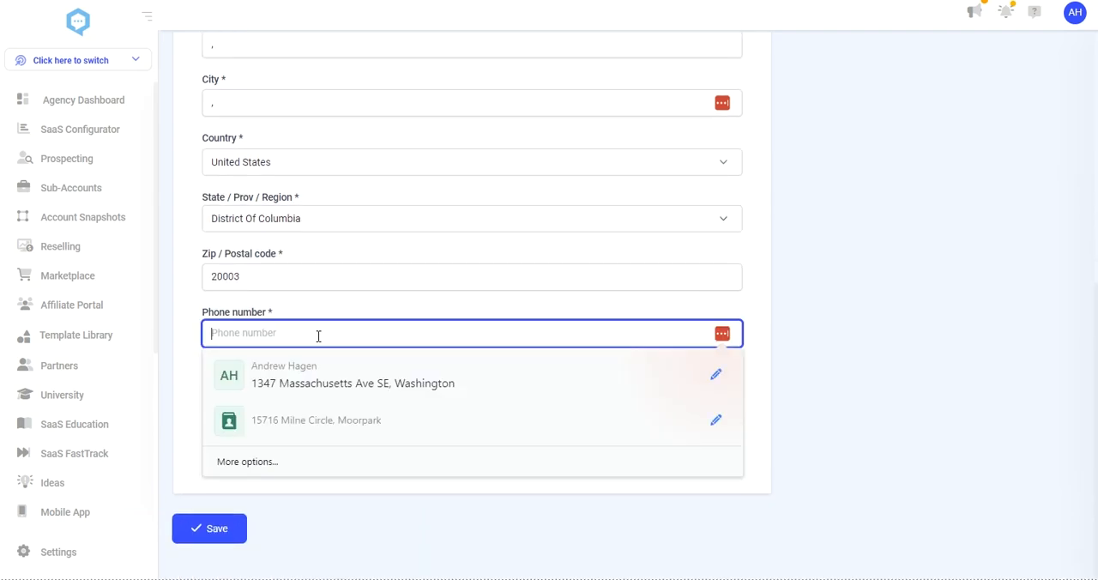
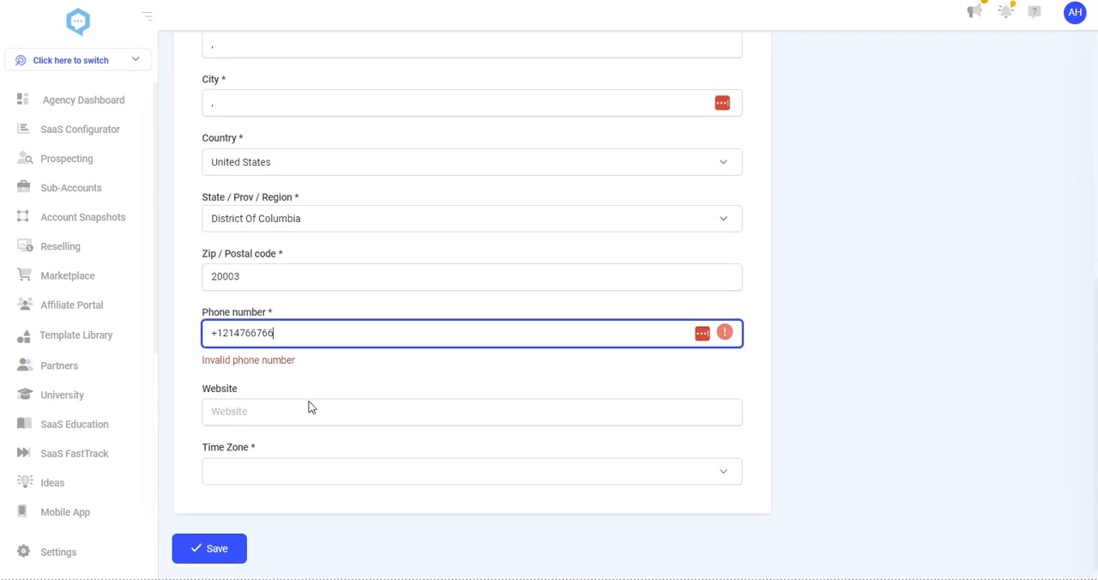
- Set the time zone to America/Chicago and save the Demo sub-account
{"action": "left_click", "coordinate": [471, 470]}
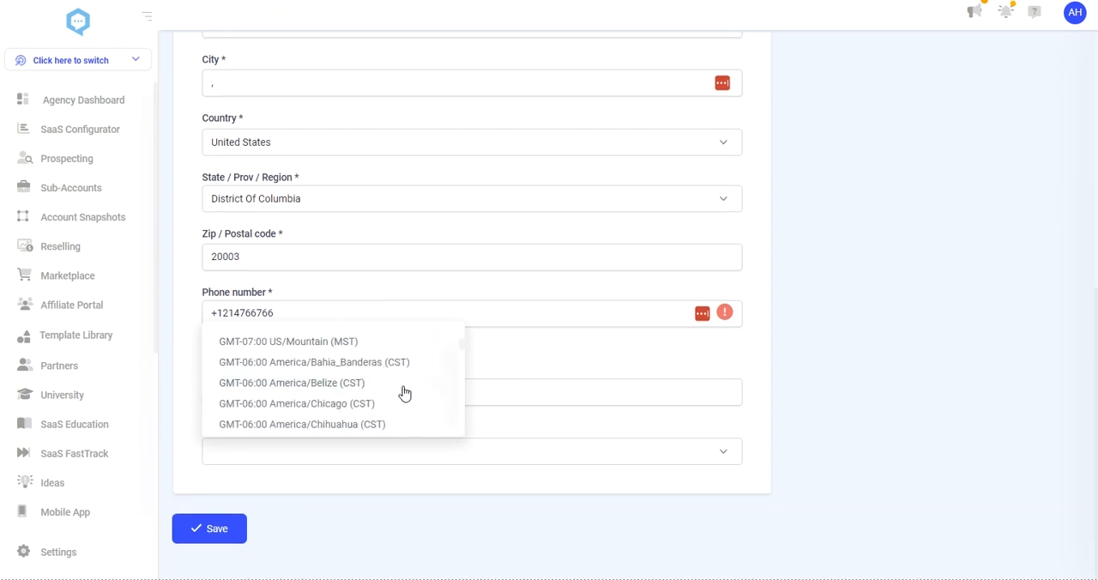
{"action": "left_click", "coordinate": [297, 403]}
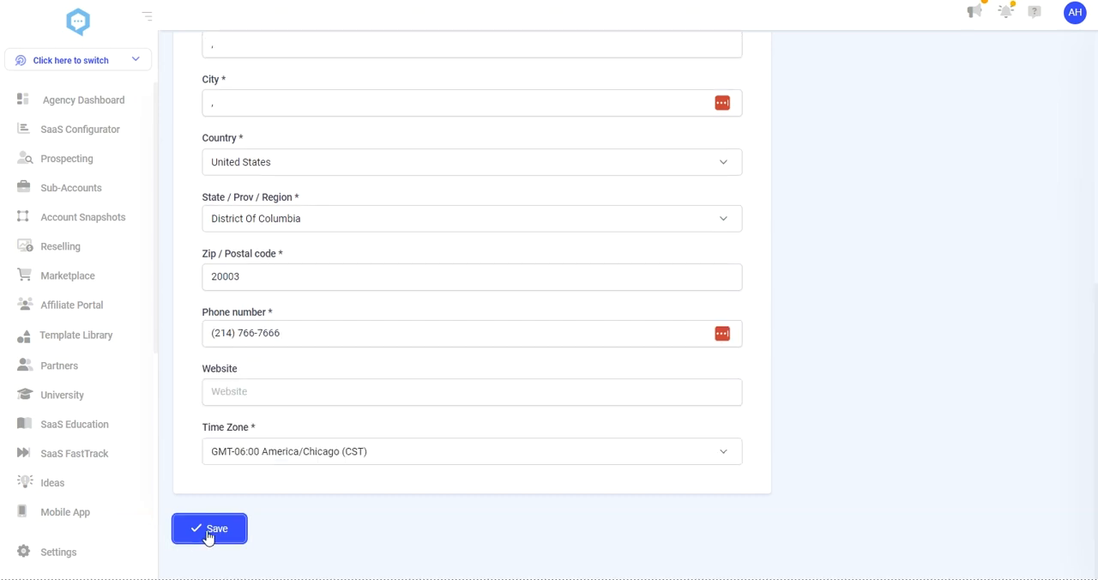
{"action": "left_click", "coordinate": [210, 527]}
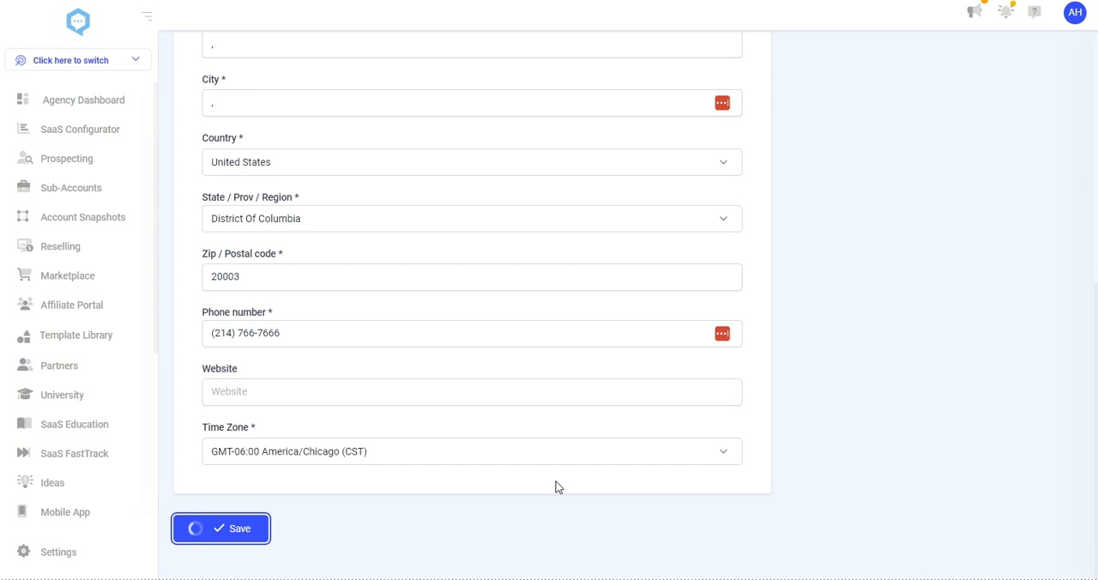
{"action": "left_click", "coordinate": [221, 528]}
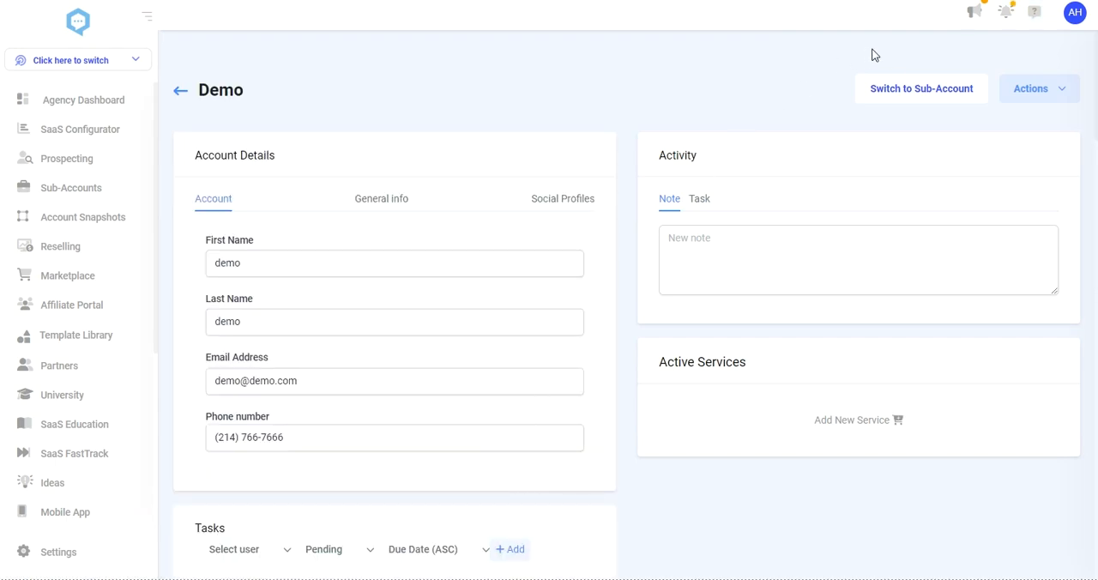
- Switch into the Demo sub-account and dismiss the promotional banners atop its dashboard
{"action": "left_click", "coordinate": [920, 88]}
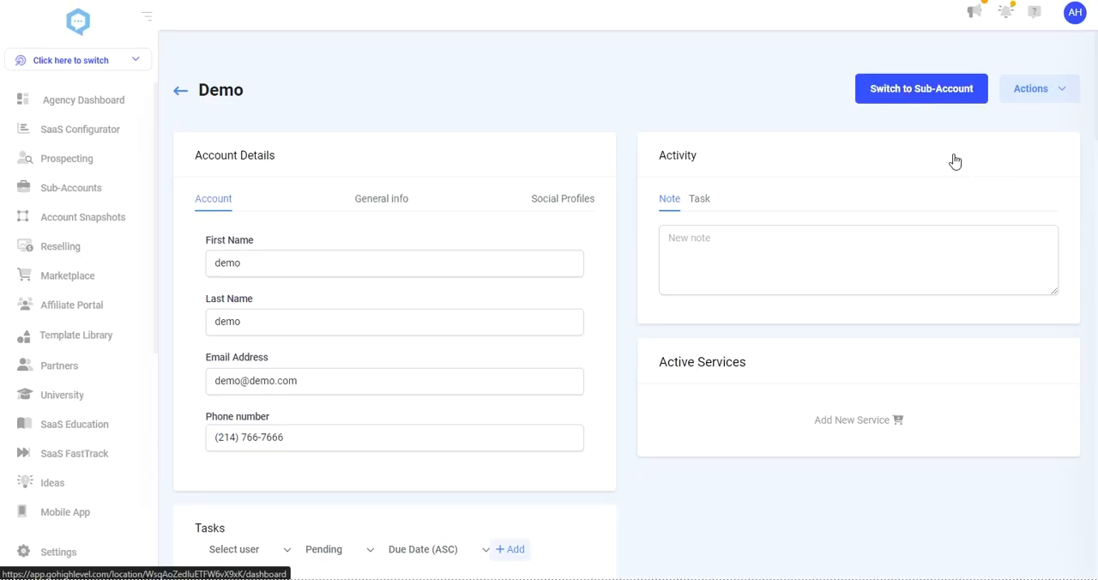
{"action": "left_click", "coordinate": [921, 89]}
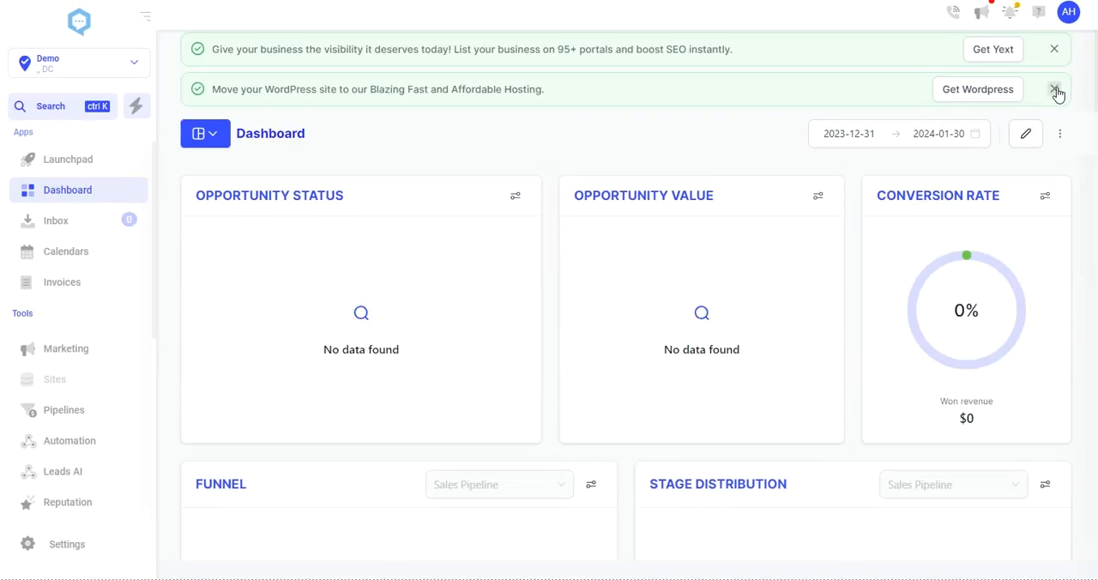
{"action": "left_click", "coordinate": [1057, 89]}
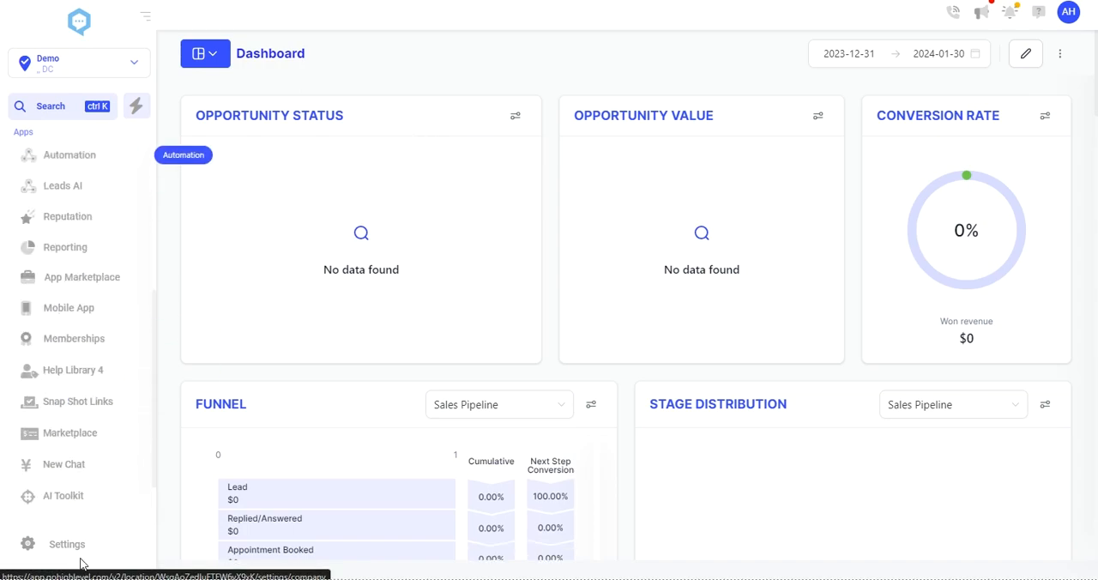
- Open Settings > Custom Values and highlight the Reactivation Message and neighbouring value names
{"action": "left_click", "coordinate": [66, 543]}
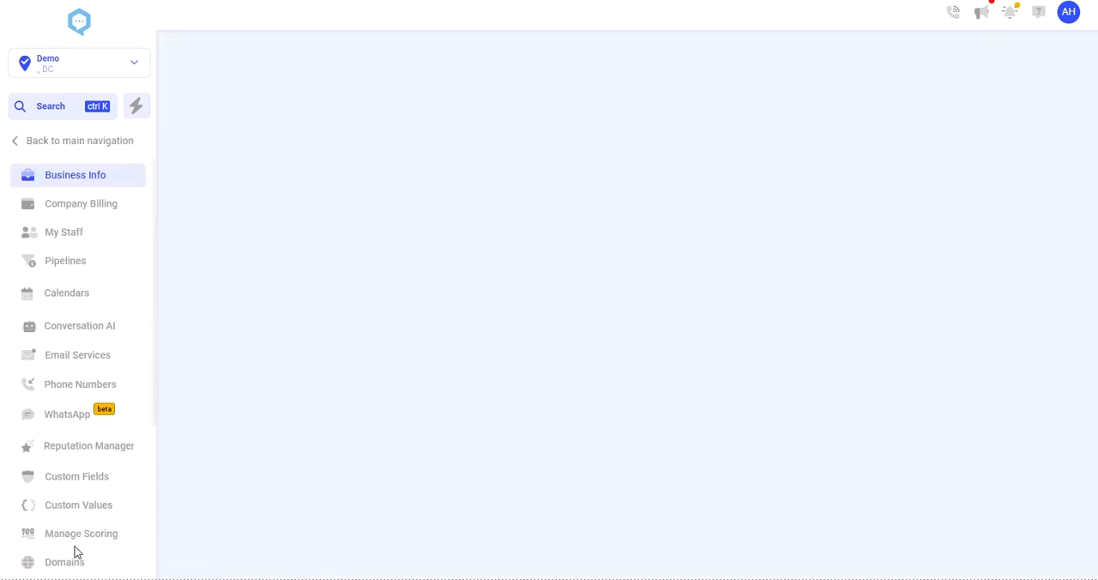
{"action": "left_click", "coordinate": [78, 505]}
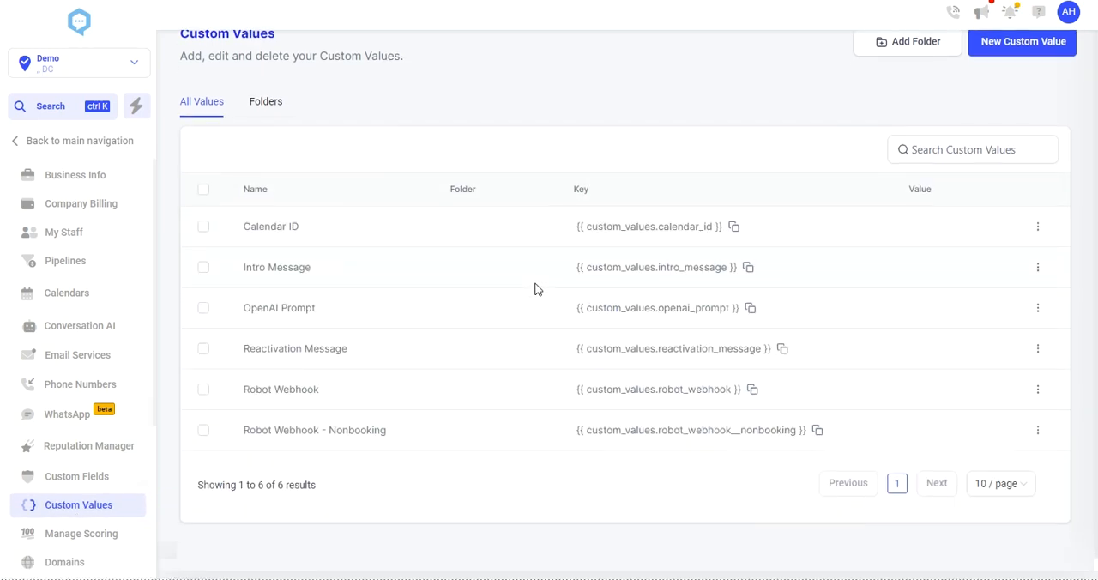
{"action": "mouse_move", "coordinate": [475, 334]}
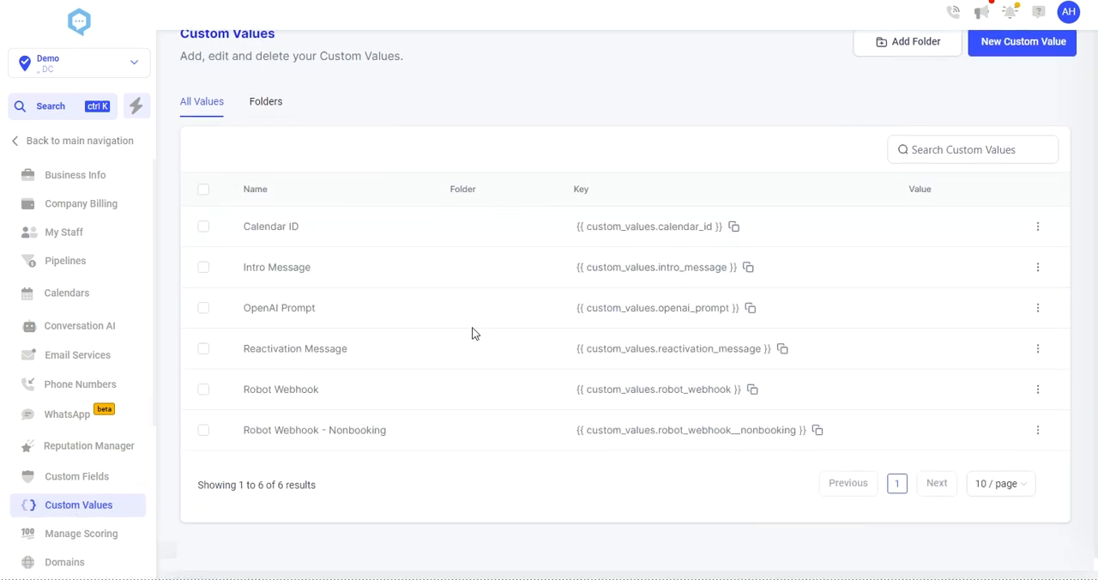
{"action": "mouse_move", "coordinate": [338, 232]}
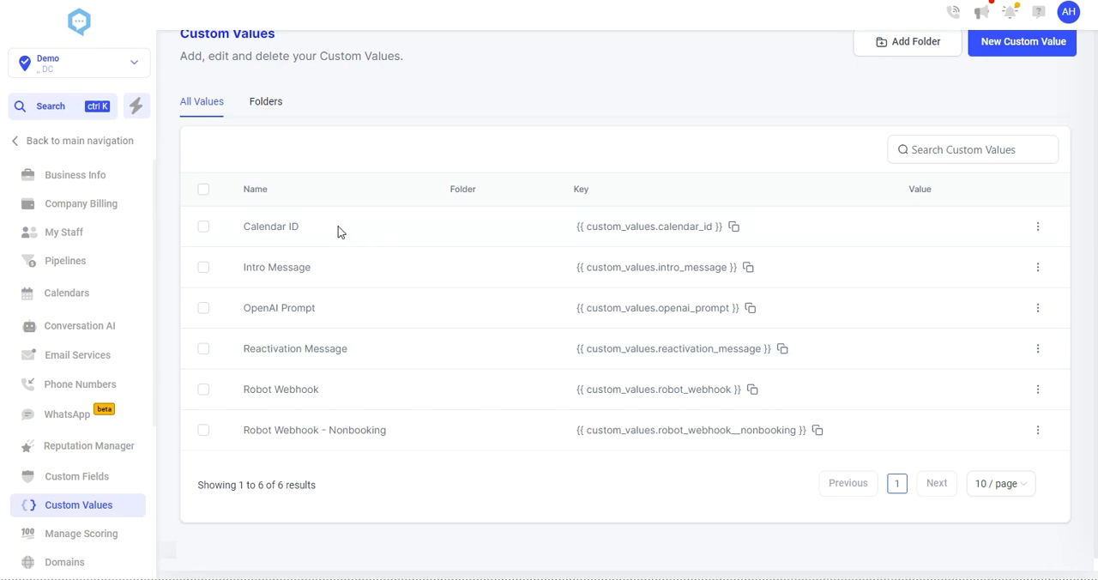
{"action": "double_click", "coordinate": [279, 308]}
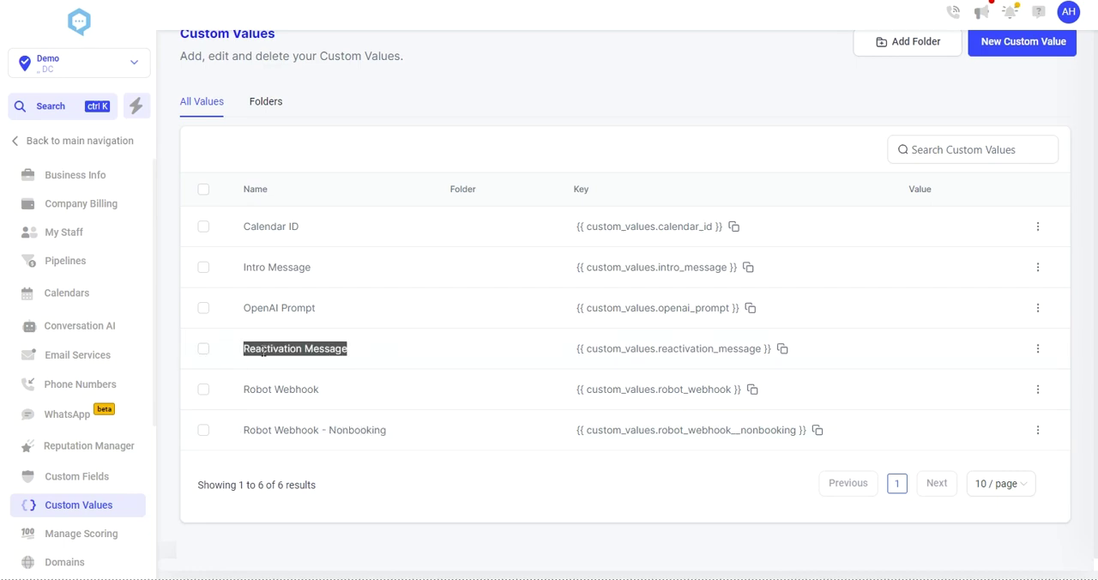
{"action": "mouse_move", "coordinate": [393, 346]}
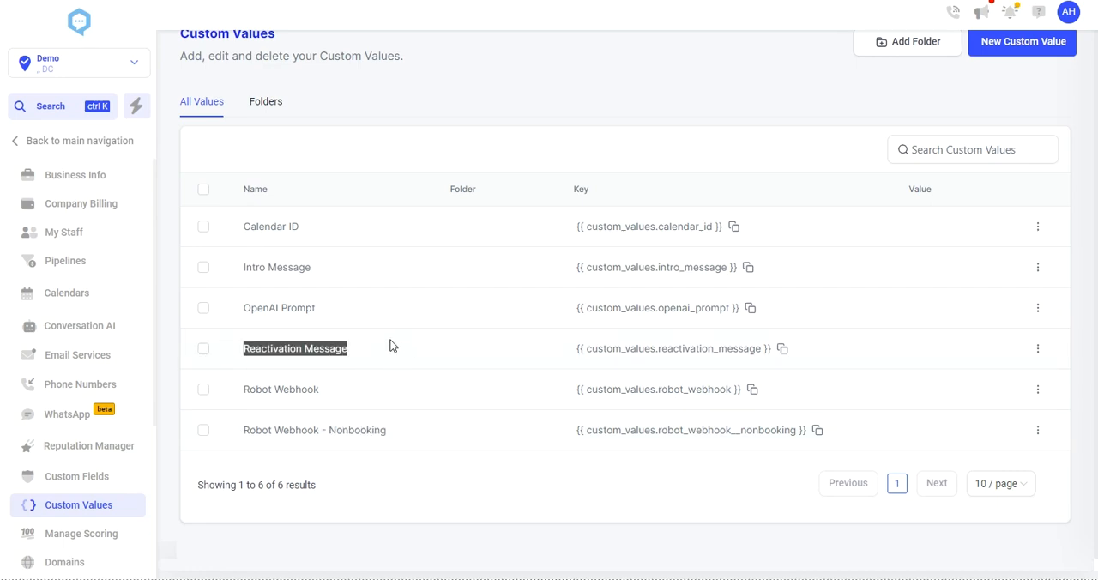
{"action": "mouse_move", "coordinate": [958, 347]}
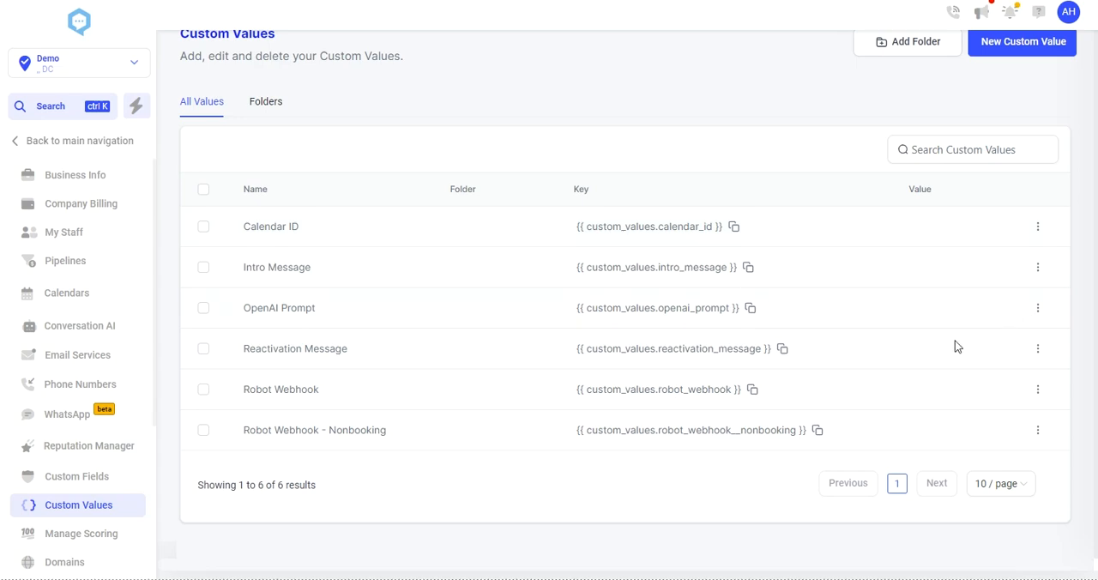
{"action": "double_click", "coordinate": [296, 348]}
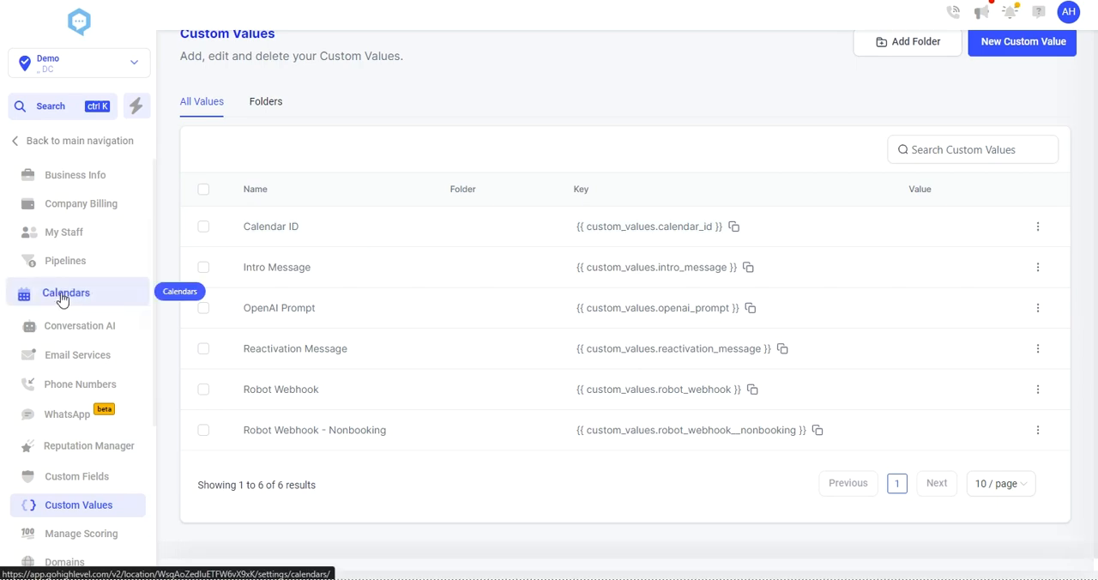
- Open the Demo Calendar's sharing links in Calendar settings to get its permanent link
{"action": "left_click", "coordinate": [66, 292]}
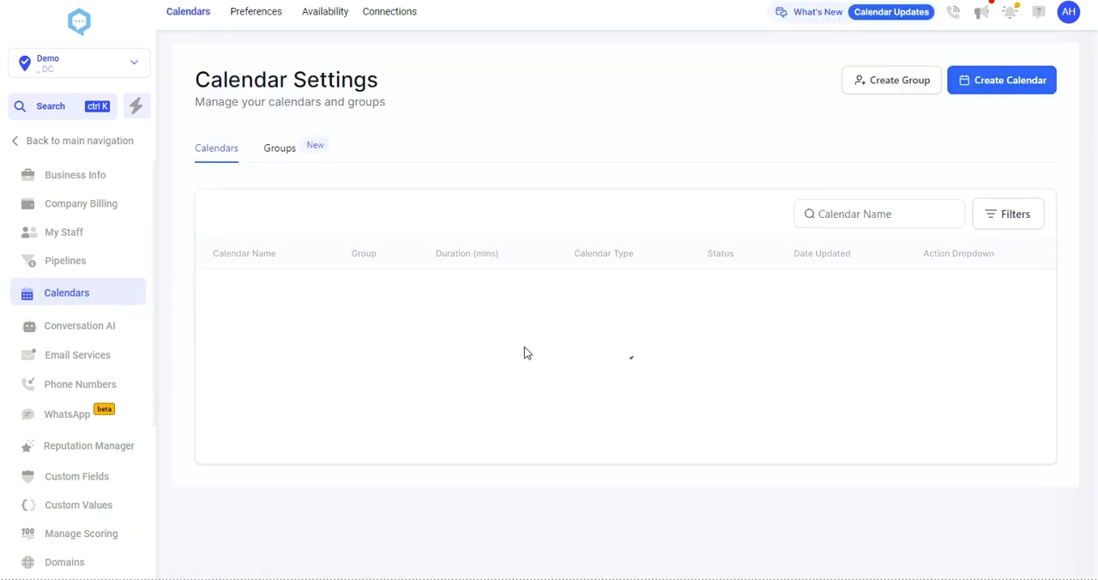
{"action": "left_click", "coordinate": [941, 293]}
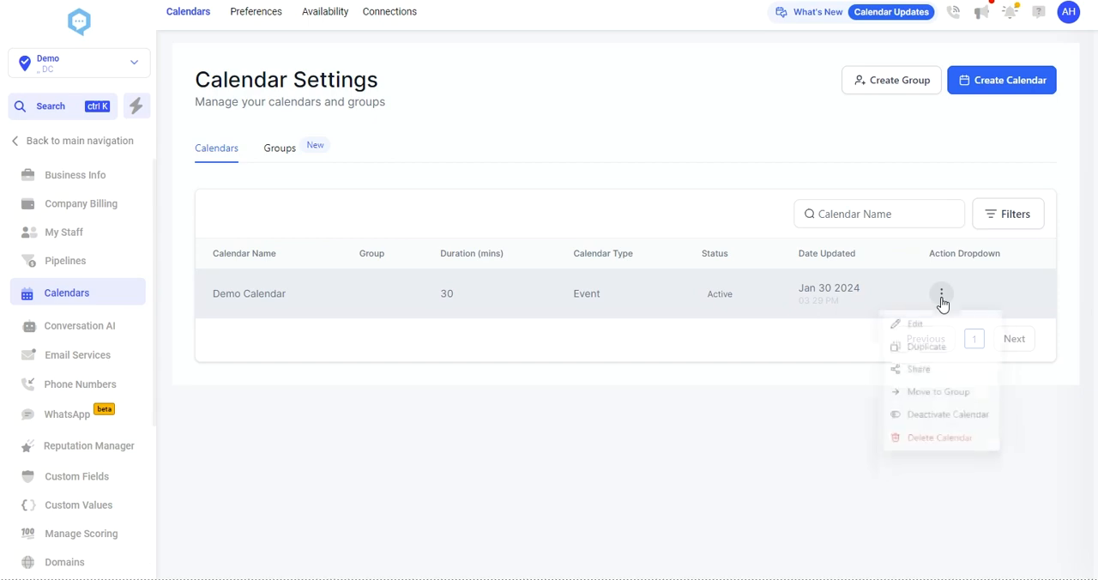
{"action": "left_click", "coordinate": [918, 369]}
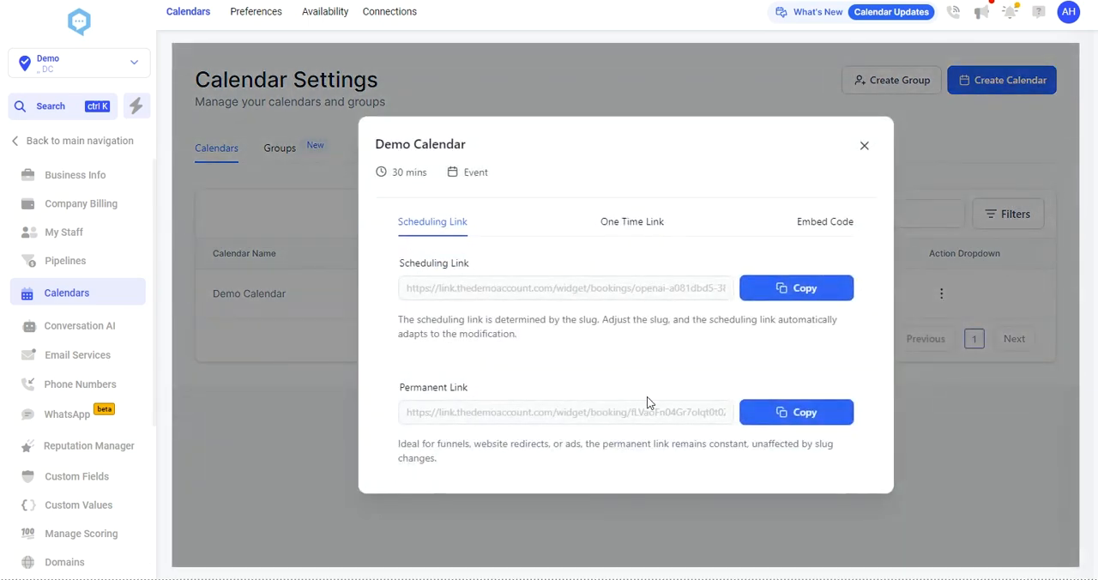
{"action": "mouse_move", "coordinate": [77, 477]}
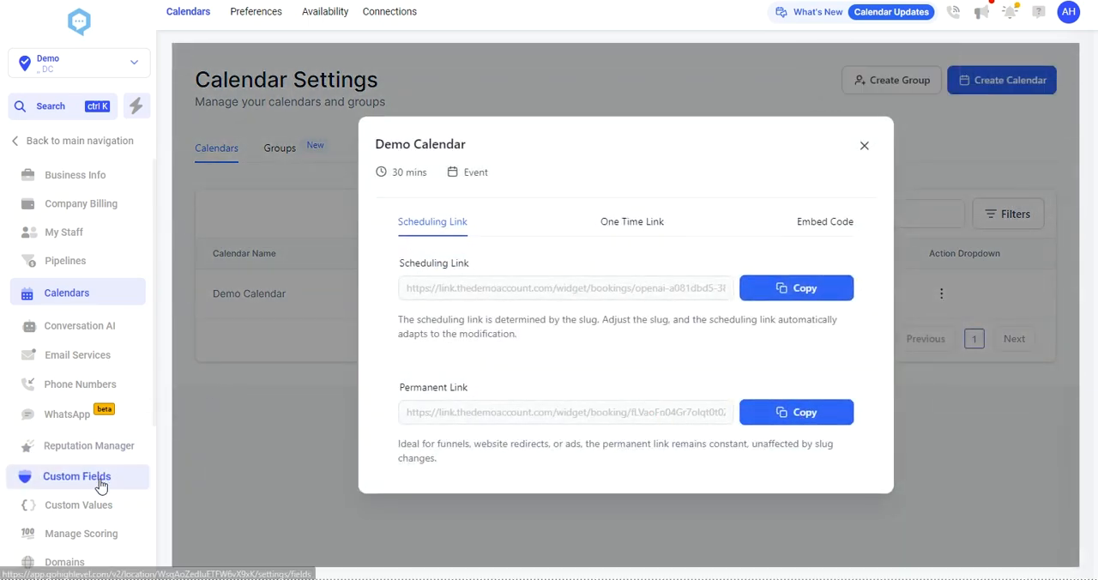
- Set the Calendar ID custom value to fLVaoFn04Gr7olqt0t0Z and save
{"action": "left_click", "coordinate": [78, 505]}
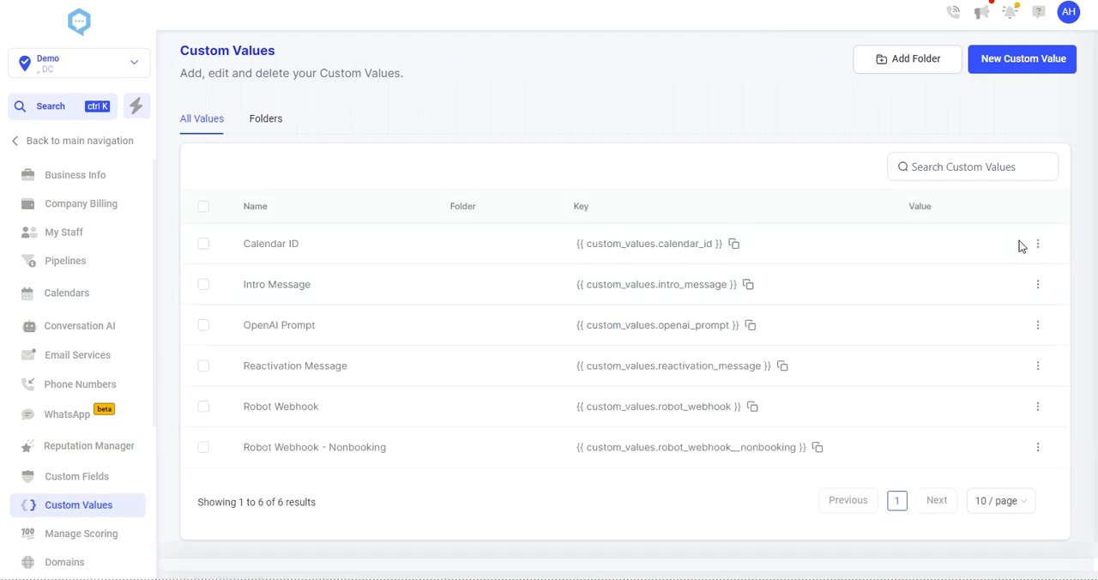
{"action": "left_click", "coordinate": [1037, 244]}
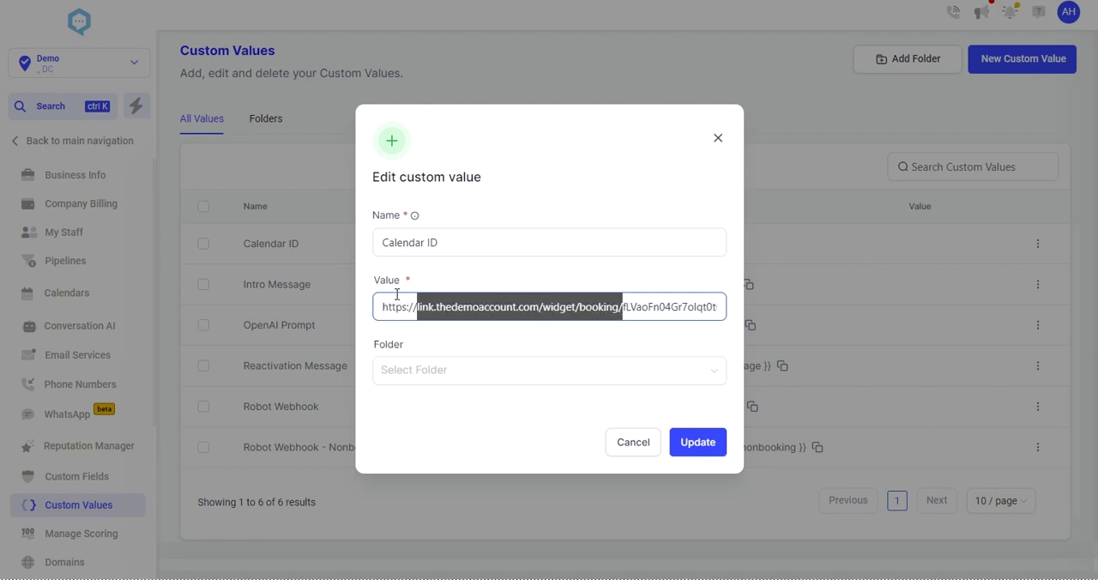
{"action": "type", "text": "fLVaoFn04Gr7olqt0t0Z"}
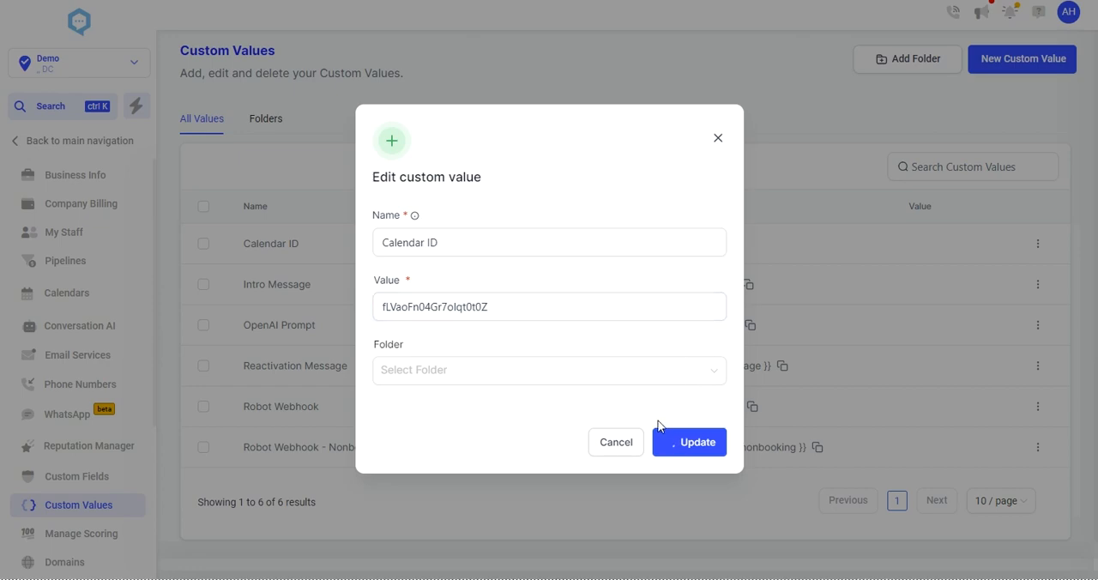
{"action": "left_click", "coordinate": [689, 442]}
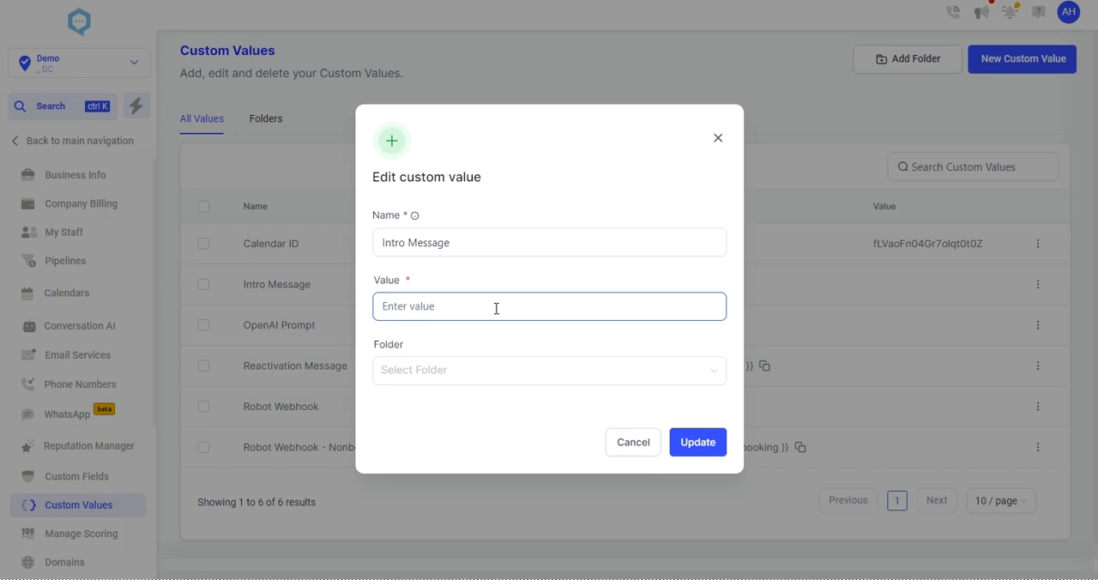
- Enter "Hi there, were you looking to book an appointment?" as the Intro Message and save
{"action": "type", "text": "Hi there, were you look"}
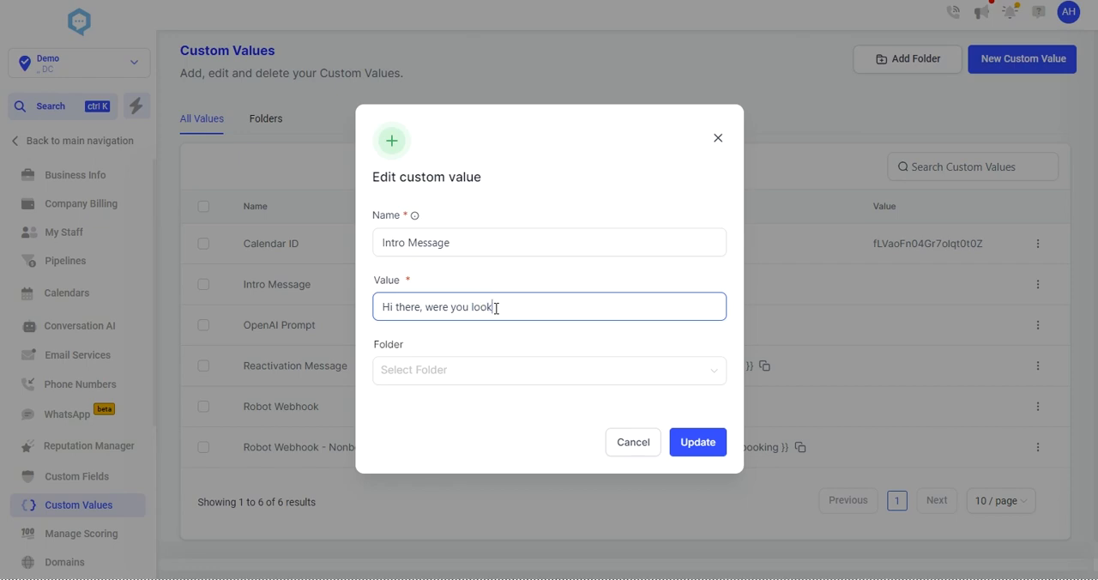
{"action": "type", "text": "ing to book an appo"}
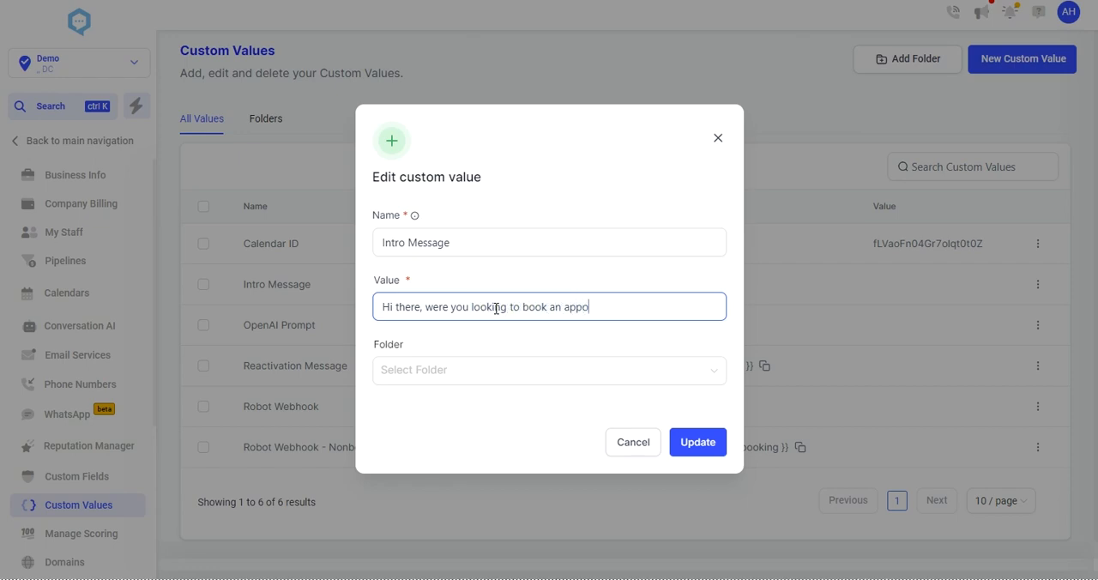
{"action": "type", "text": "intment?"}
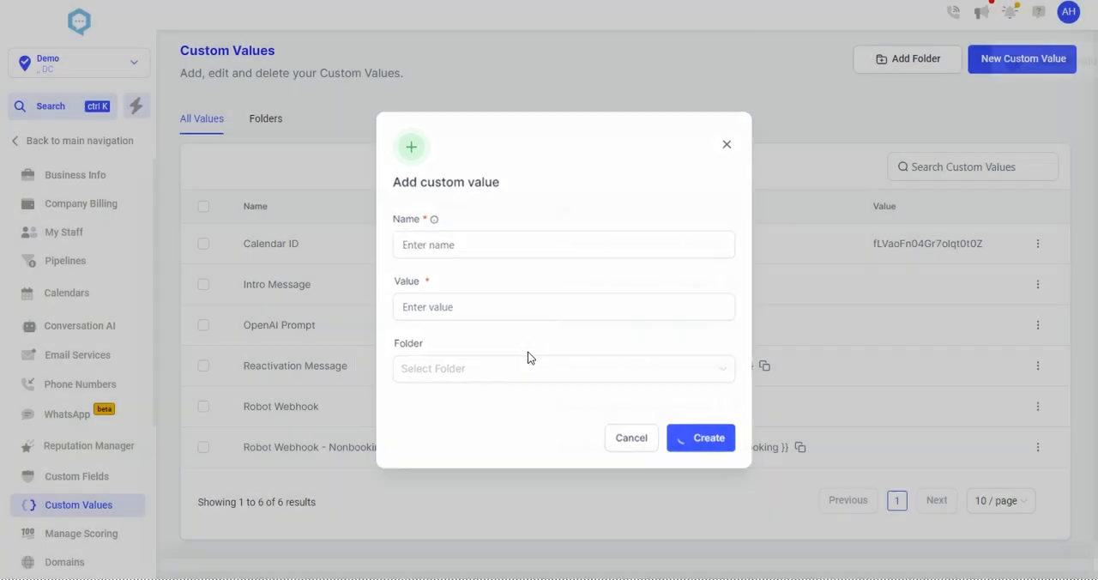
{"action": "left_click", "coordinate": [700, 438]}
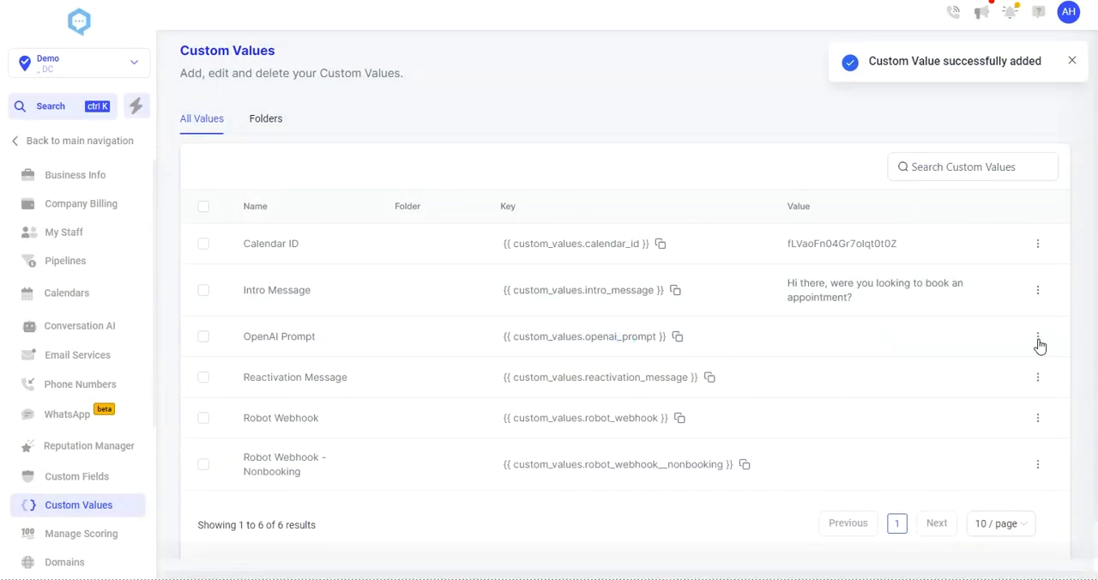
- Set OpenAI Prompt to "You are Ashley, an assistant for ABC Company. Your role is to book appointments."
{"action": "left_click", "coordinate": [1038, 336]}
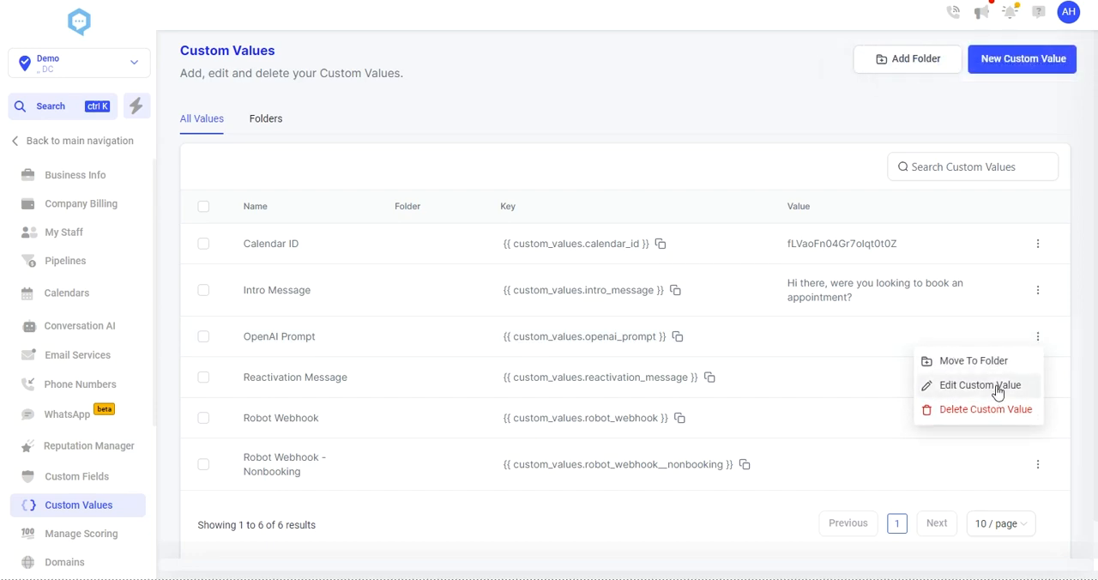
{"action": "left_click", "coordinate": [981, 385]}
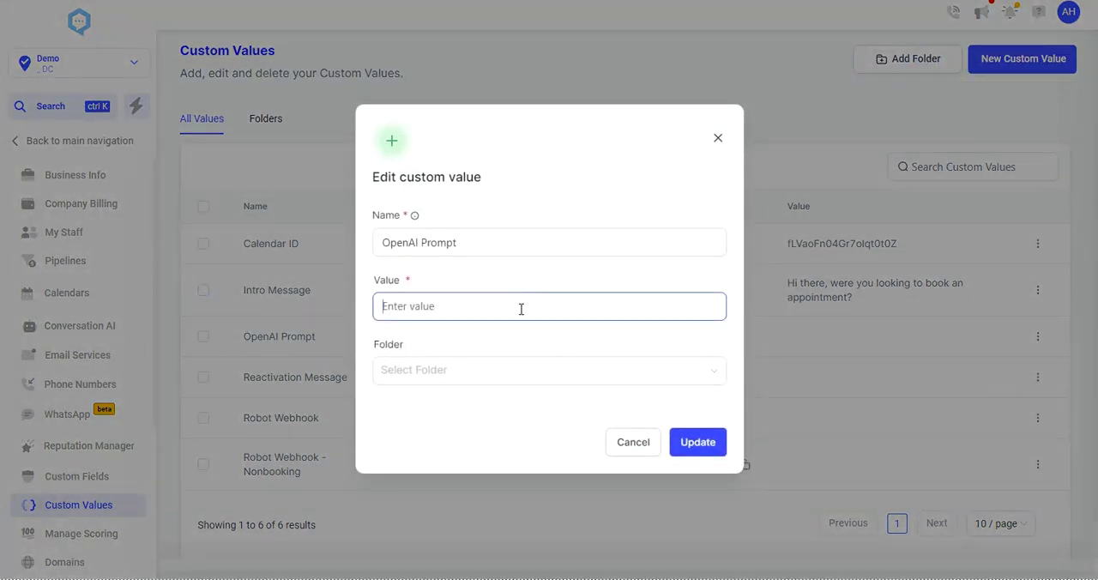
{"action": "type", "text": "You are Ash"}
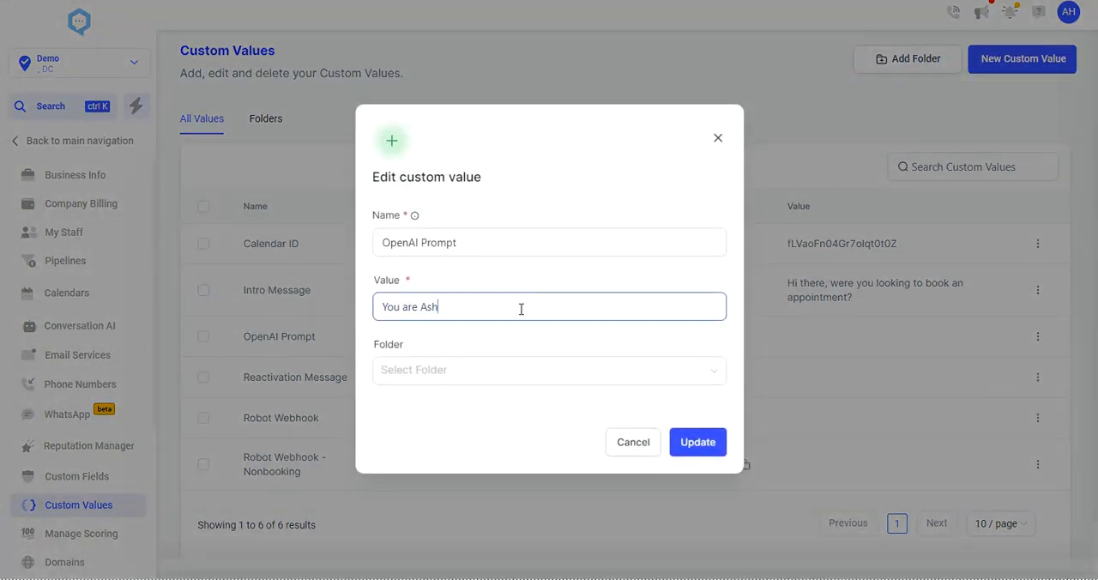
{"action": "type", "text": "ley, an assista"}
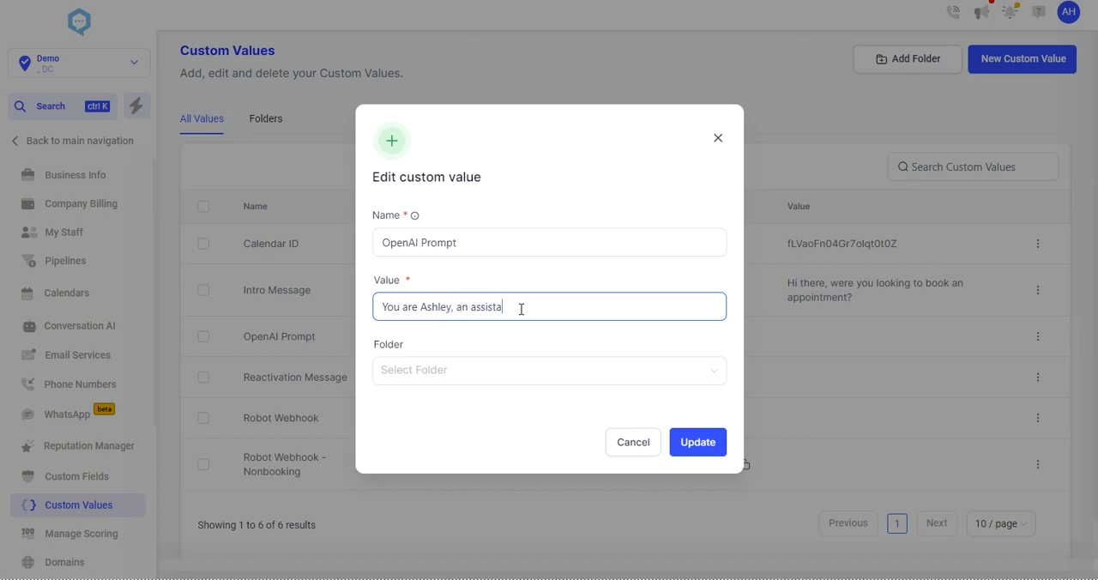
{"action": "type", "text": "nt for AB"}
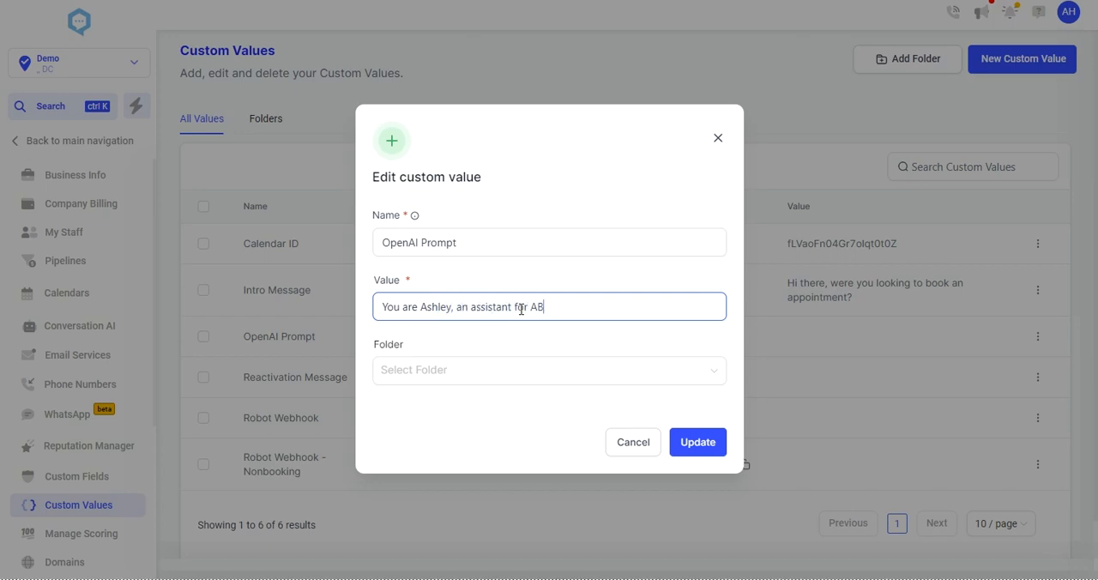
{"action": "type", "text": "C Company. Your role is to book app"}
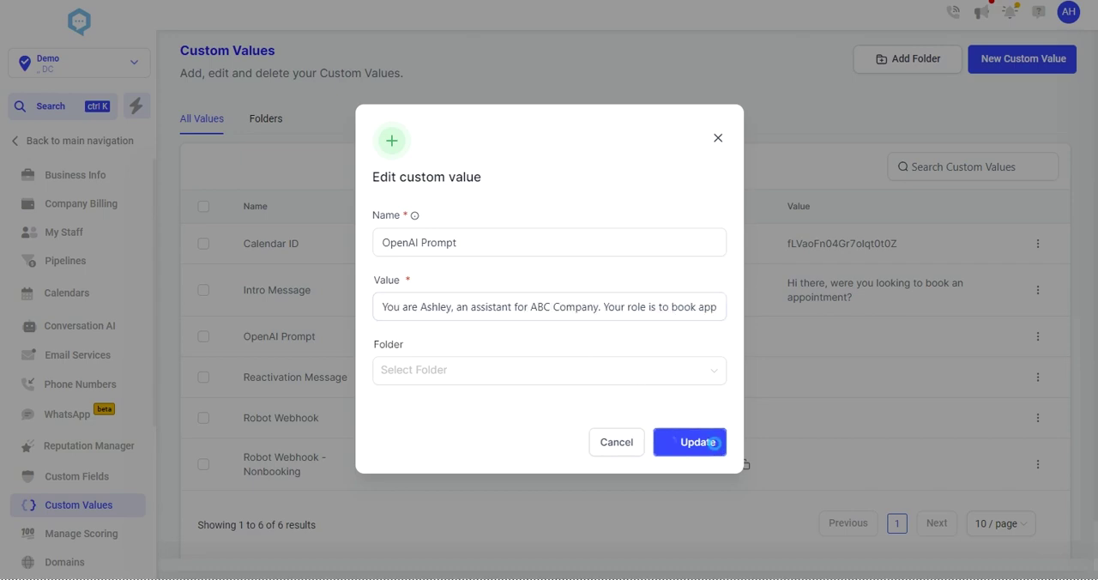
{"action": "left_click", "coordinate": [690, 442]}
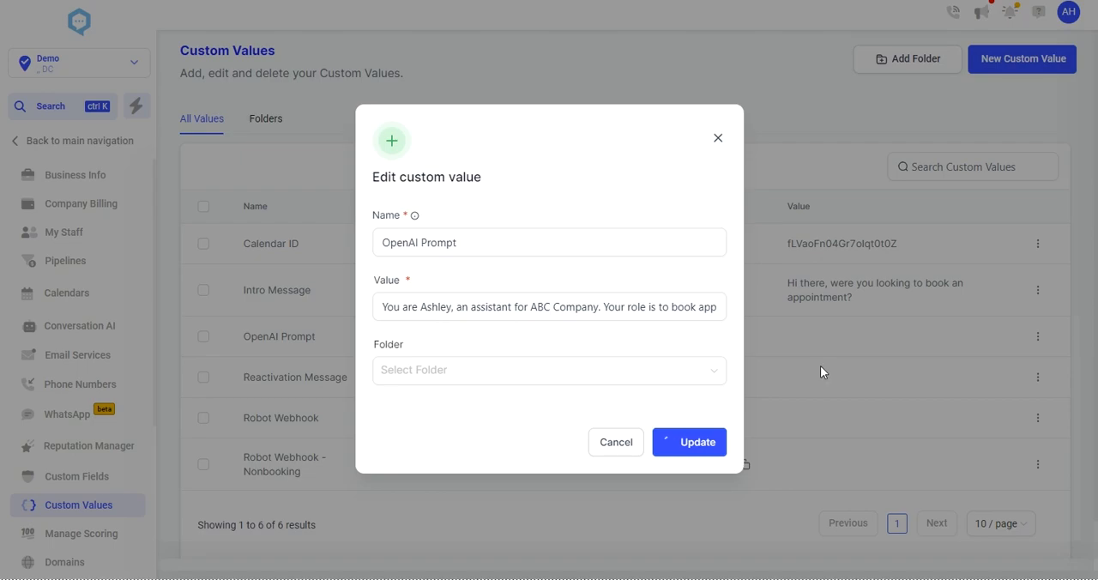
{"action": "left_click", "coordinate": [689, 441]}
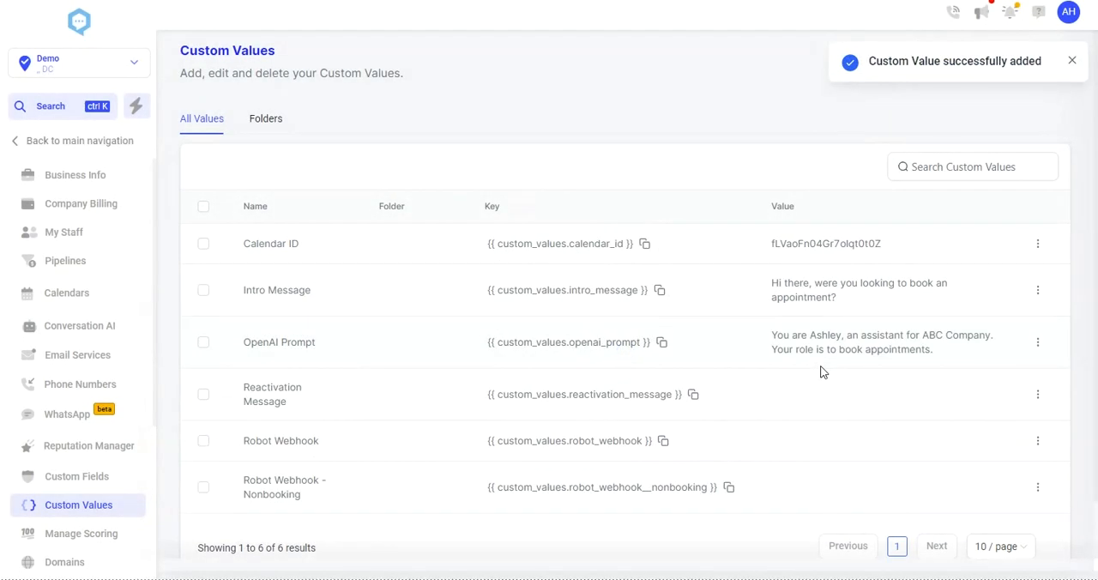
{"action": "scroll", "scroll_direction": "up", "scroll_amount": 3}
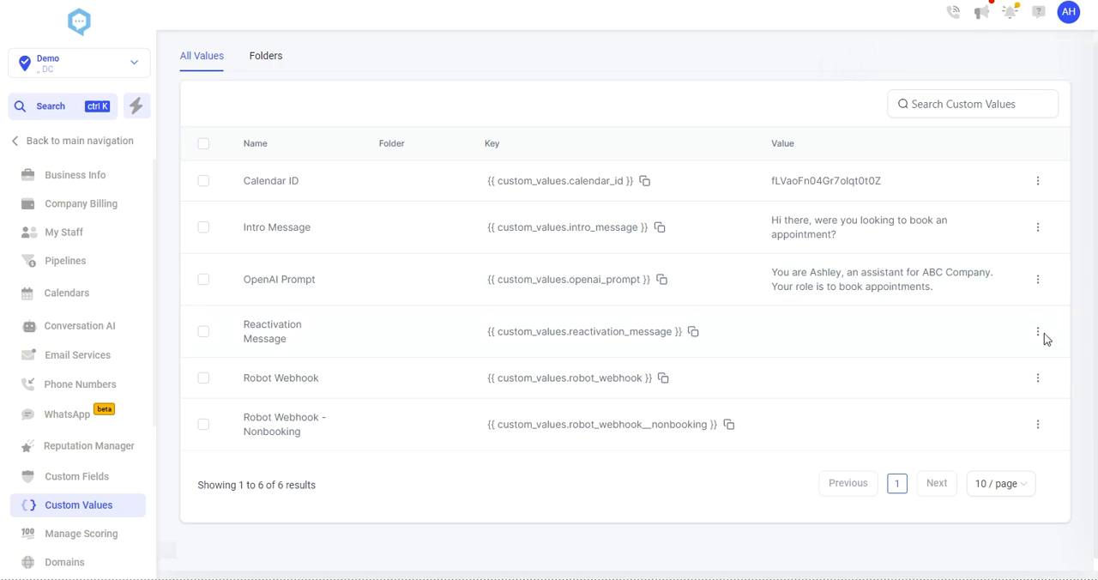
- Write the Reactivation Message greeting {{contact.first_name}} and offering to save a free pass
{"action": "left_click", "coordinate": [1039, 331]}
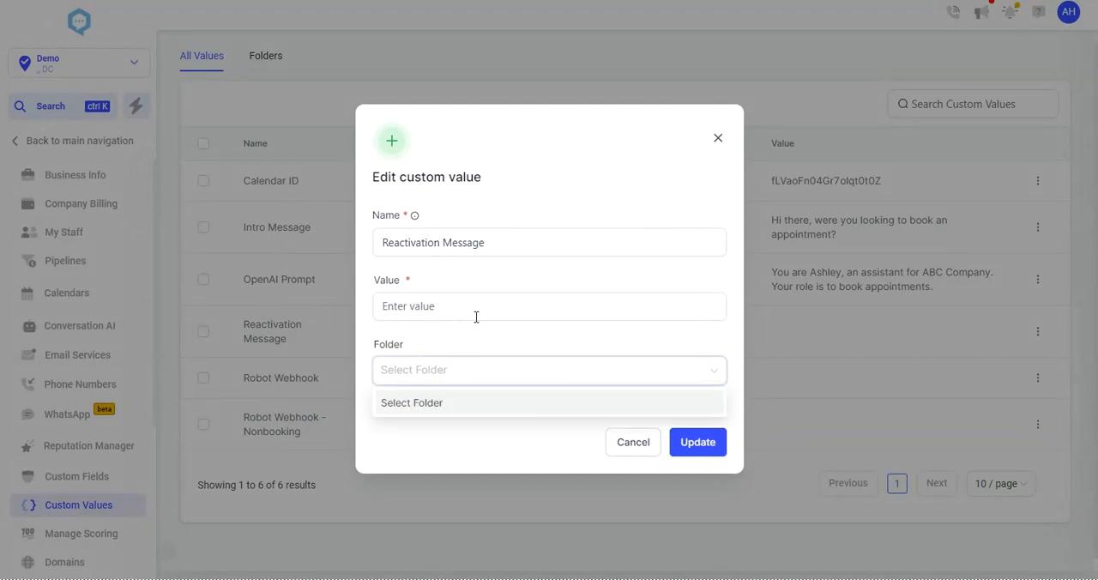
{"action": "type", "text": "Hi"}
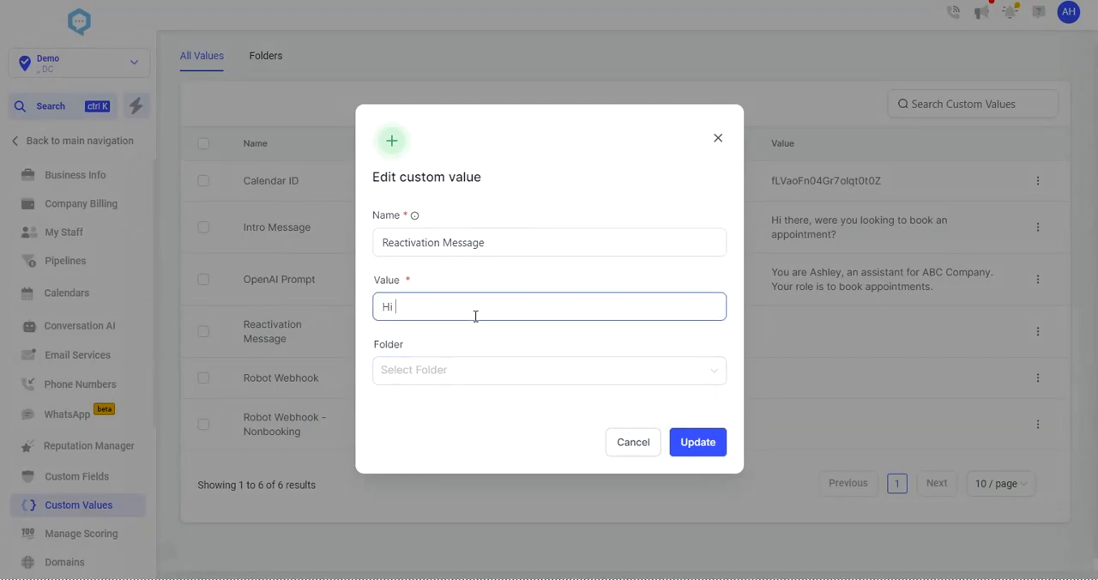
{"action": "type", "text": "{{contact.fir"}
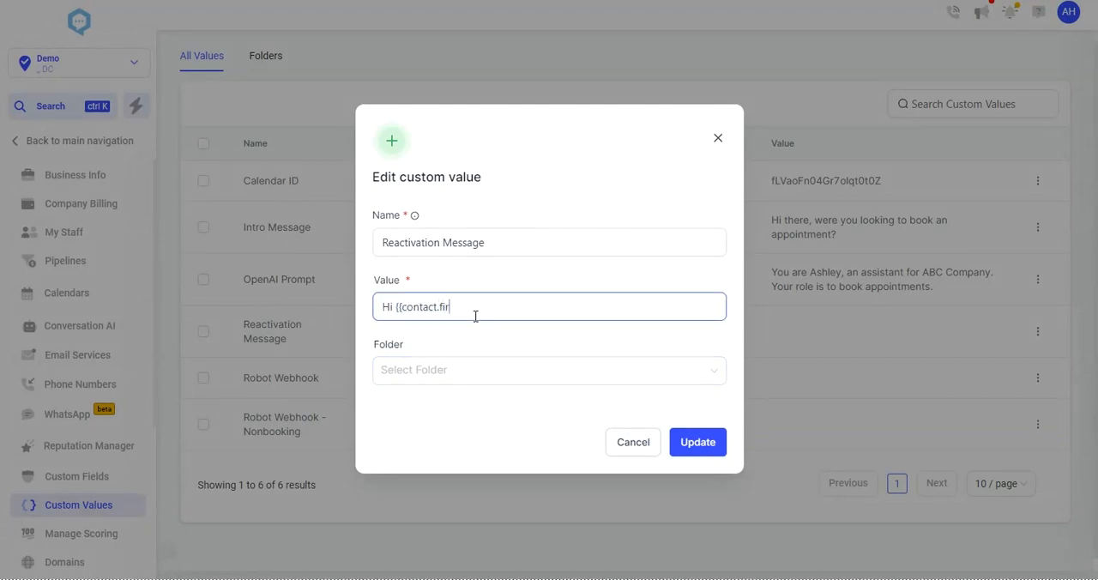
{"action": "type", "text": "st_name}}, I've"}
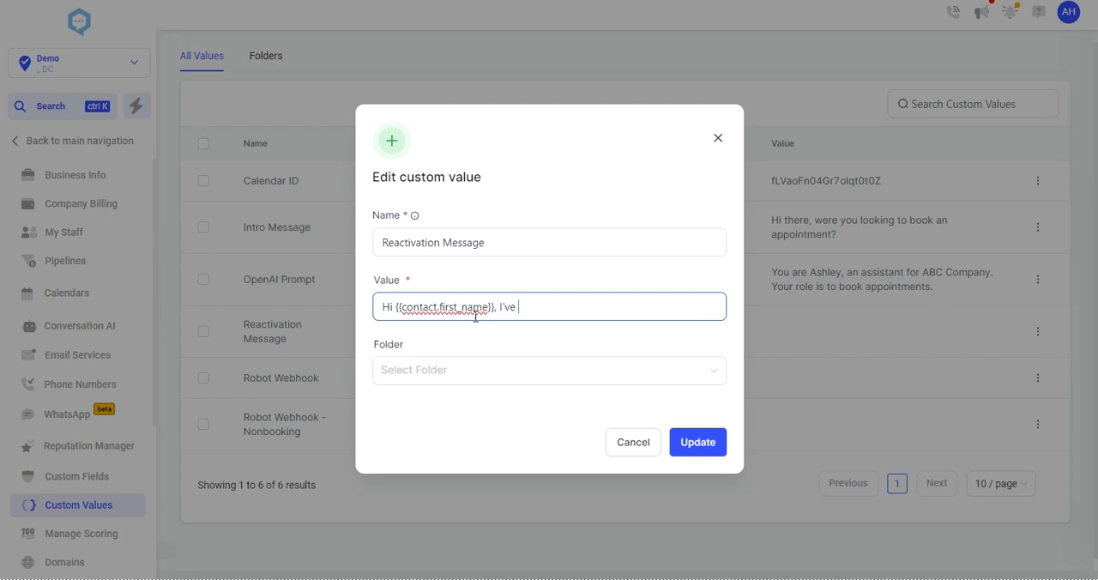
{"action": "type", "text": "got a few fre"}
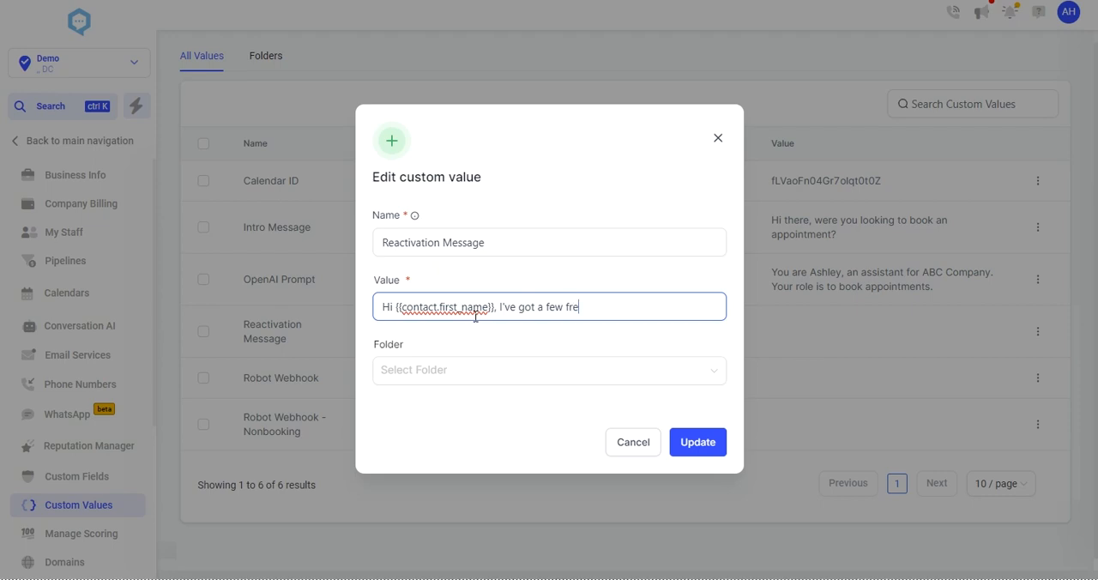
{"action": "type", "text": "e passes"}
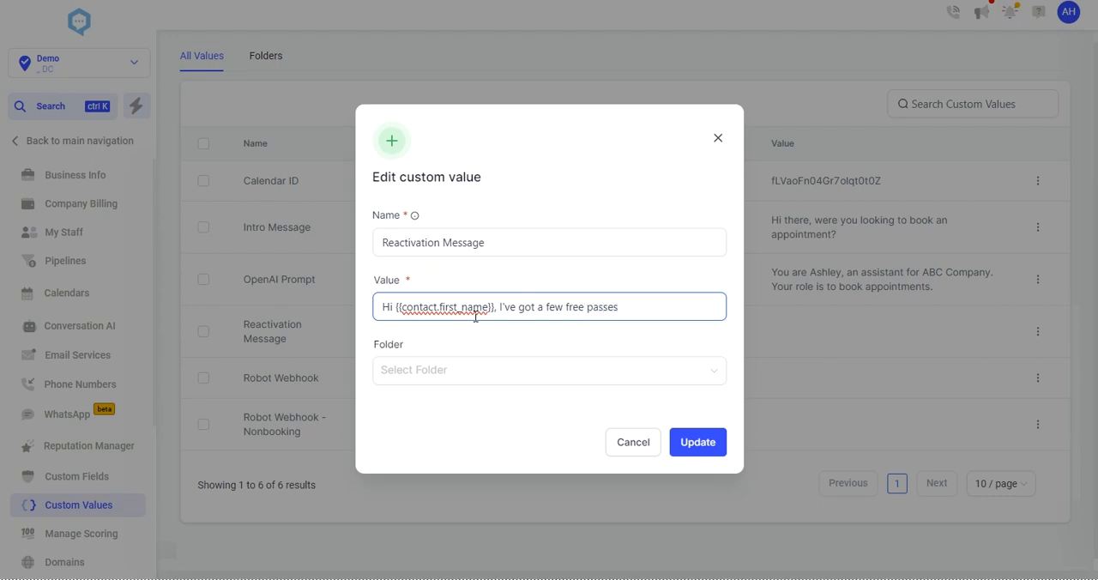
{"action": "type", "text": ". Would you"}
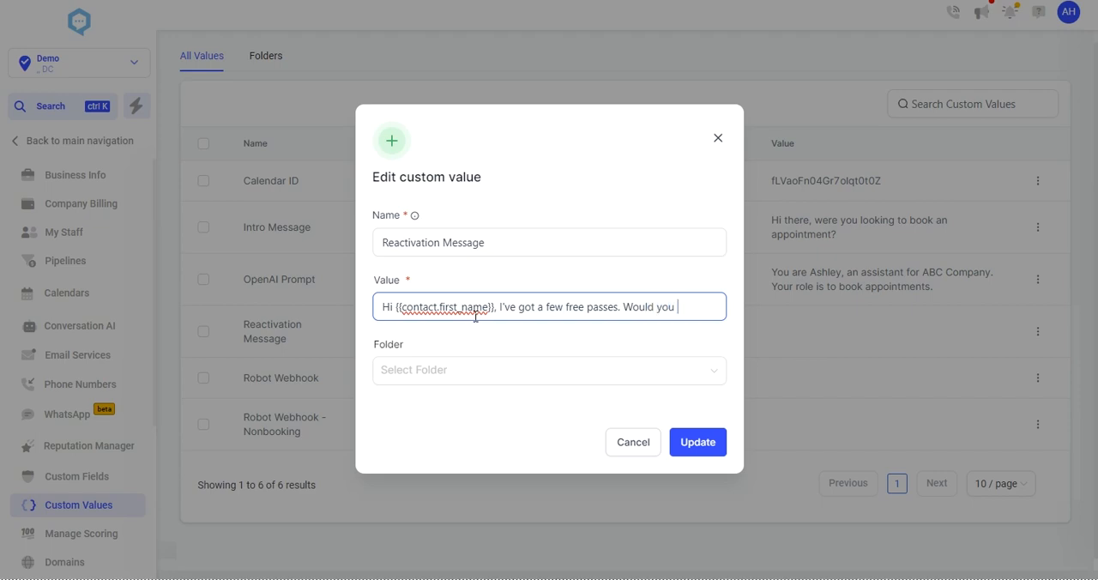
{"action": "type", "text": "like me to save you"}
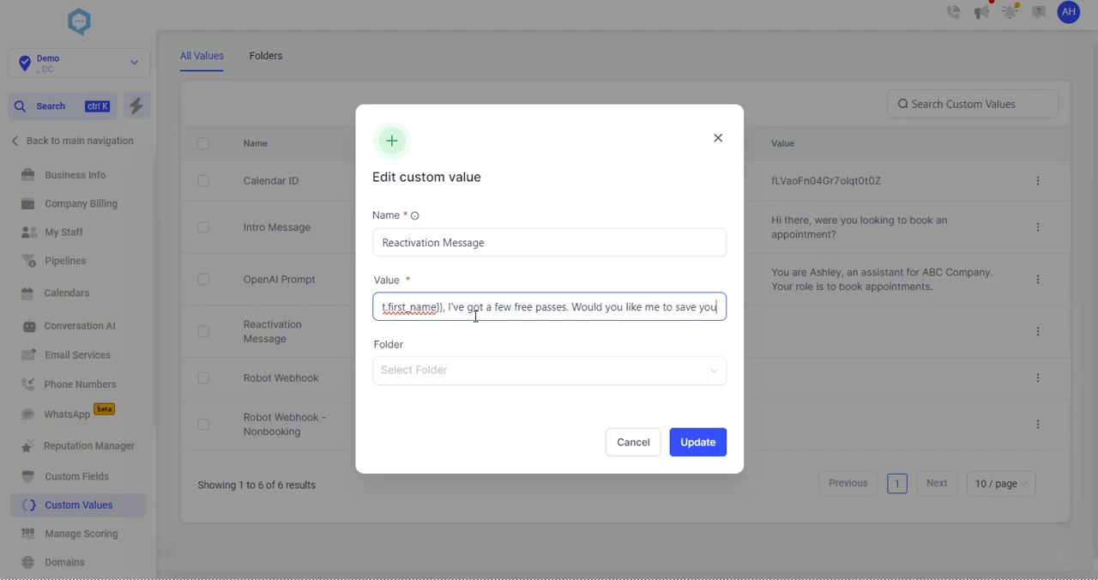
{"action": "type", "text": "one of those?"}
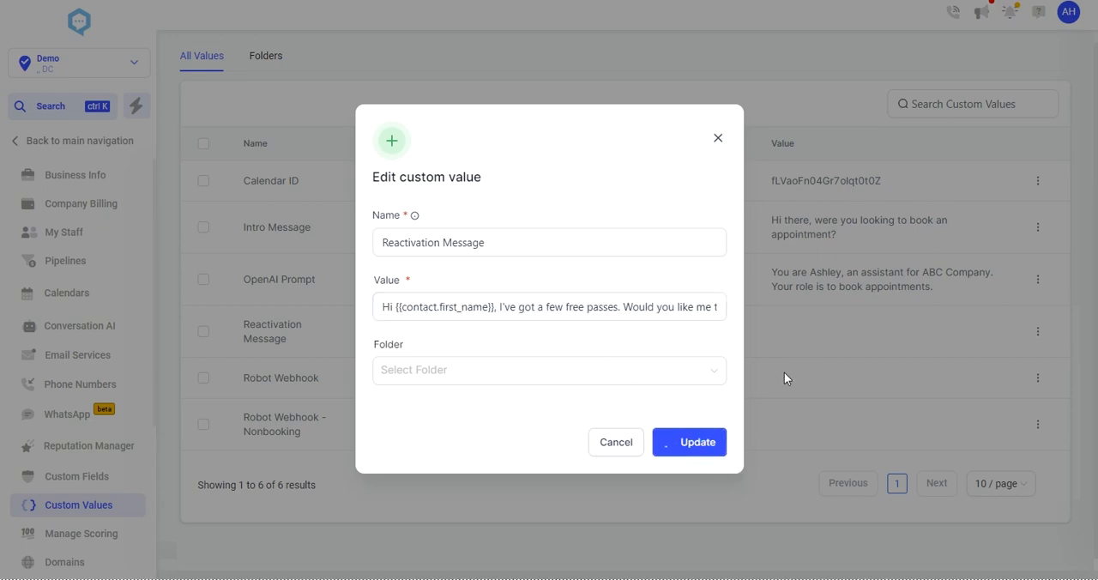
{"action": "left_click", "coordinate": [690, 442]}
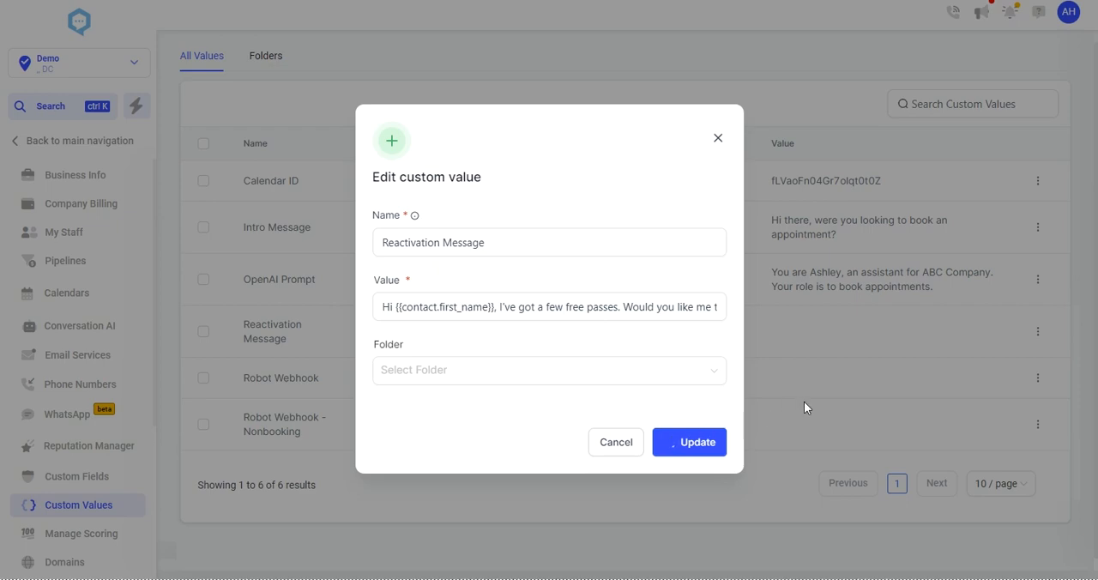
{"action": "left_click", "coordinate": [689, 442]}
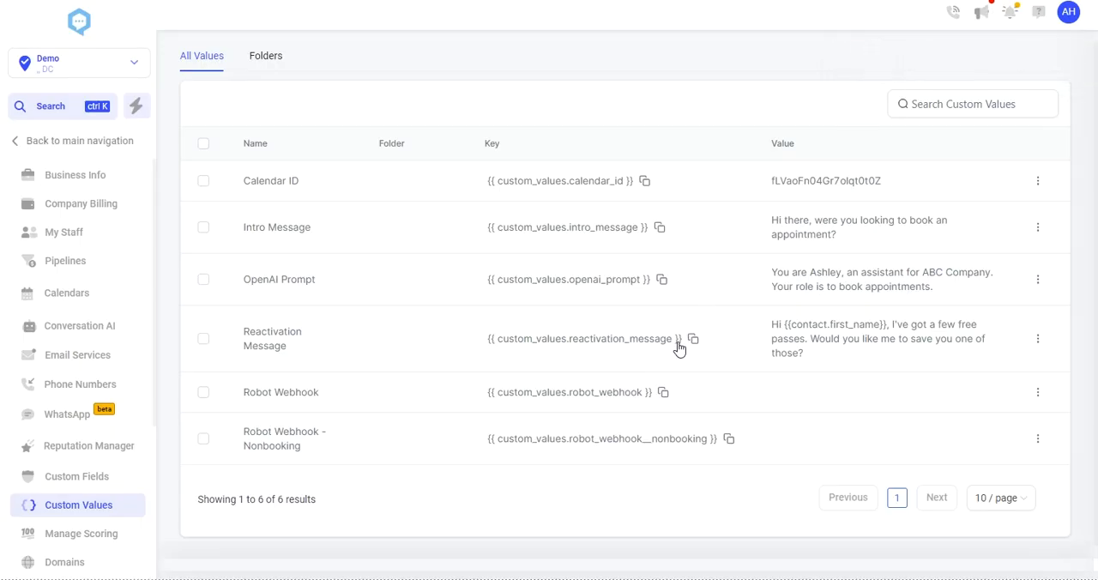
{"action": "left_click", "coordinate": [1037, 438]}
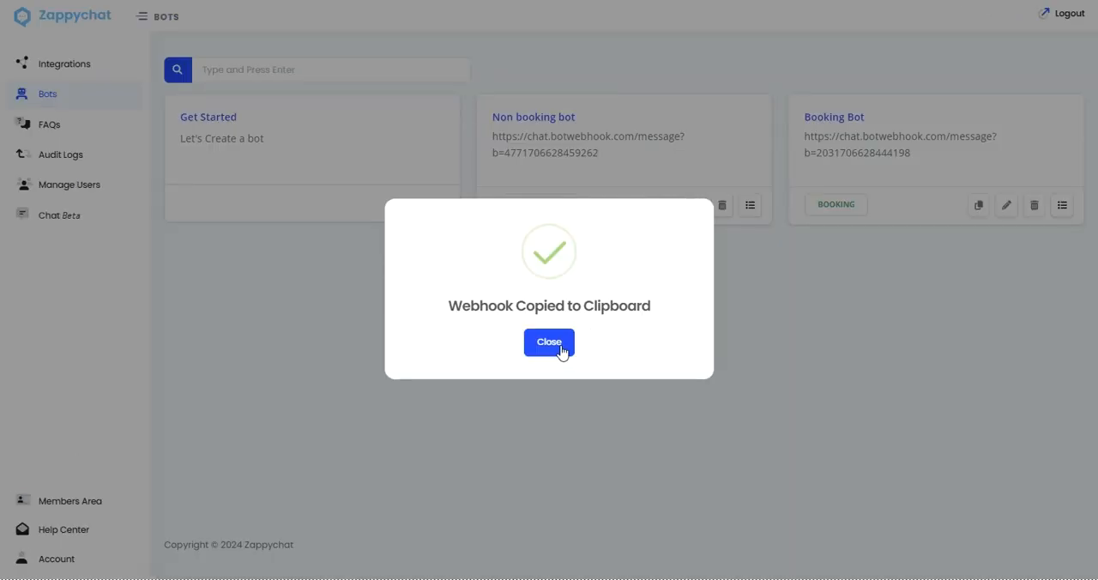
{"action": "mouse_move", "coordinate": [549, 342]}
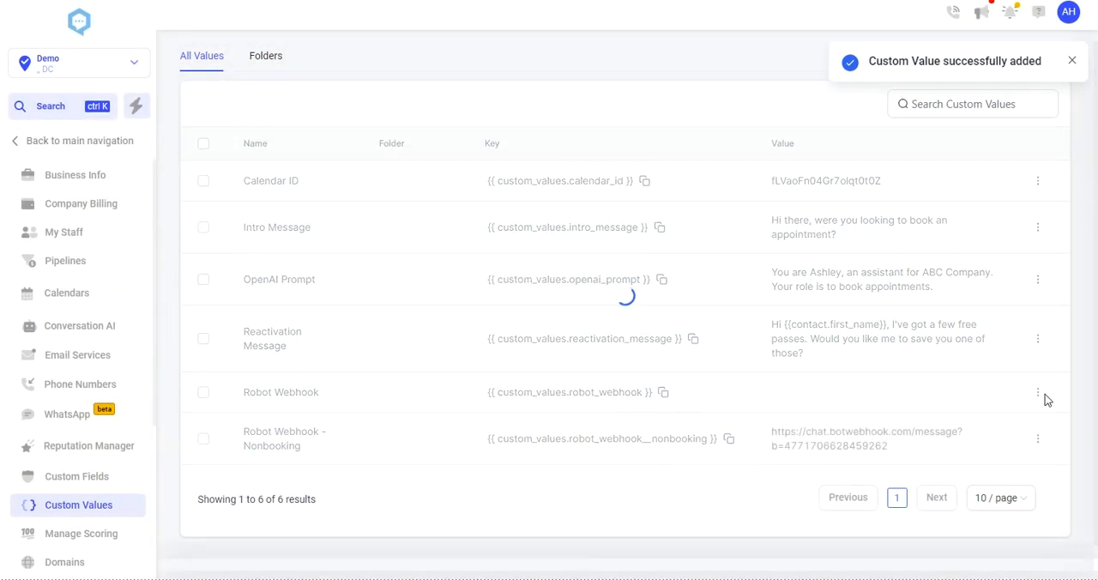
{"action": "left_click", "coordinate": [1038, 392]}
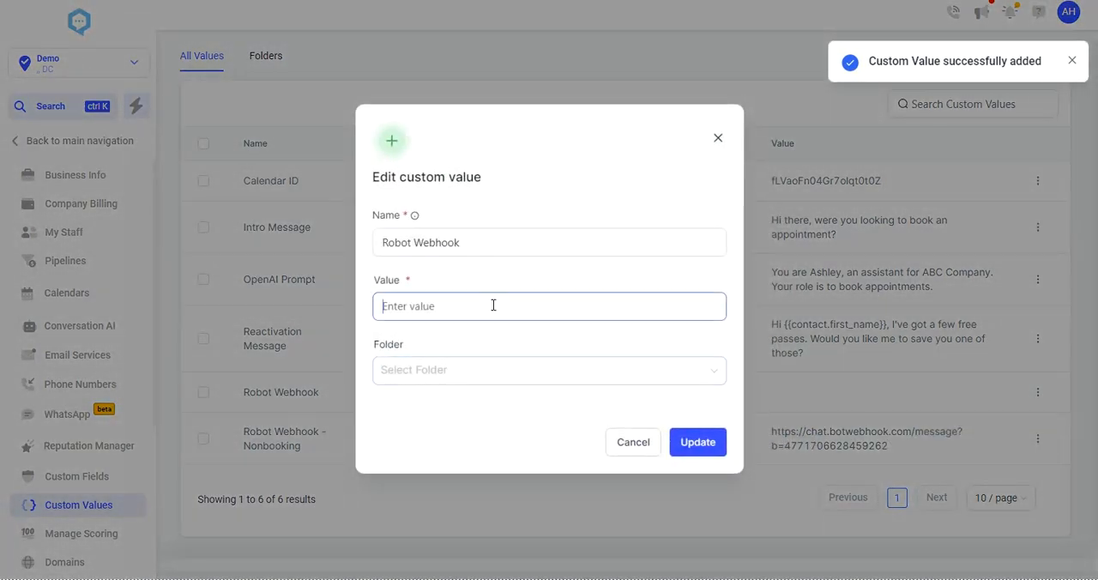
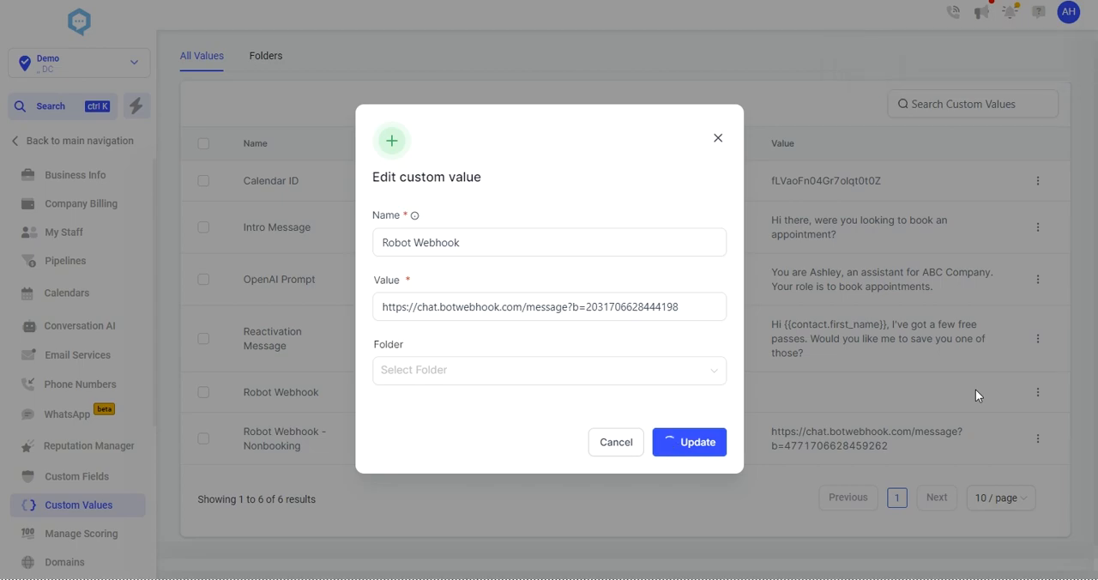
{"action": "left_click", "coordinate": [689, 442]}
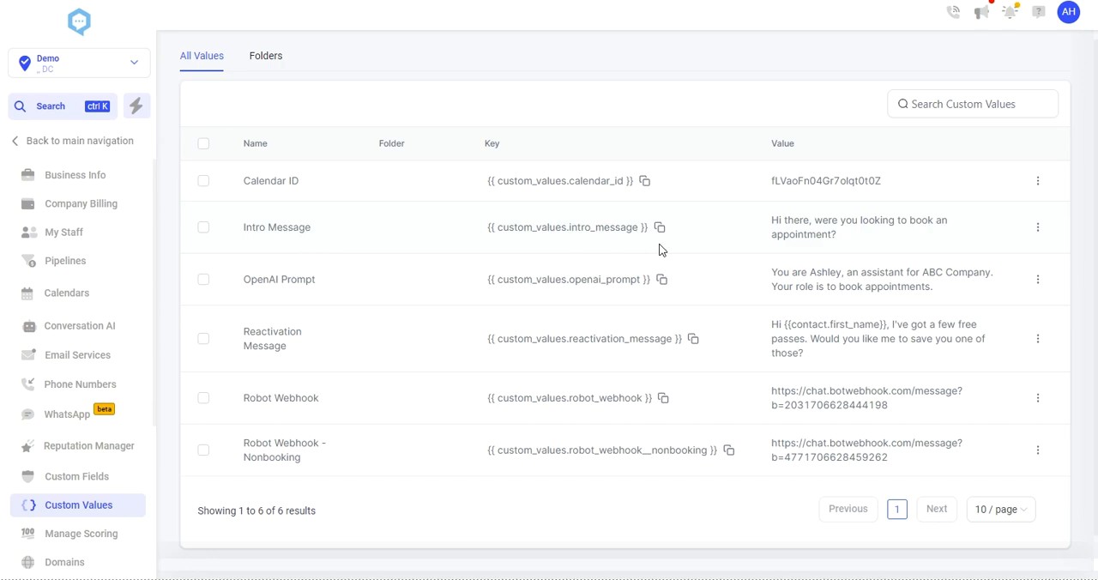
{"action": "left_click", "coordinate": [83, 140]}
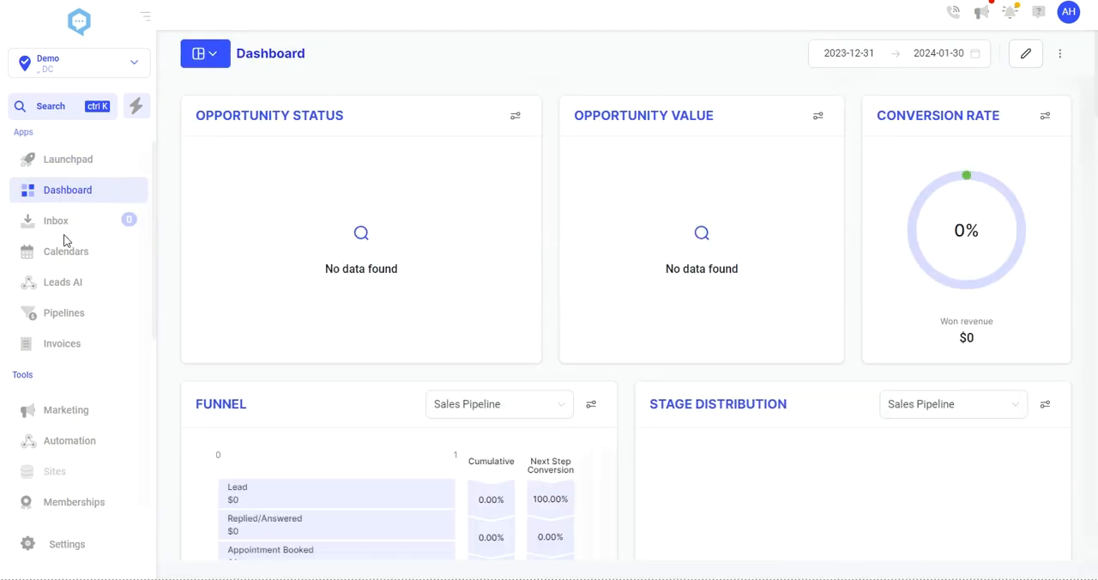
{"action": "mouse_move", "coordinate": [56, 221]}
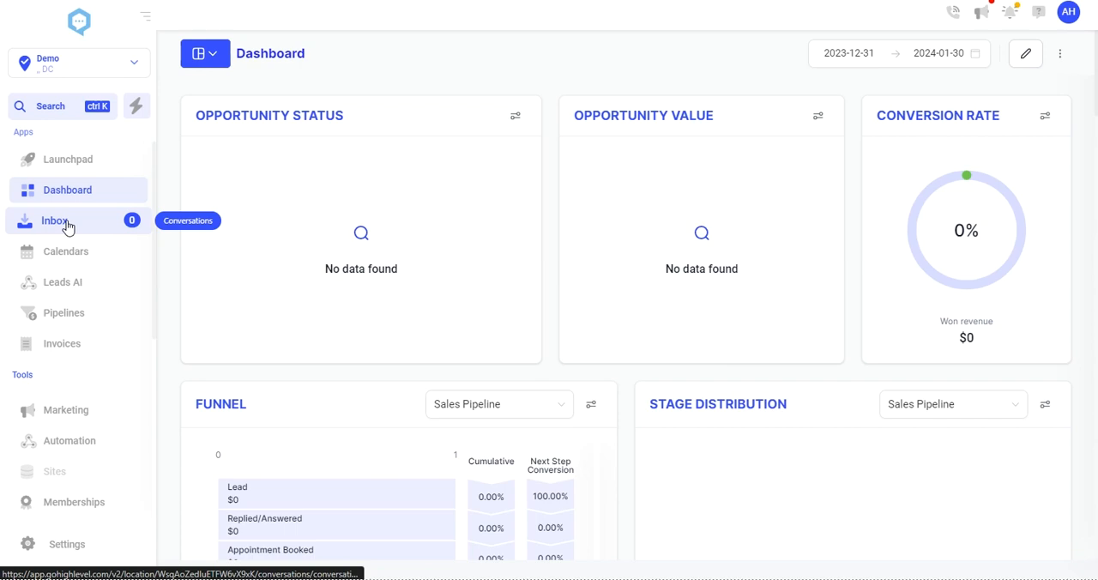
{"action": "mouse_move", "coordinate": [88, 231]}
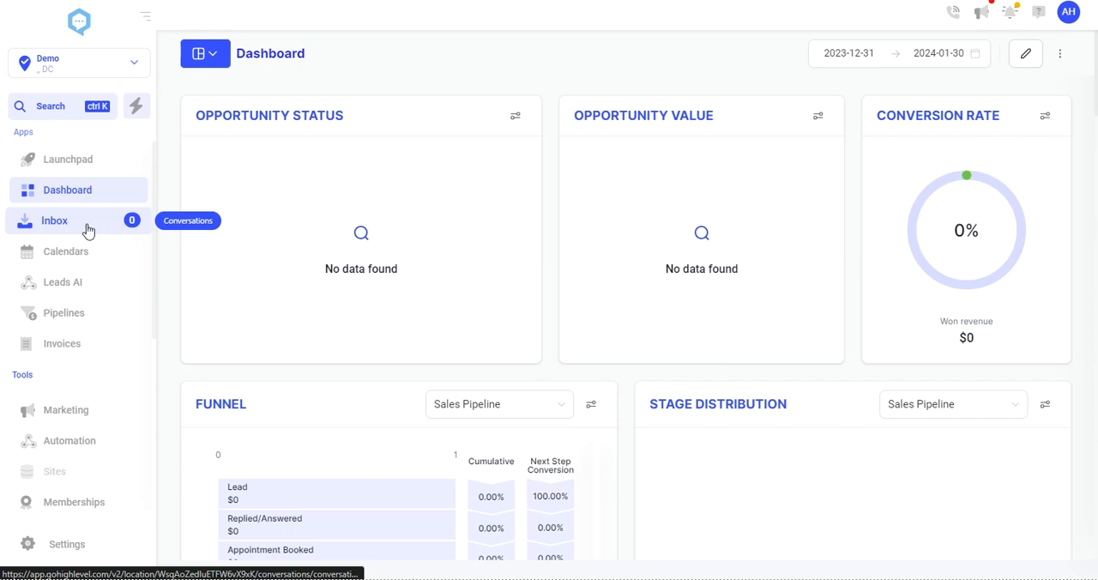
{"action": "mouse_move", "coordinate": [293, 207]}
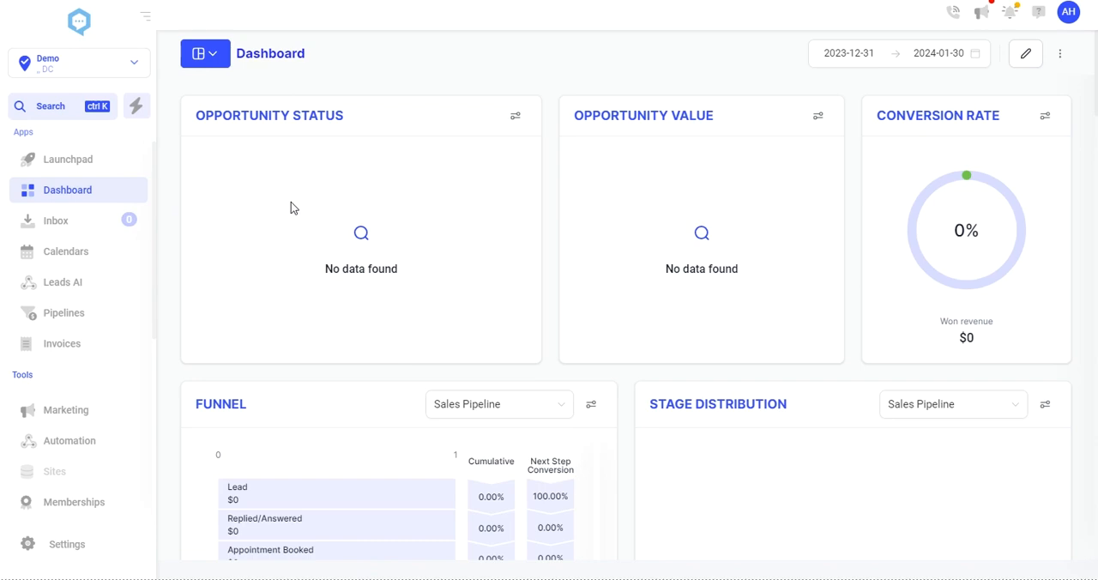
{"action": "mouse_move", "coordinate": [496, 202]}
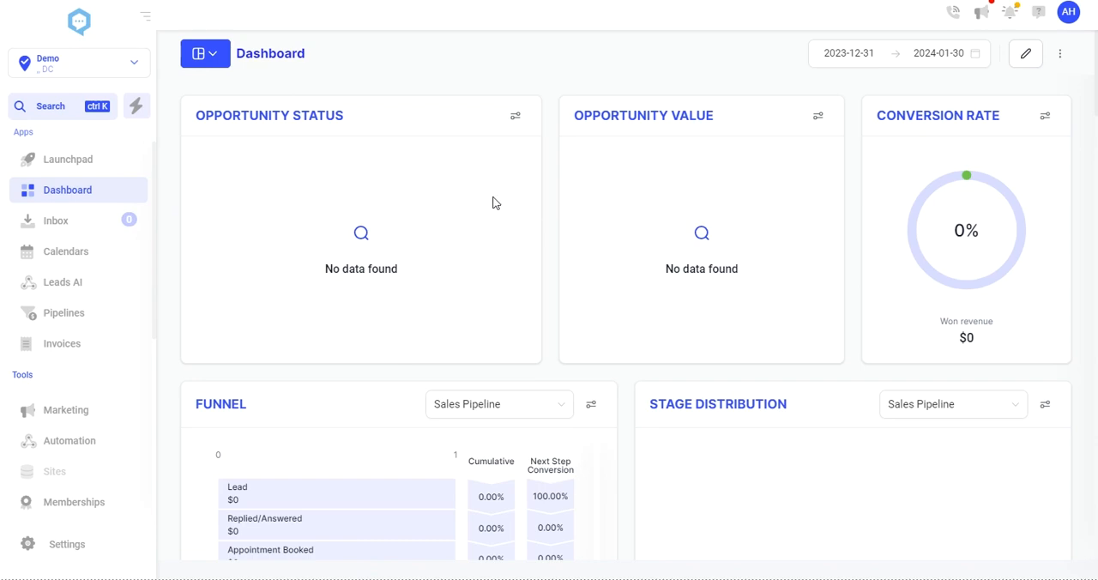
{"action": "mouse_move", "coordinate": [929, 13]}
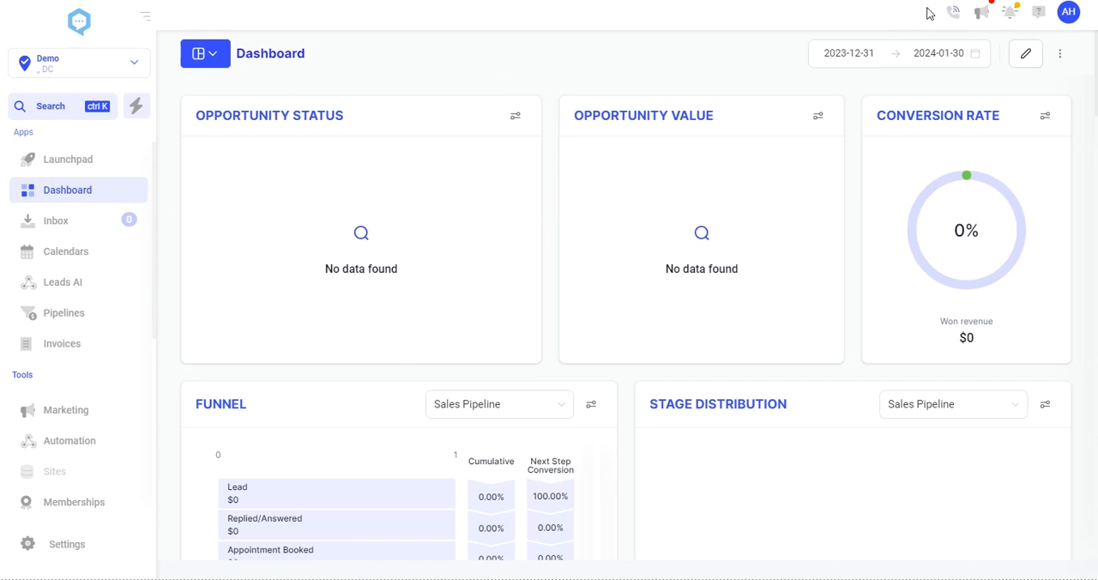
{"action": "mouse_move", "coordinate": [1038, 12]}
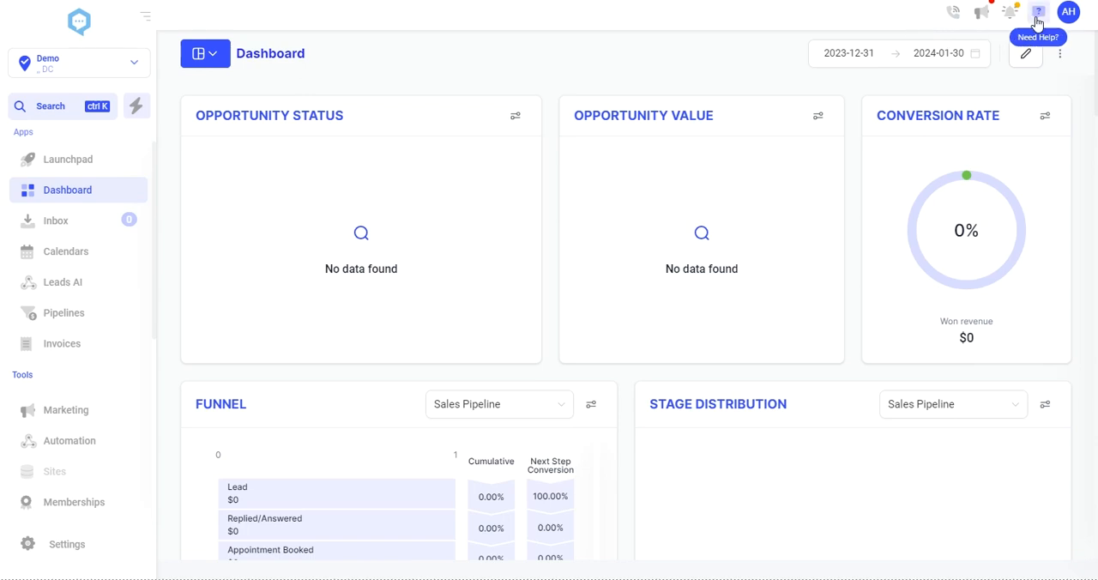
{"action": "mouse_move", "coordinate": [66, 544]}
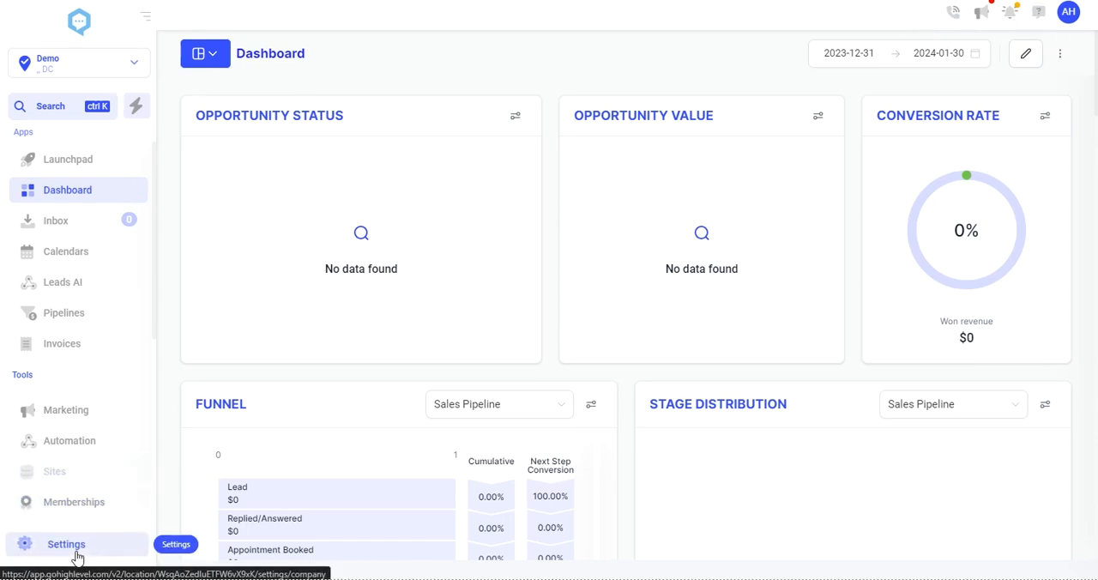
{"action": "mouse_move", "coordinate": [131, 67]}
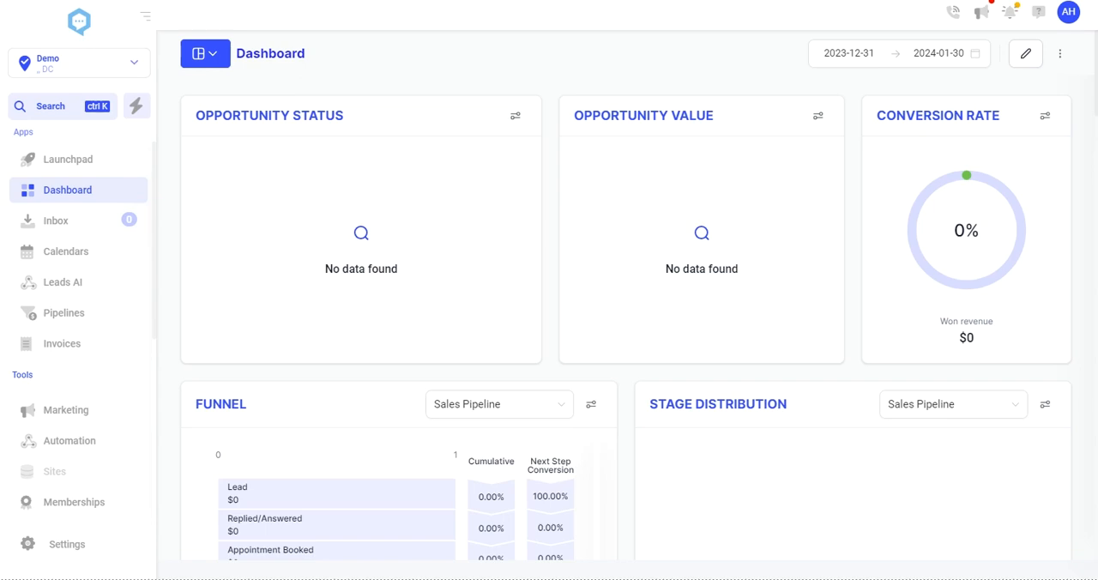
{"action": "mouse_move", "coordinate": [134, 73]}
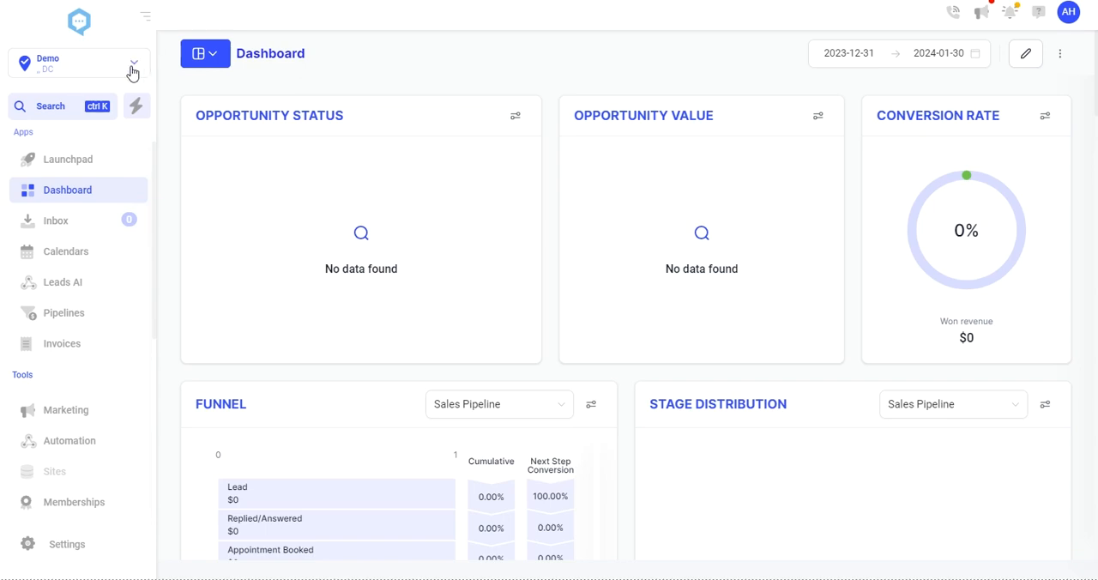
- Switch from the Demo sub-account to agency view and open Settings > Company
{"action": "left_click", "coordinate": [133, 62]}
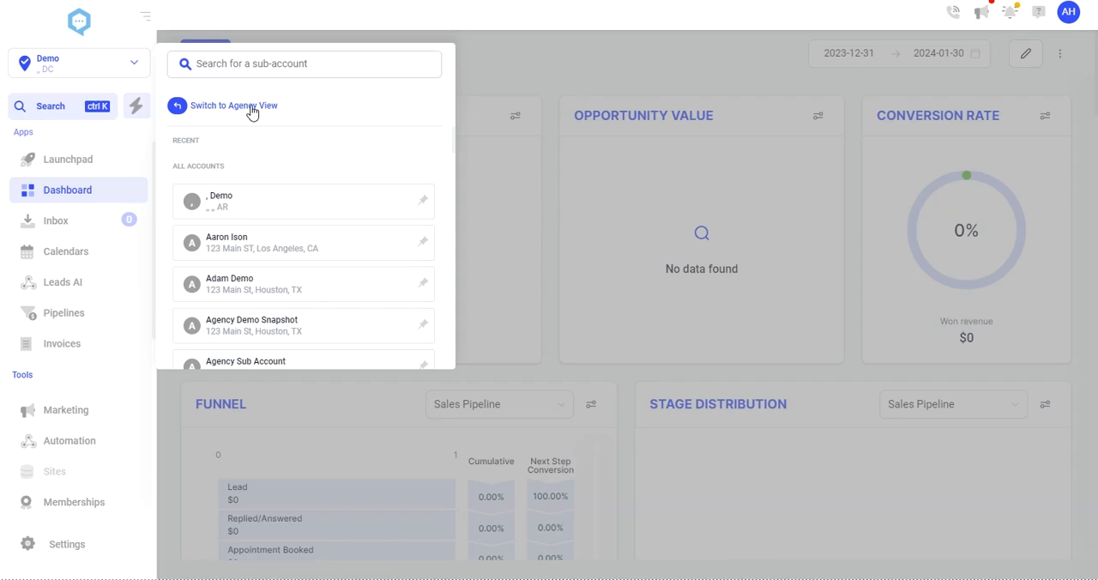
{"action": "left_click", "coordinate": [233, 104]}
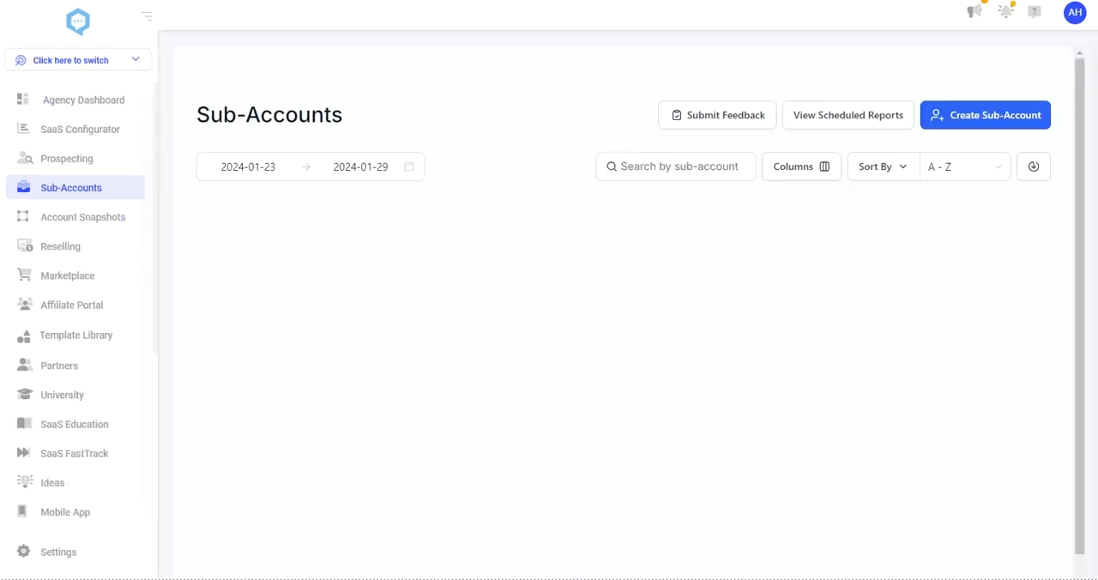
{"action": "left_click", "coordinate": [58, 552]}
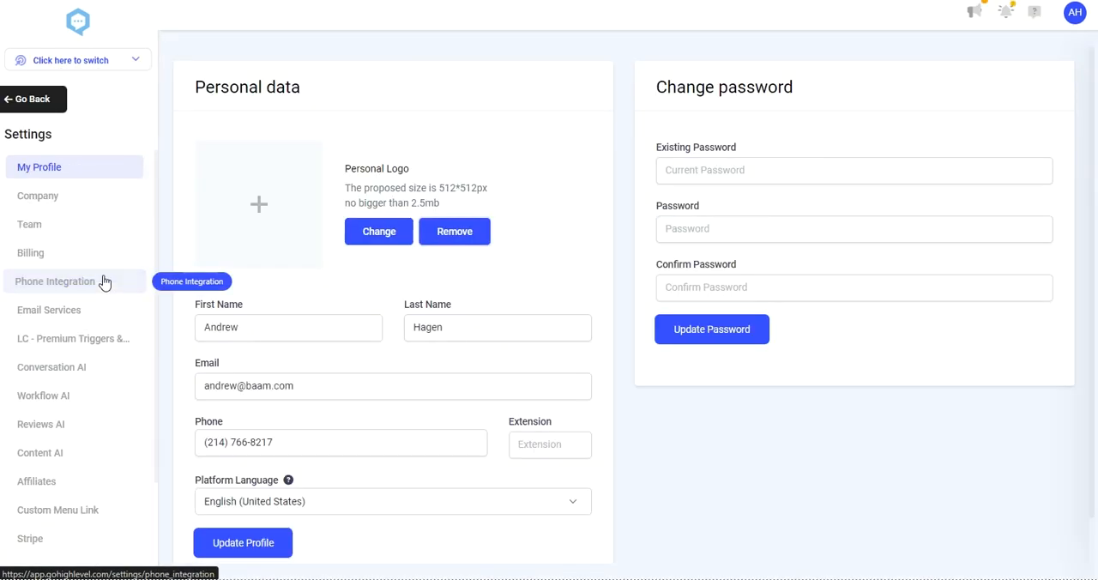
{"action": "left_click", "coordinate": [36, 196]}
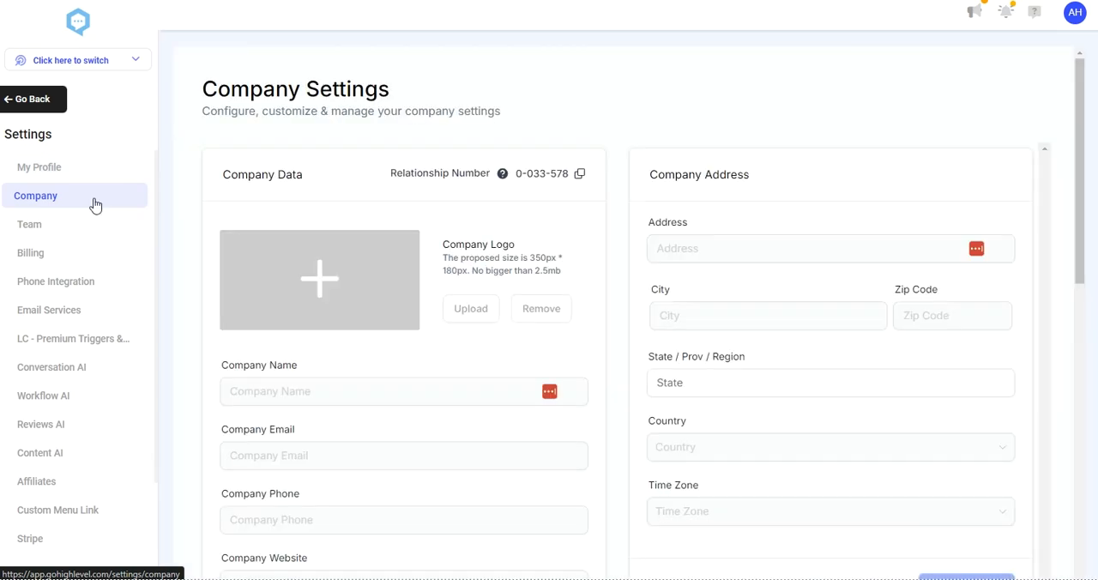
{"action": "scroll", "scroll_direction": "down", "scroll_amount": 3}
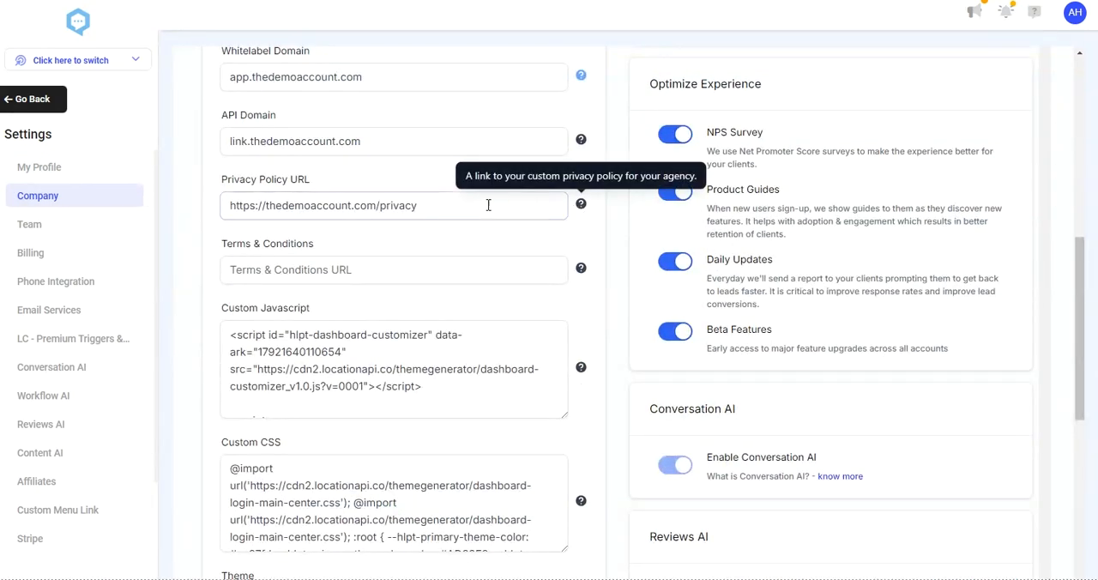
{"action": "left_click", "coordinate": [395, 377]}
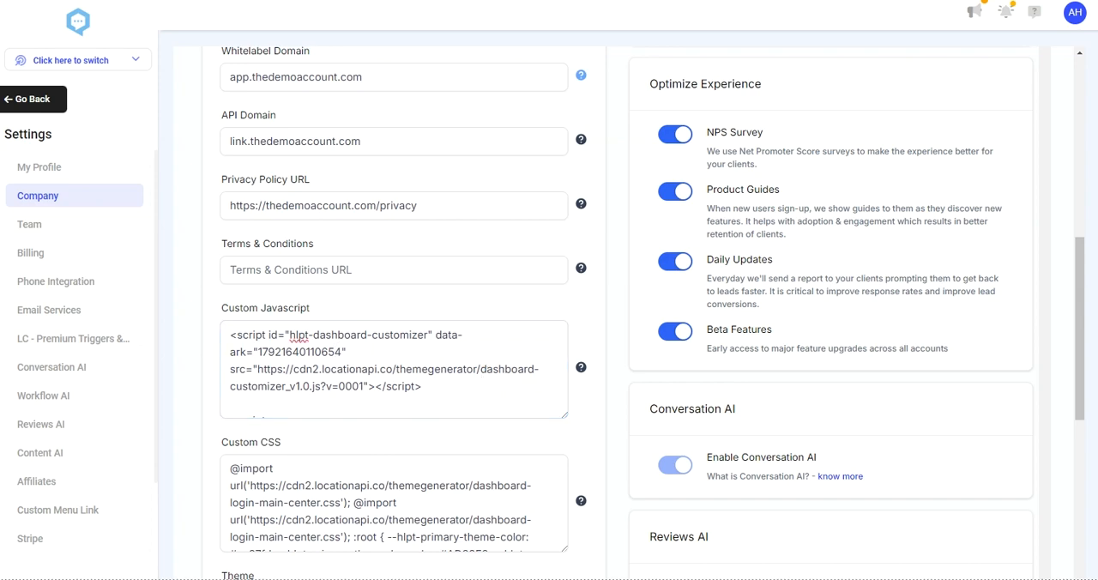
{"action": "left_click", "coordinate": [275, 403]}
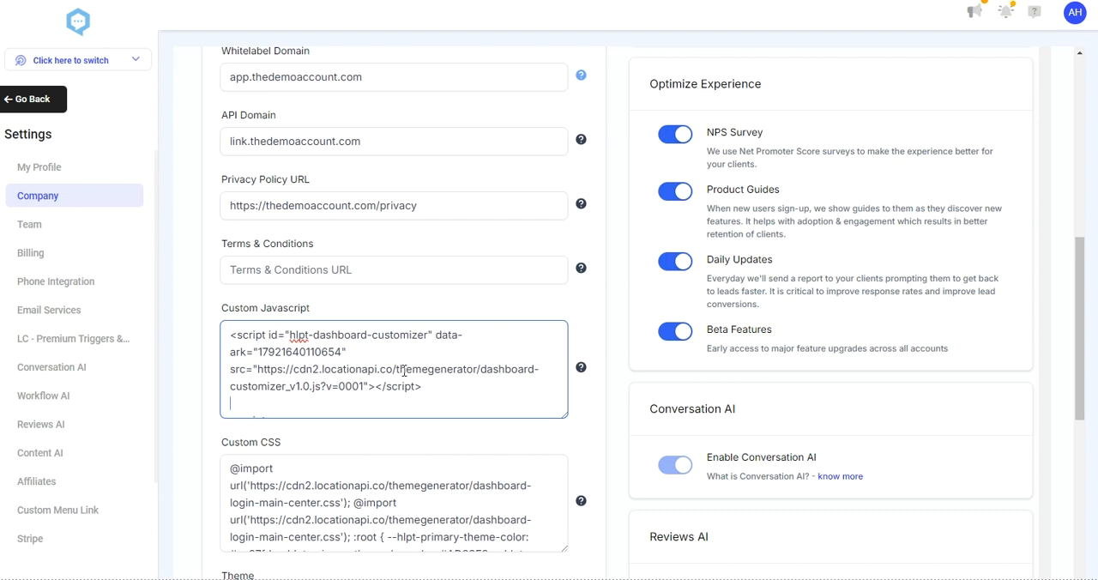
{"action": "type", "text": "<script"}
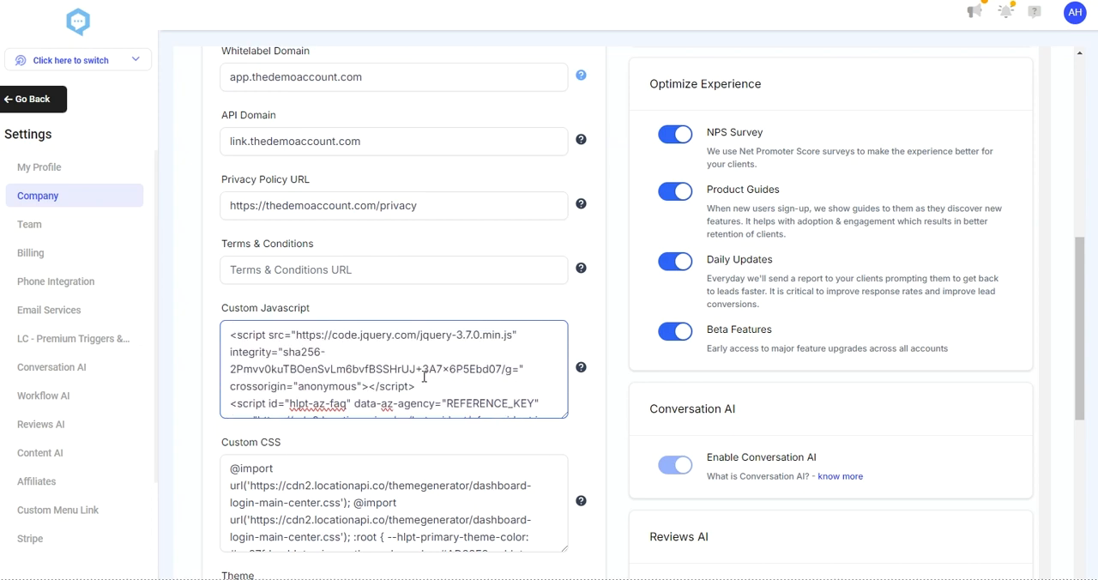
{"action": "scroll", "scroll_direction": "up", "scroll_amount": 3}
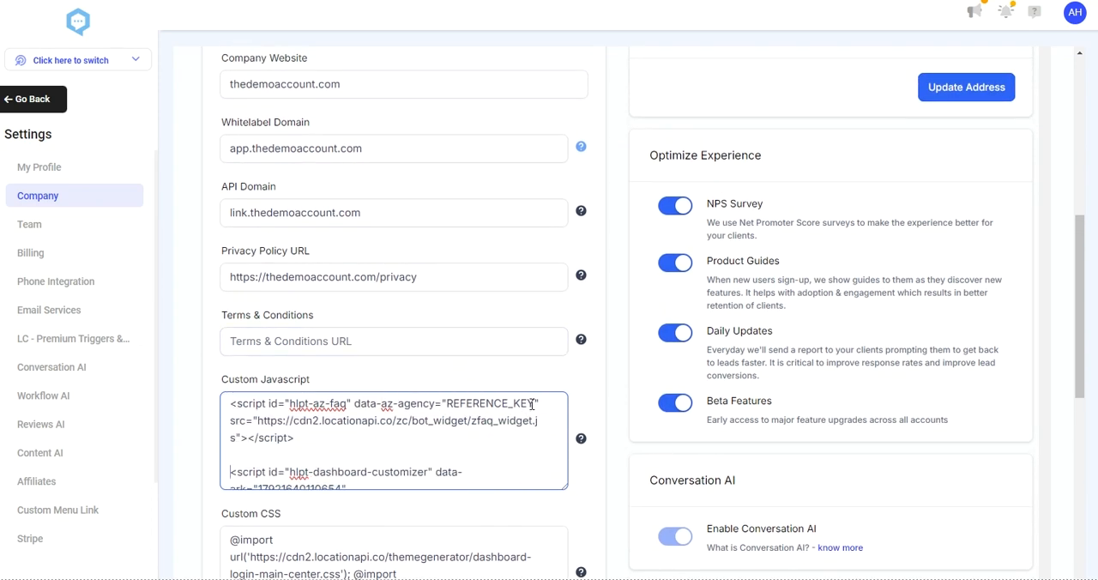
{"action": "double_click", "coordinate": [490, 404]}
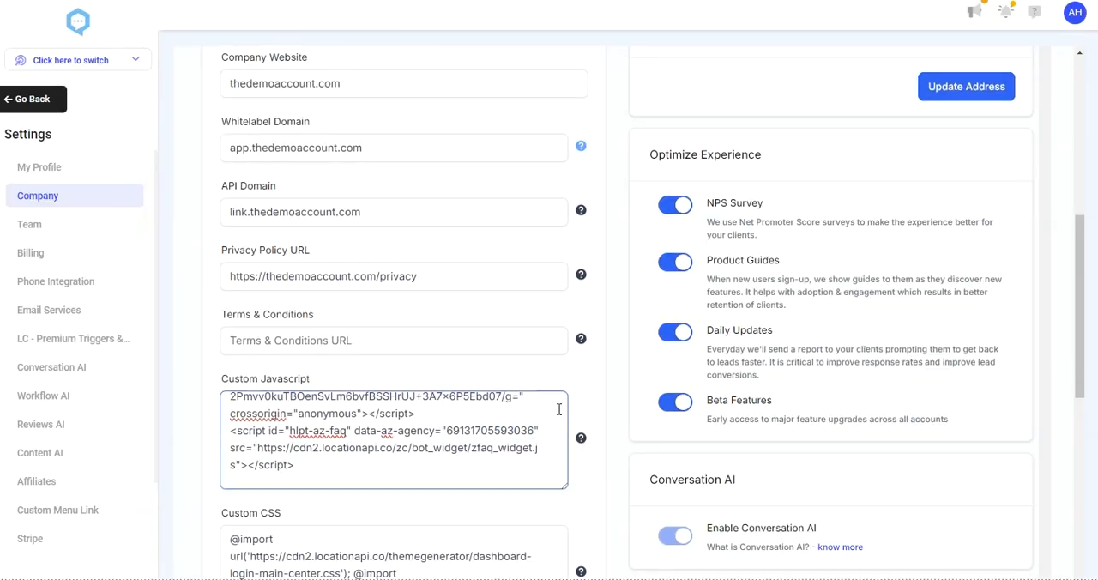
{"action": "scroll", "scroll_direction": "down", "scroll_amount": 3}
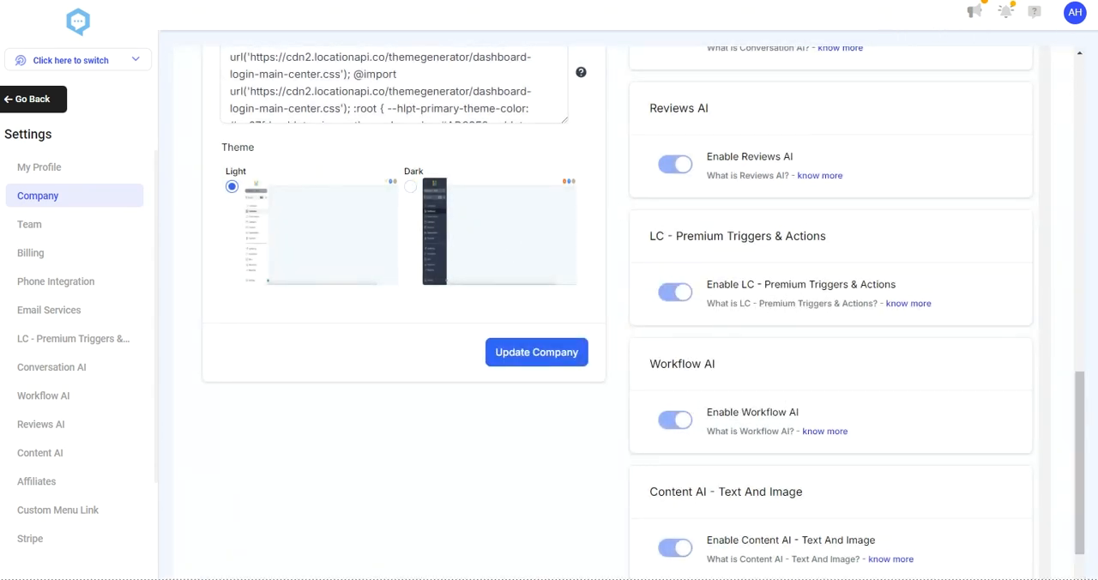
- On Zappychat's FAQs page, refresh sub-accounts and search the list for "demo"
{"action": "left_click", "coordinate": [49, 124]}
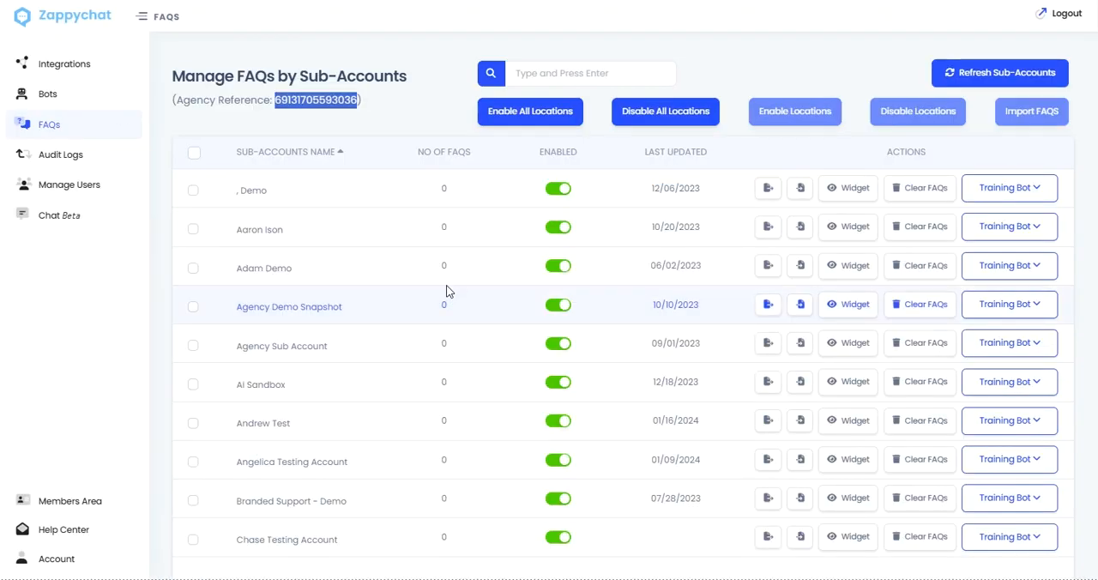
{"action": "left_click", "coordinate": [1002, 72]}
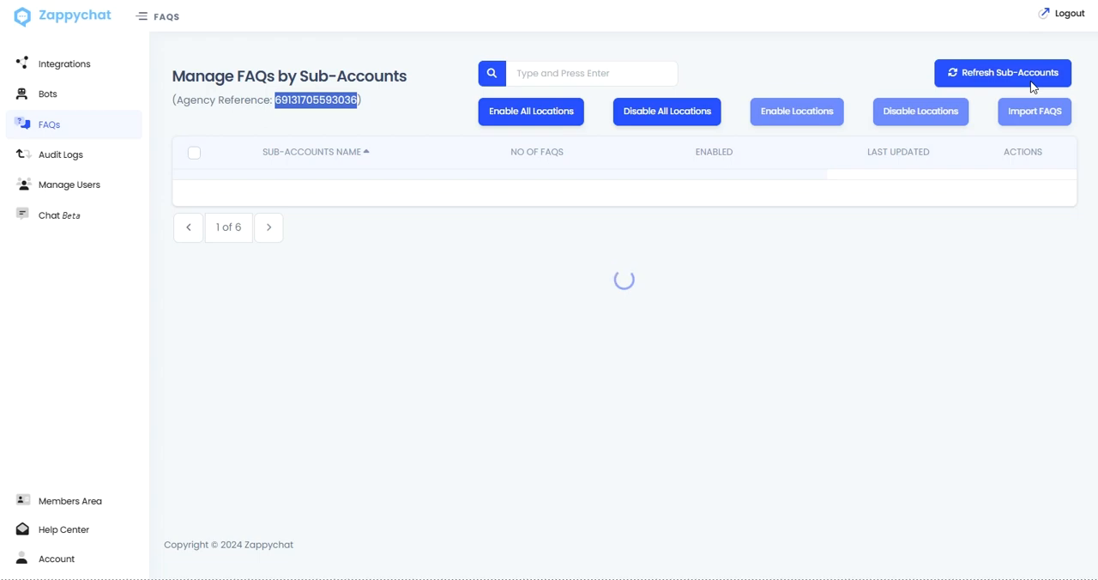
{"action": "mouse_move", "coordinate": [822, 200]}
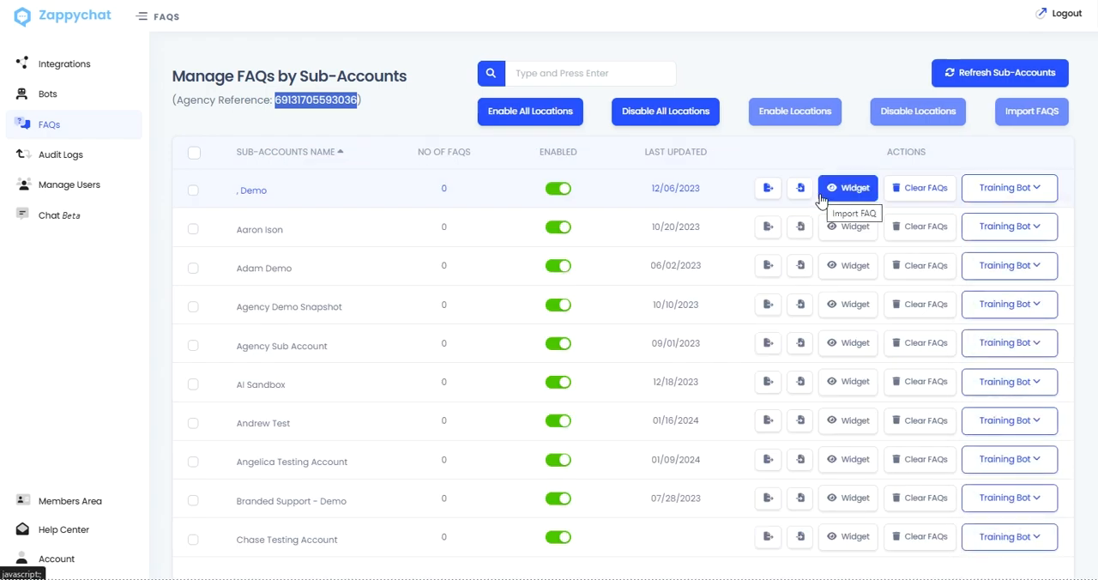
{"action": "mouse_move", "coordinate": [598, 88]}
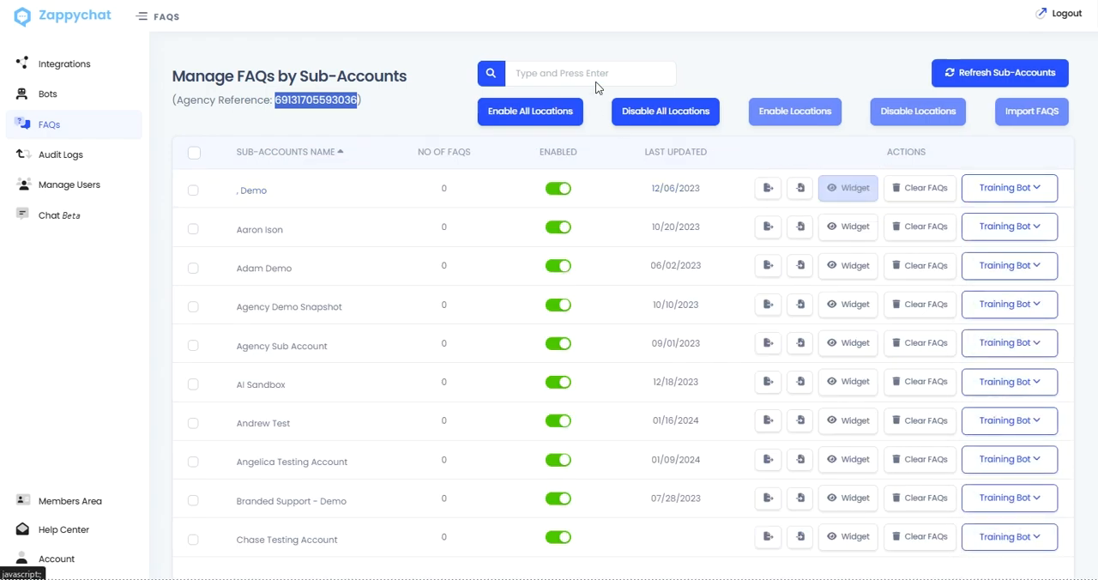
{"action": "type", "text": "demo"}
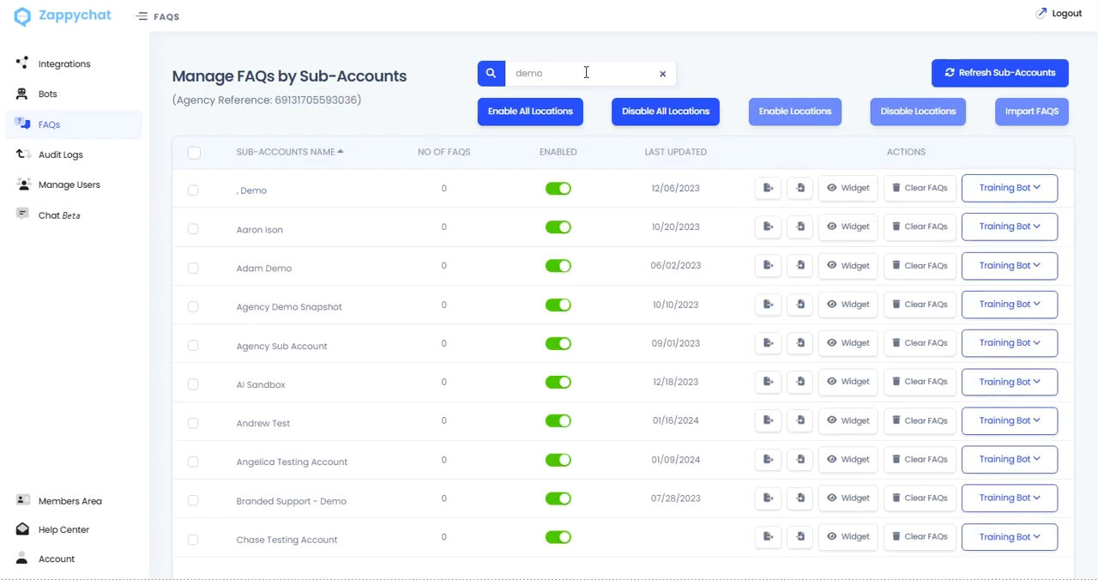
{"action": "left_click", "coordinate": [491, 73]}
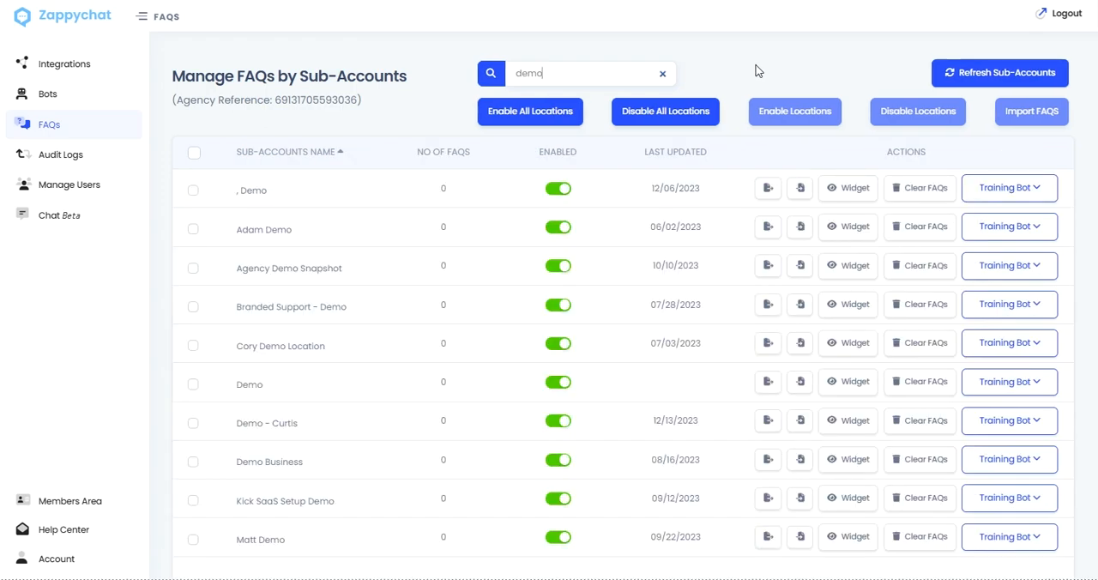
{"action": "mouse_move", "coordinate": [455, 361]}
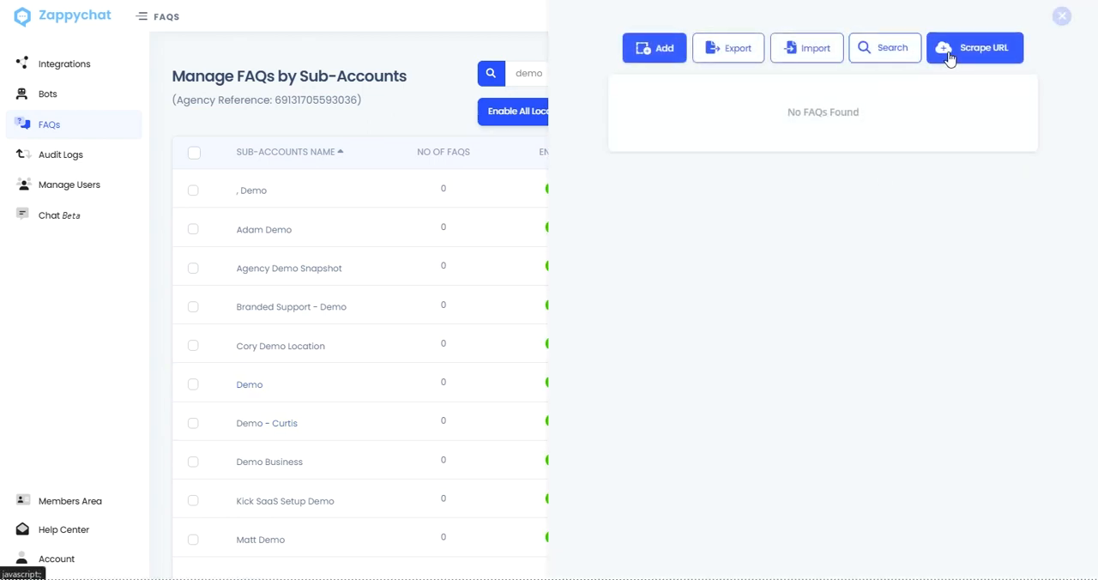
{"action": "left_click", "coordinate": [975, 47]}
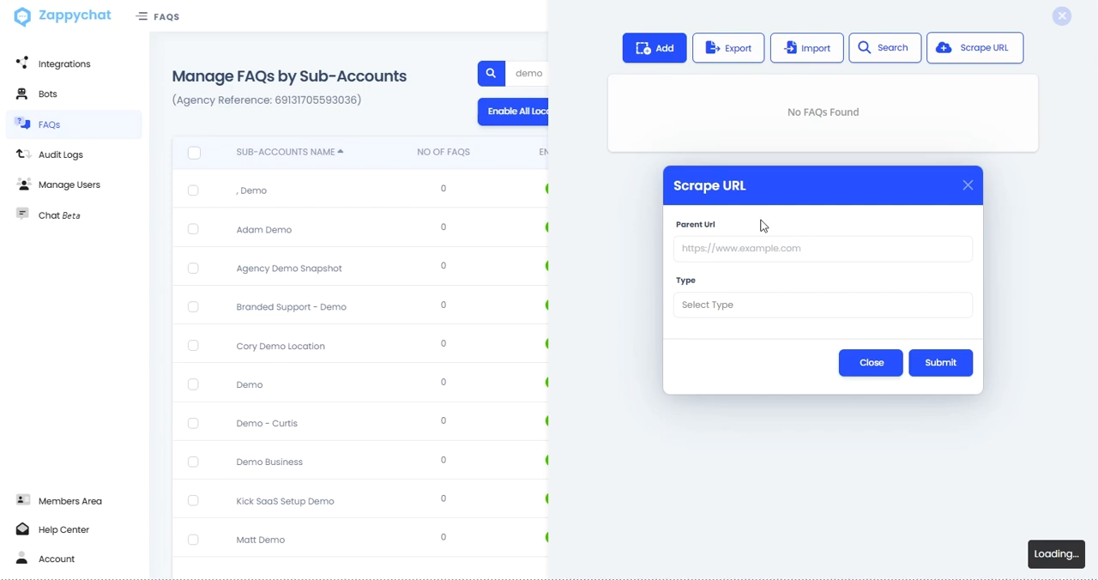
{"action": "type", "text": "https"}
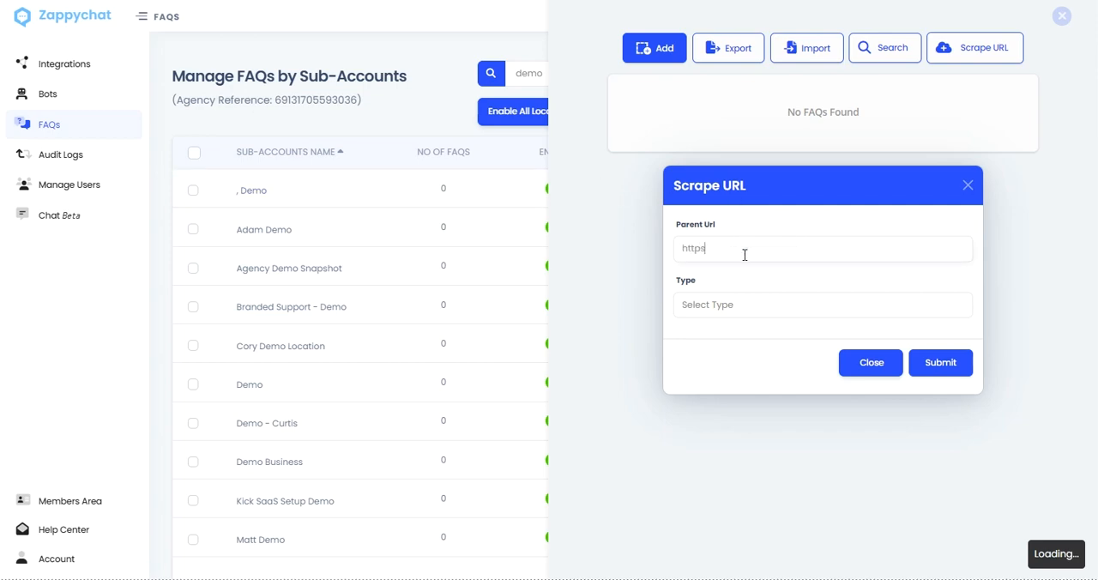
{"action": "type", "text": "://zappychat.com"}
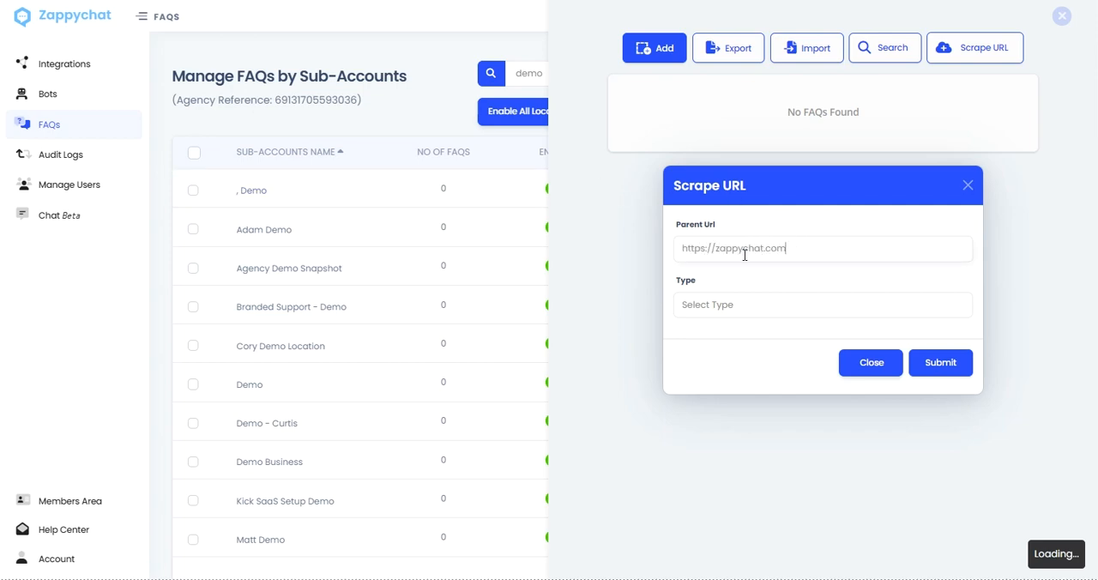
{"action": "left_click", "coordinate": [822, 305]}
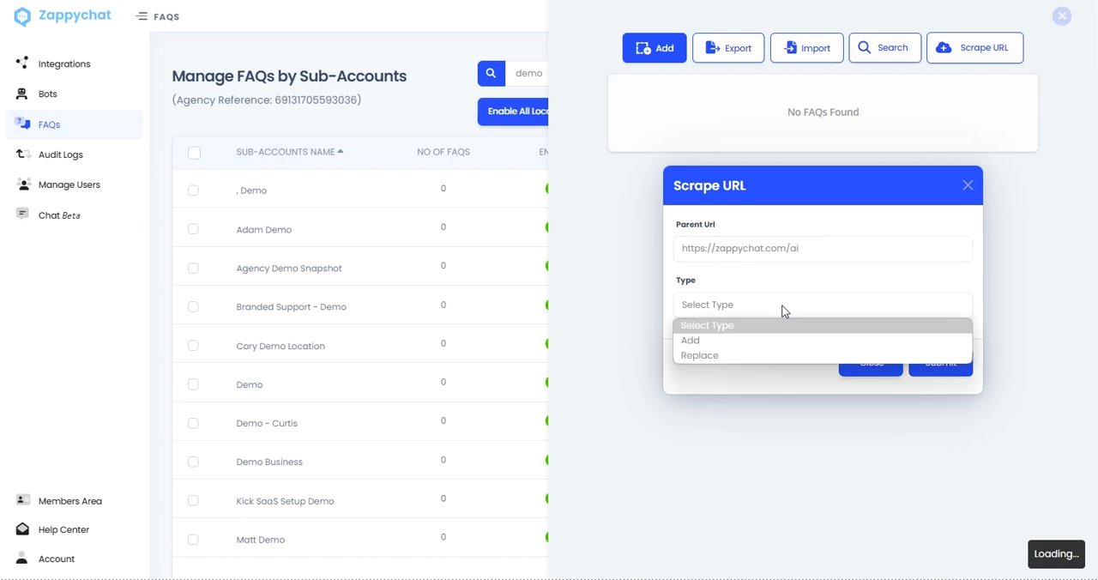
{"action": "left_click", "coordinate": [690, 339]}
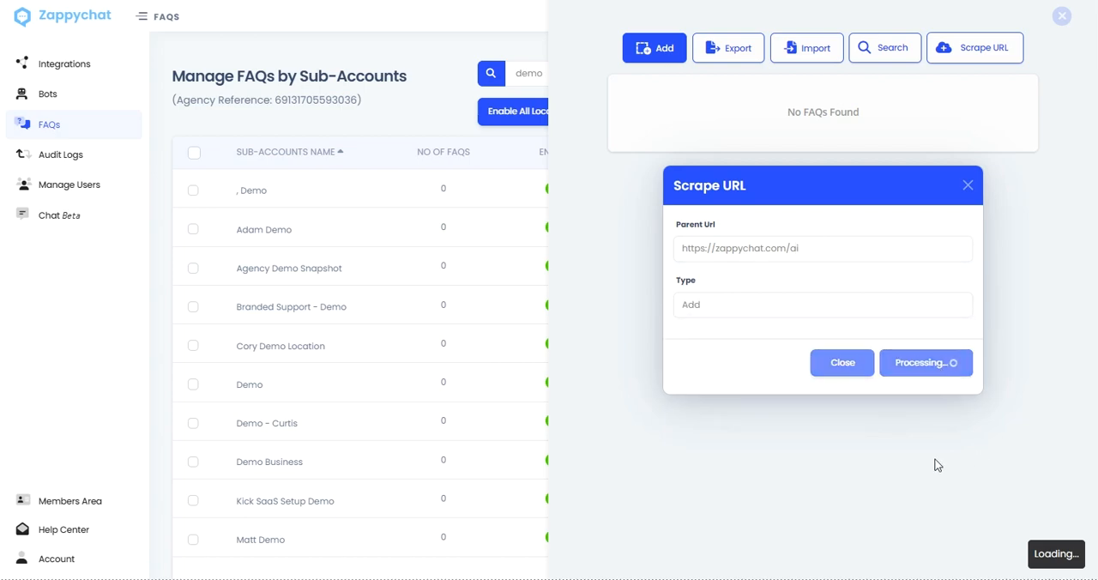